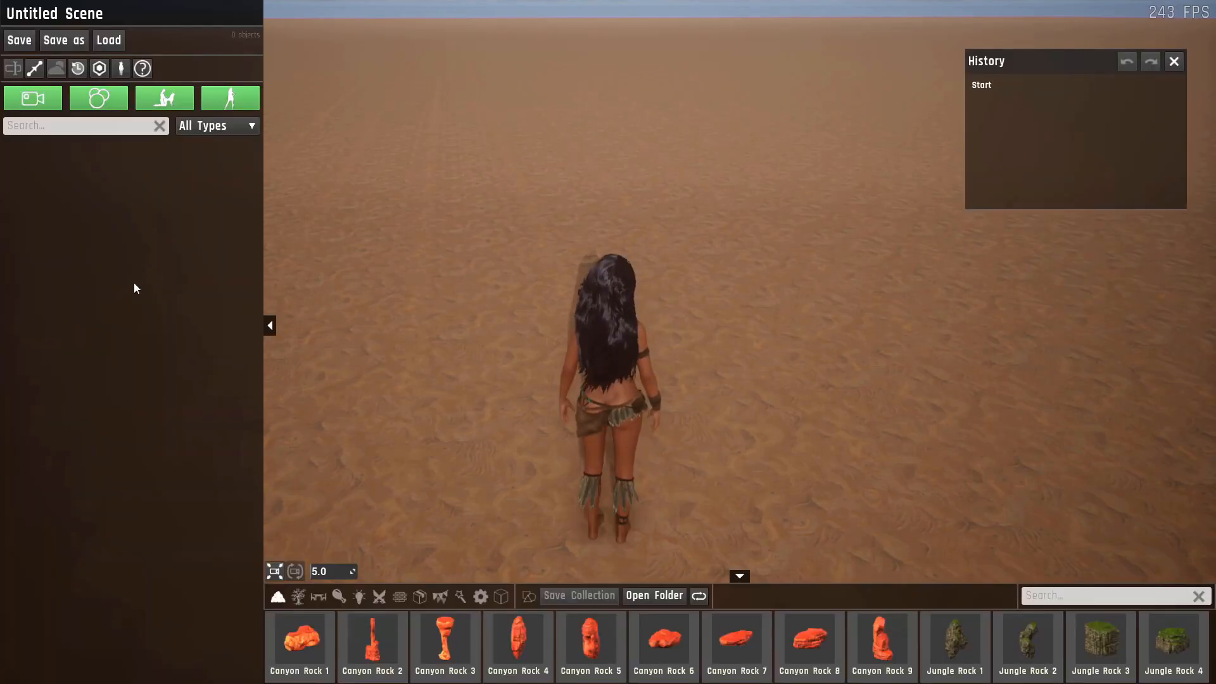
pyautogui.moveTo(481, 597)
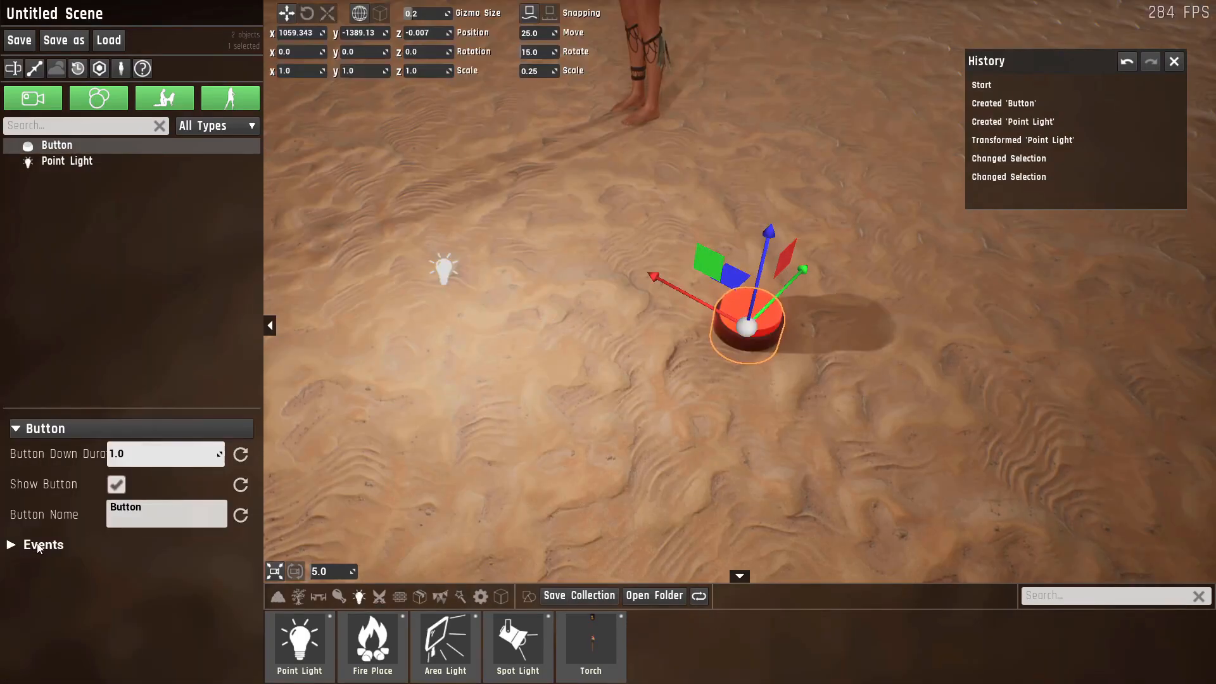
# - Add an On Button Down dispatcher sending SetLightVisibility with value true
pyautogui.click(43, 545)
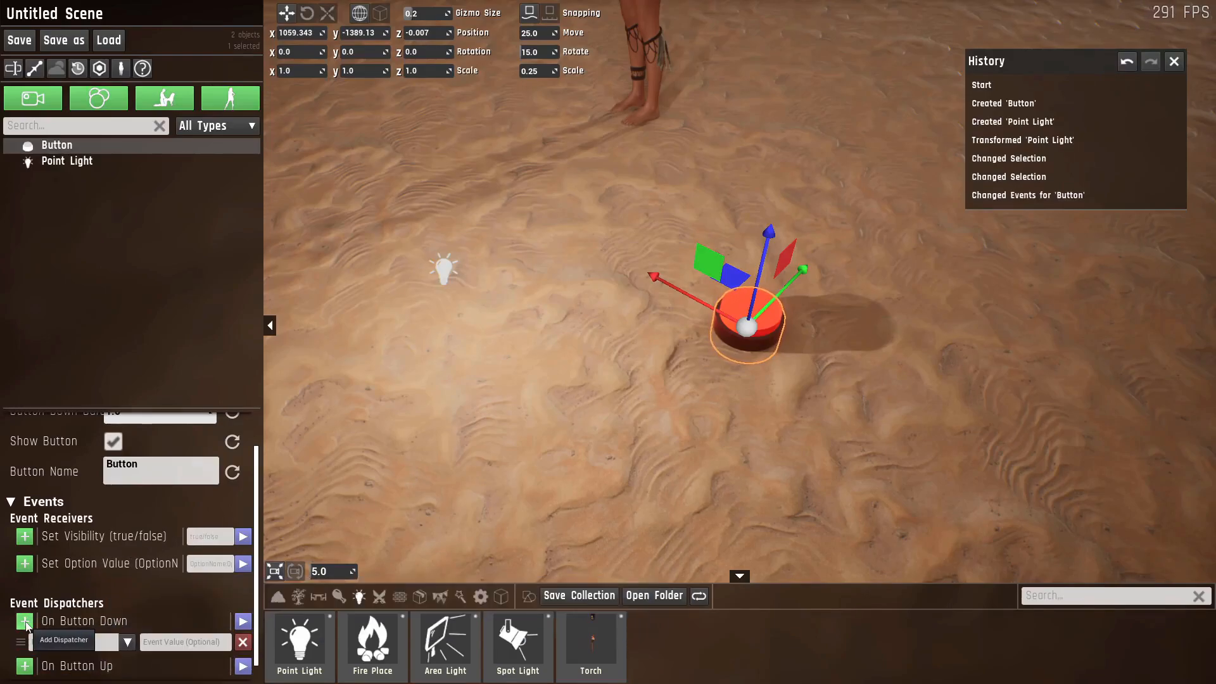
pyautogui.click(24, 621)
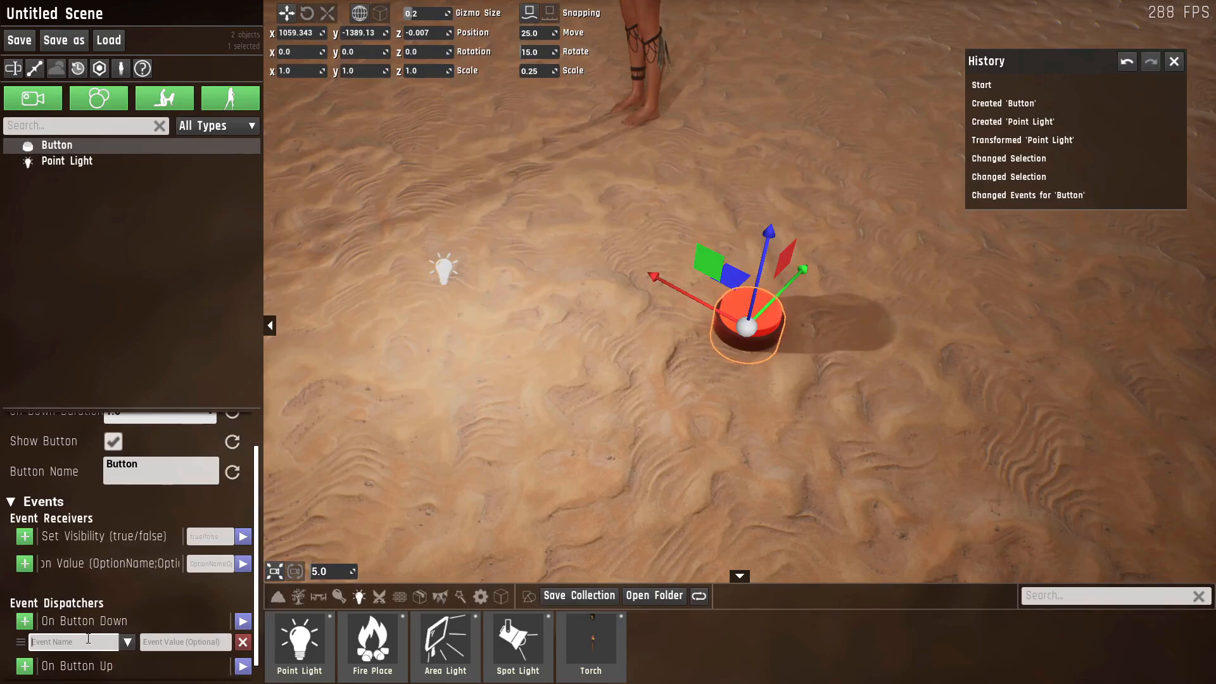
pyautogui.write('SetLightVisibility')
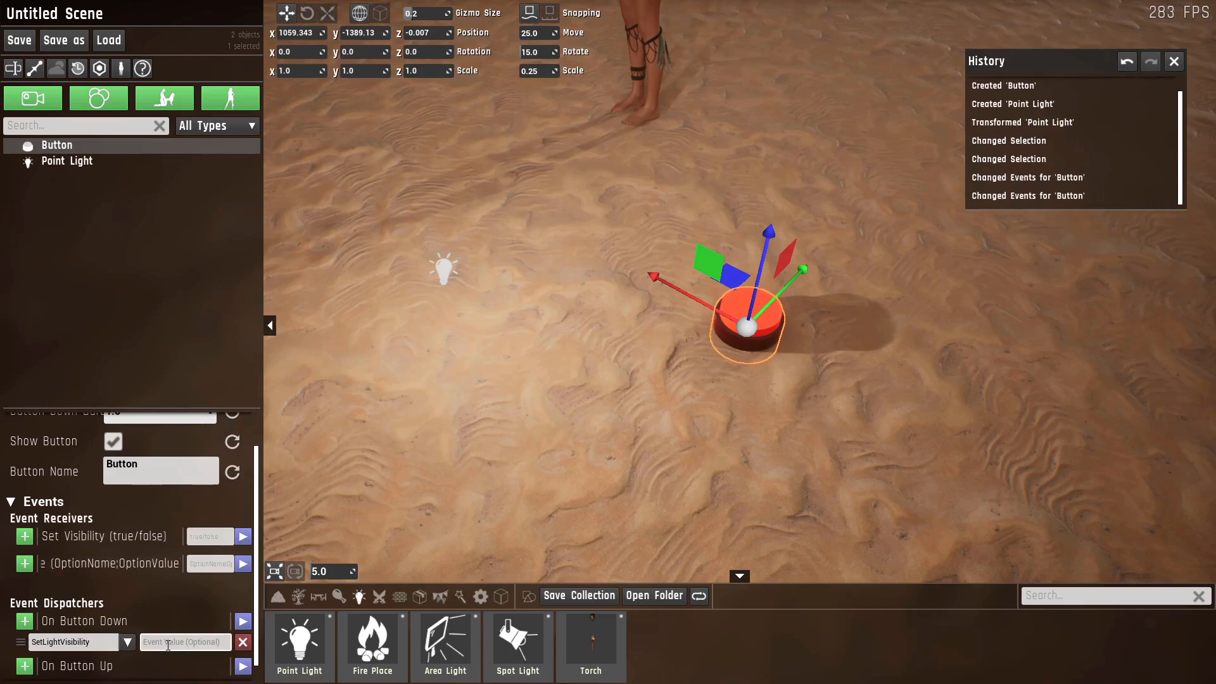
pyautogui.write('true')
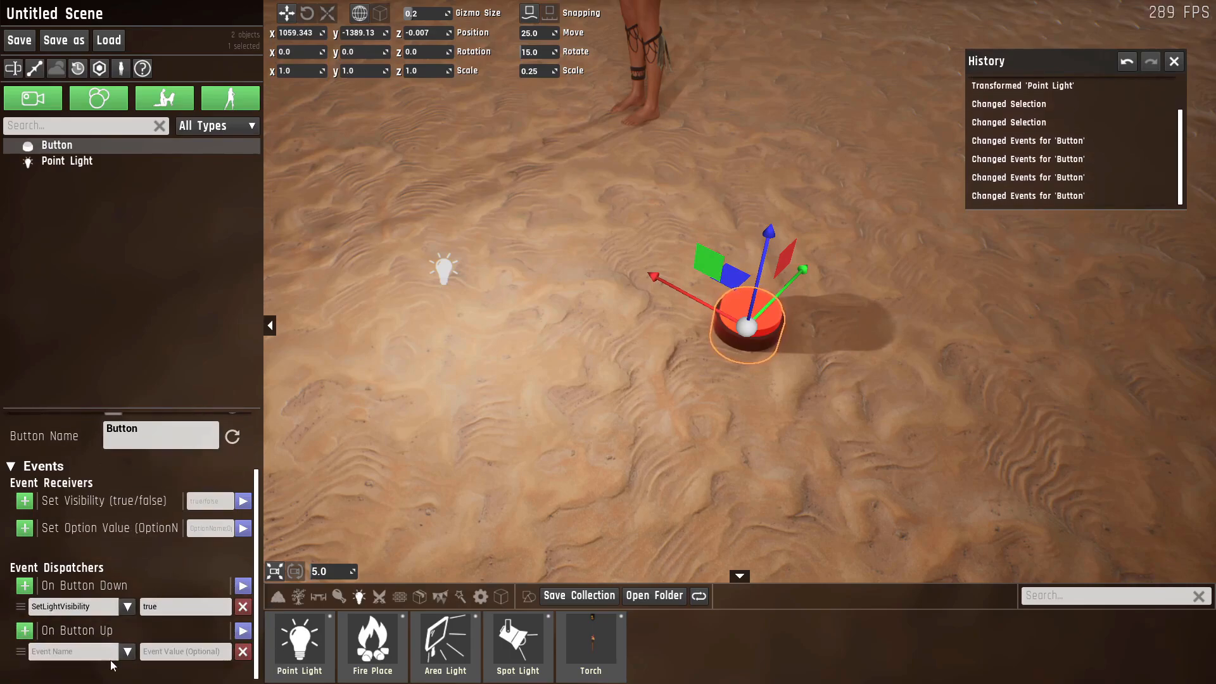
# - Add an On Button Up dispatcher sending false, then select the Point Light
pyautogui.click(73, 651)
pyautogui.write('SetLightVisibility')
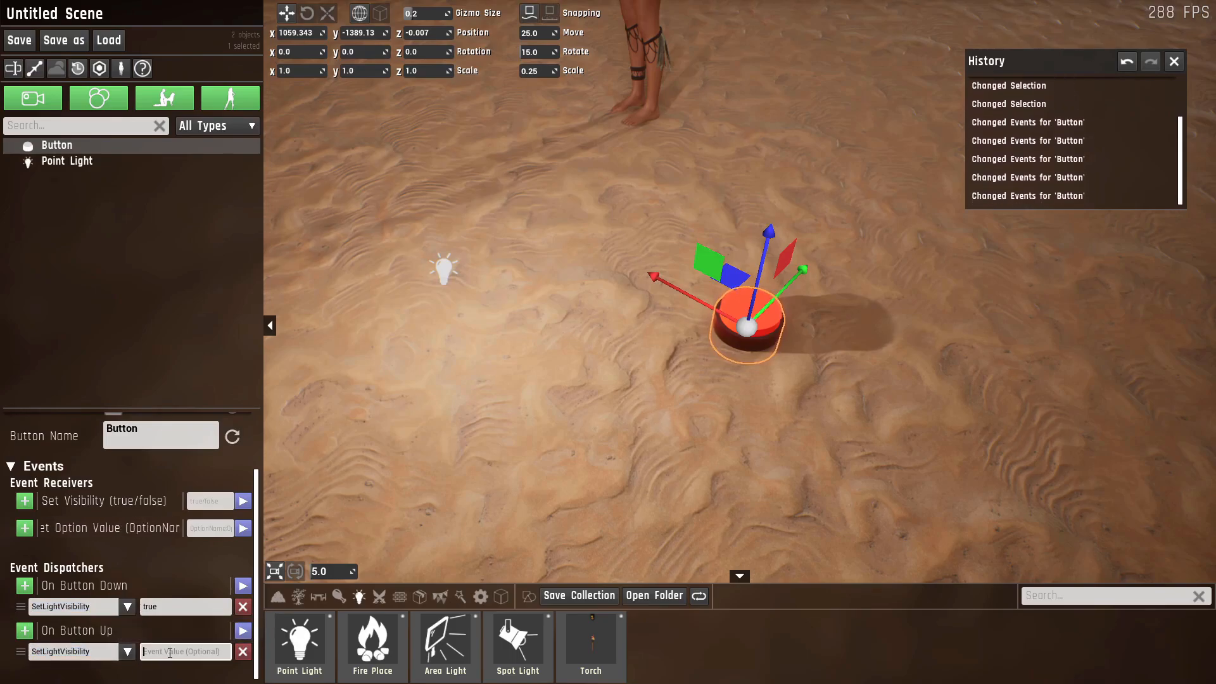
pyautogui.write('false')
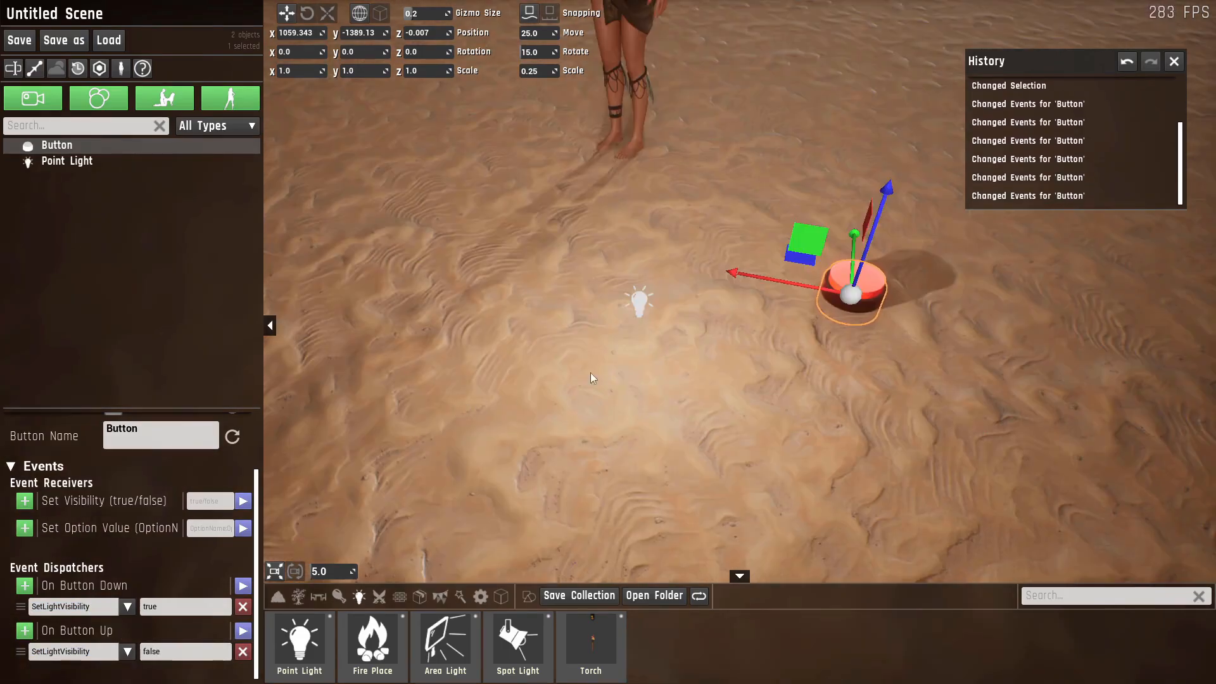
pyautogui.moveTo(680, 301)
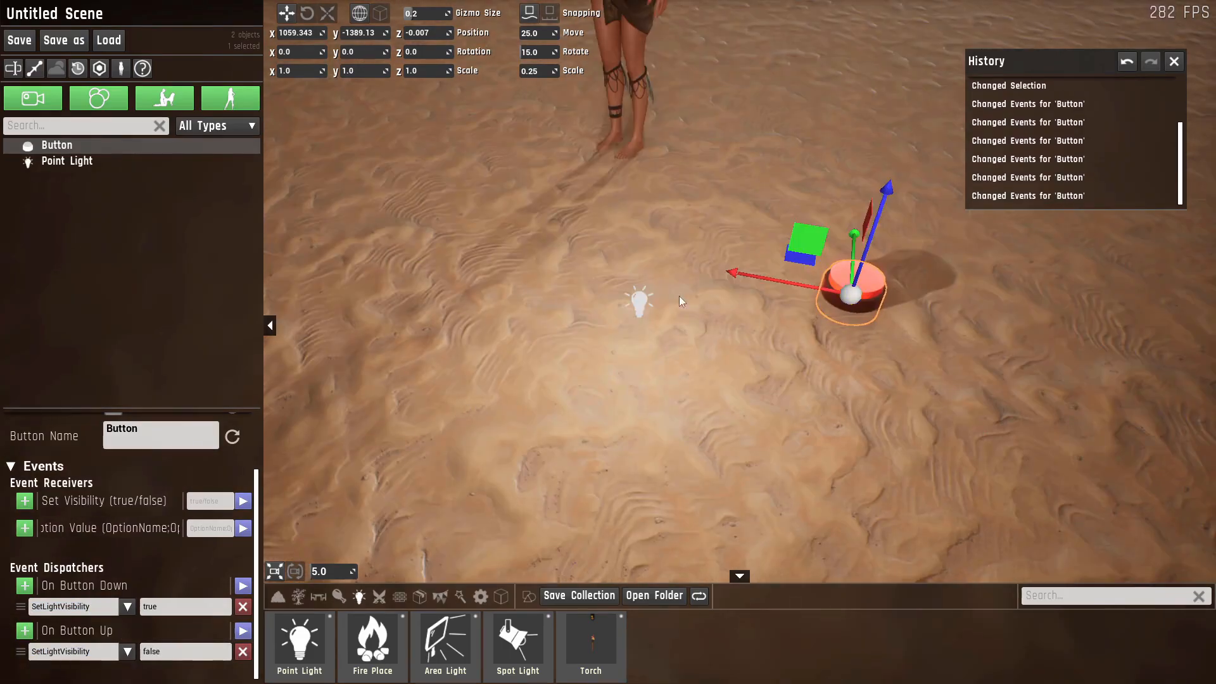
pyautogui.click(68, 161)
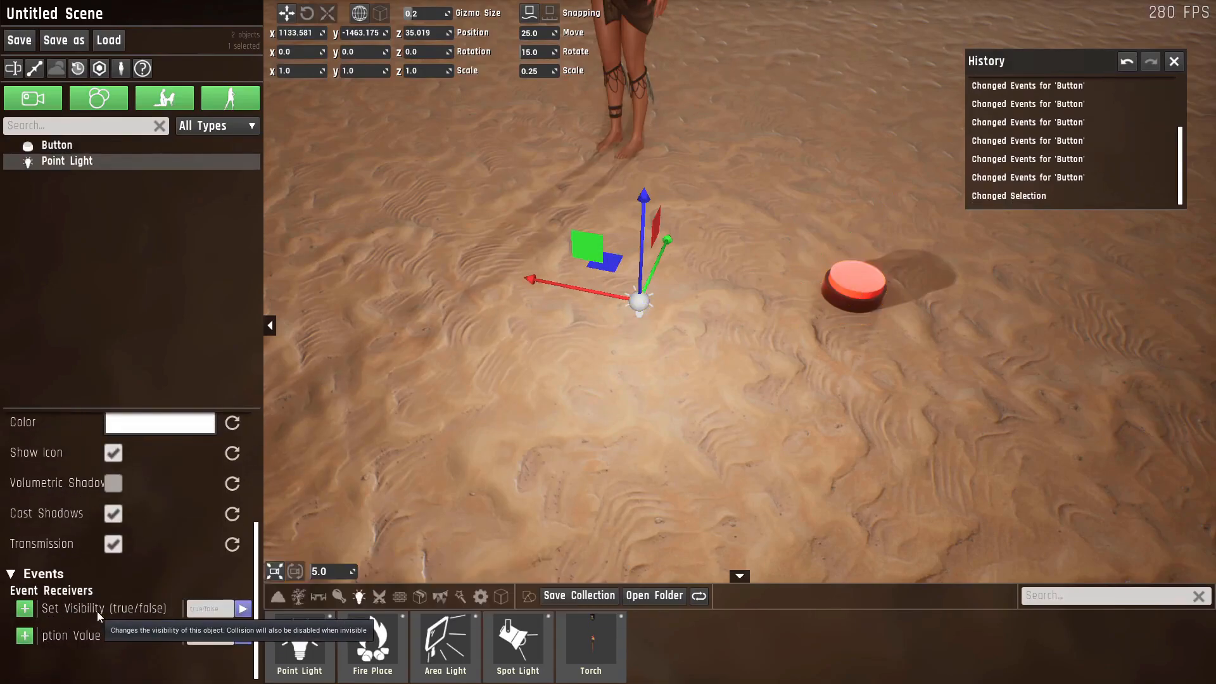
# - Link the Point Light's Set Visibility receiver to the Button
pyautogui.click(24, 608)
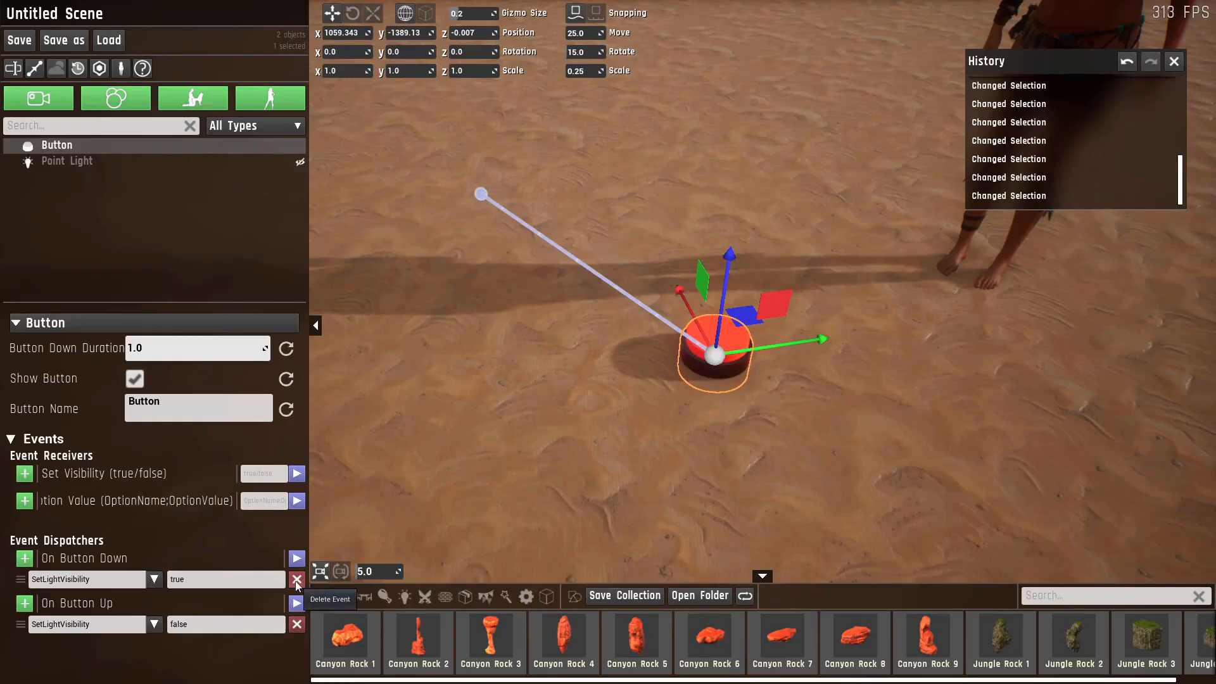
pyautogui.moveTo(34, 560)
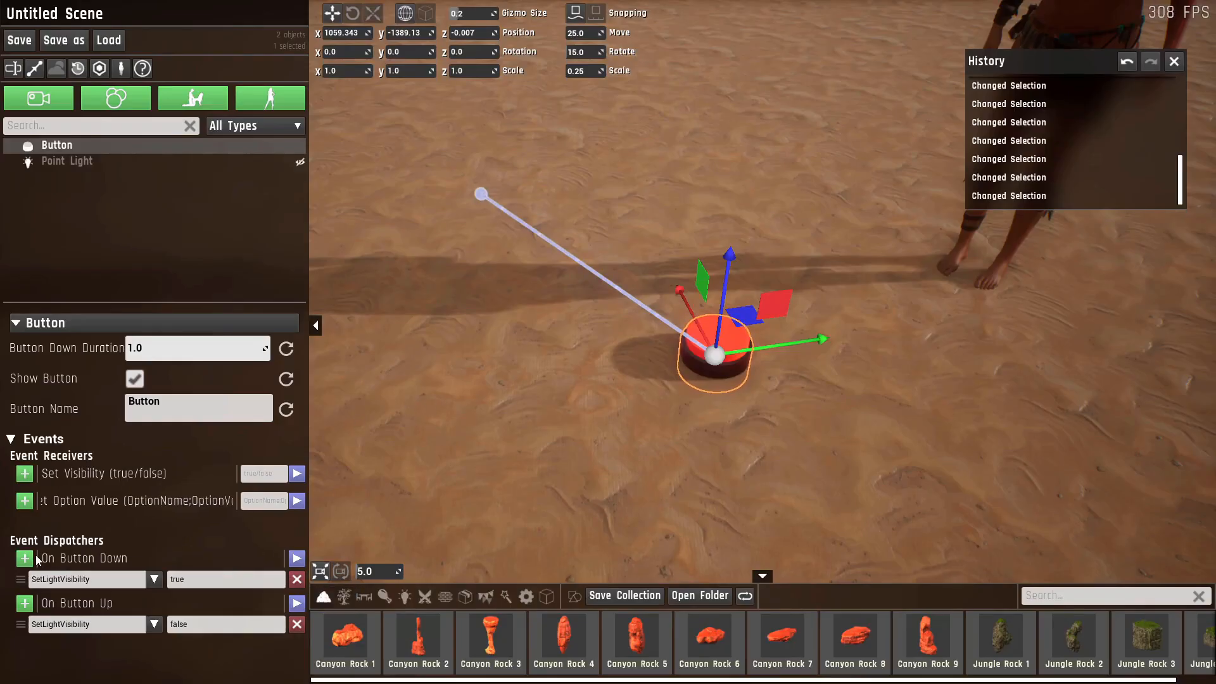
# - Add a blank On Button Down event row, then deselect the Button
pyautogui.click(24, 558)
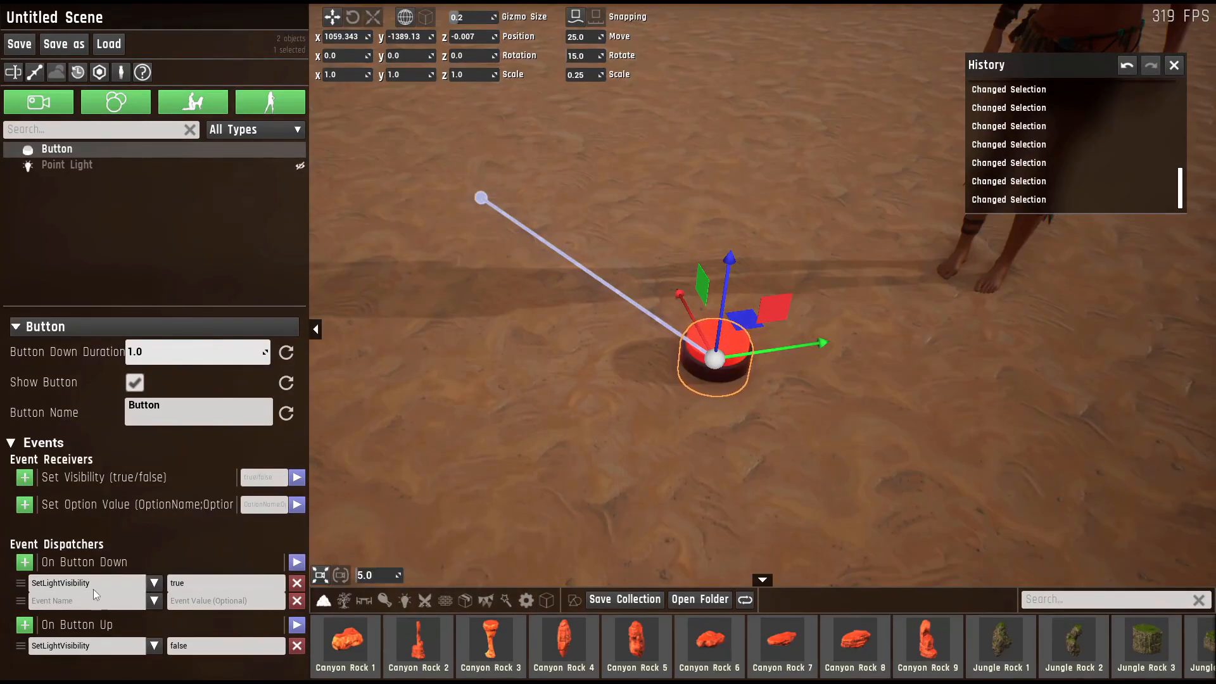
pyautogui.click(85, 582)
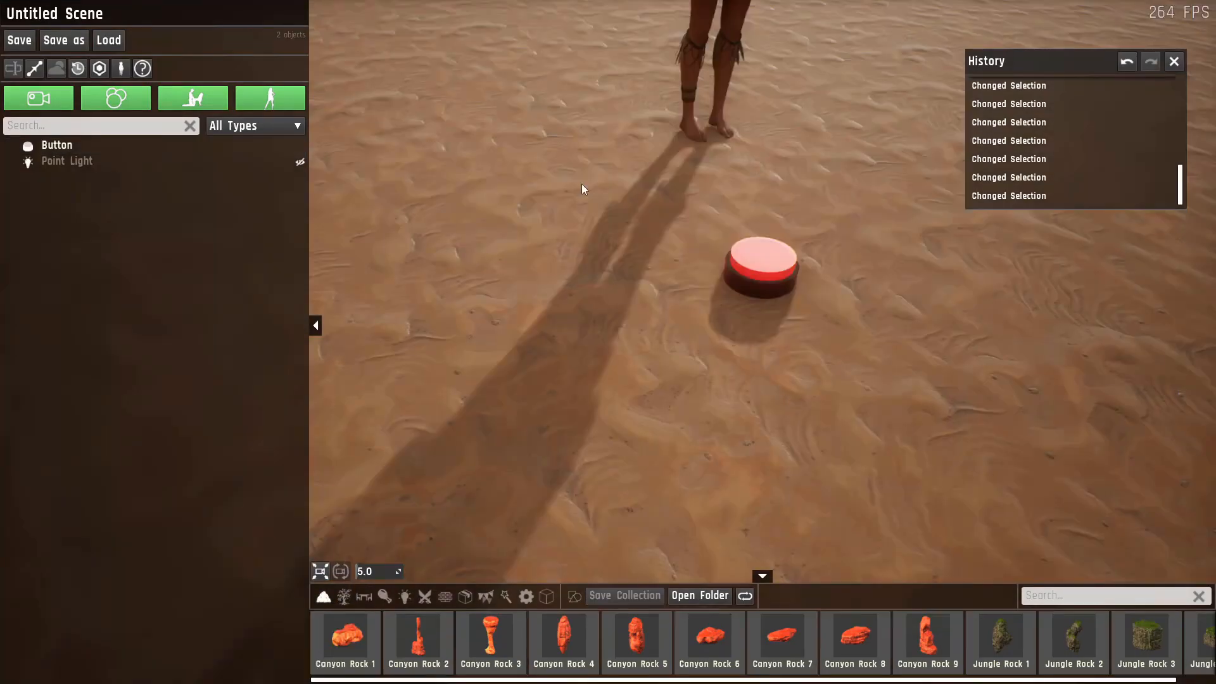
pyautogui.moveTo(526, 596)
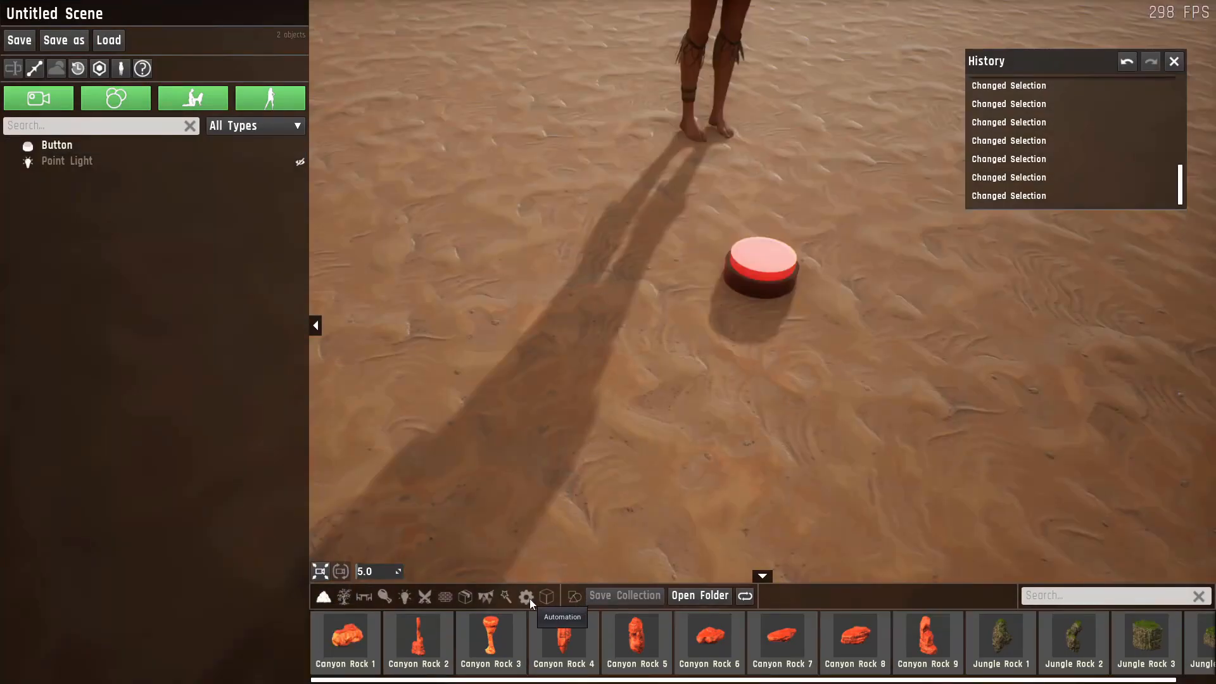
# - Show the Automation props and open the sandbox save selector
pyautogui.click(526, 596)
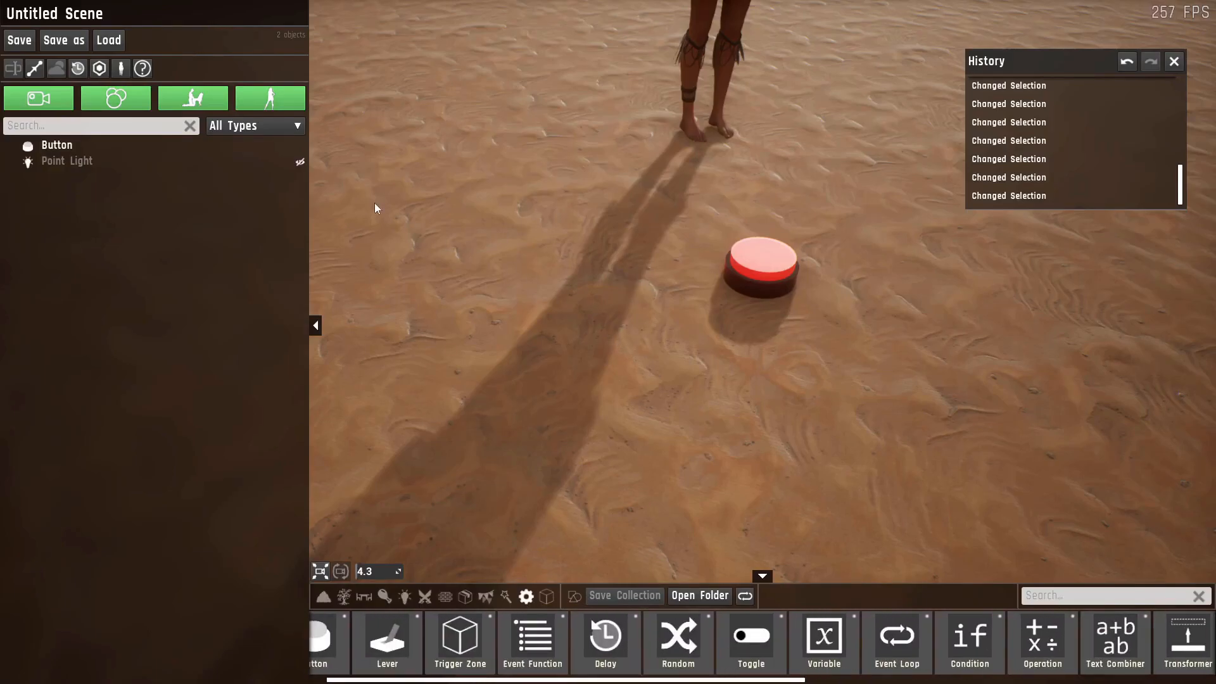
pyautogui.click(108, 39)
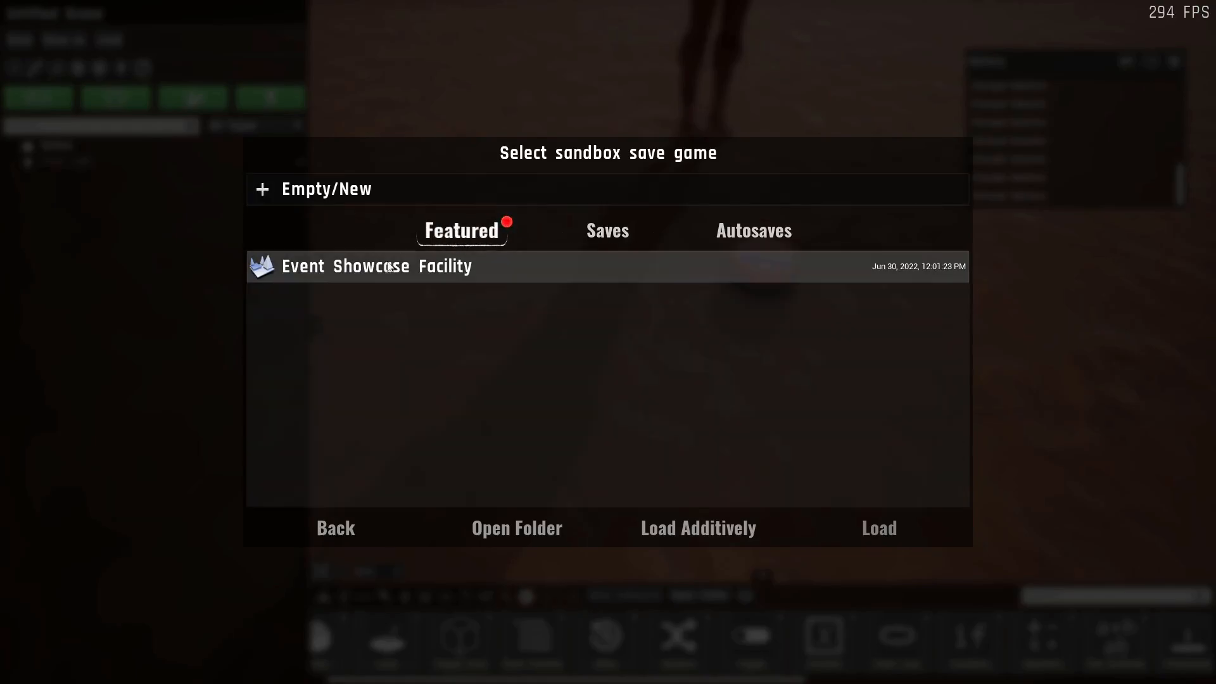
# - Load the Event Showcase Facility save and return to the editor with W
pyautogui.click(878, 528)
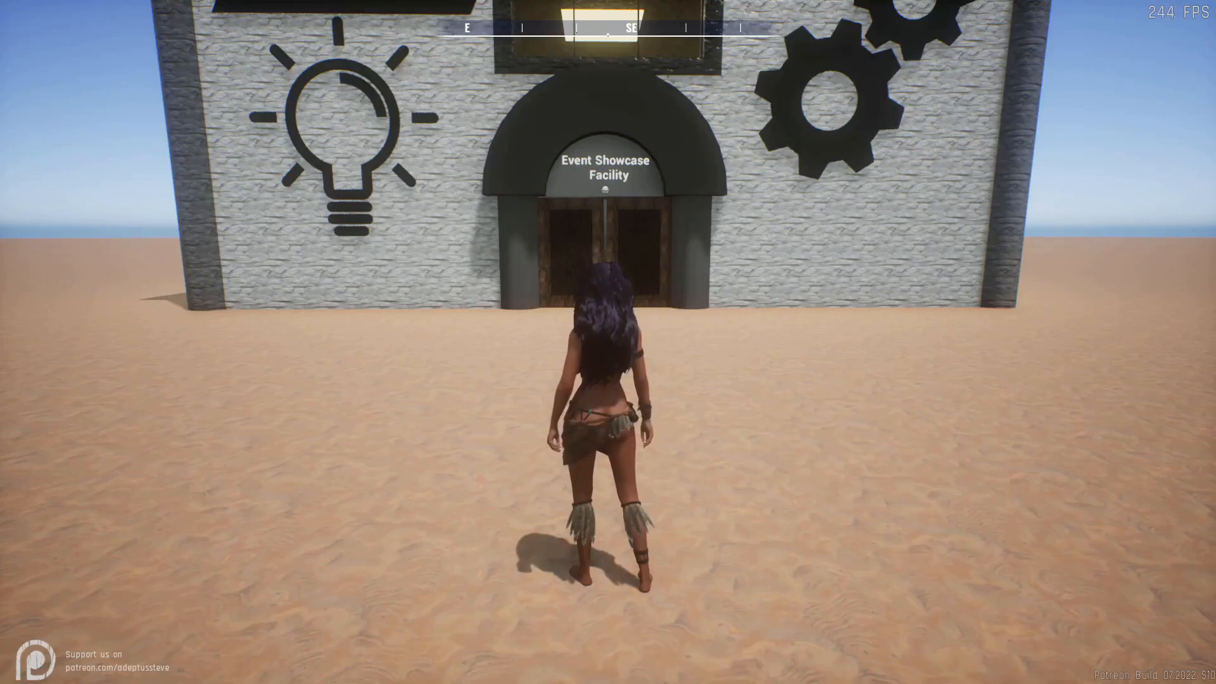
pyautogui.press('w')
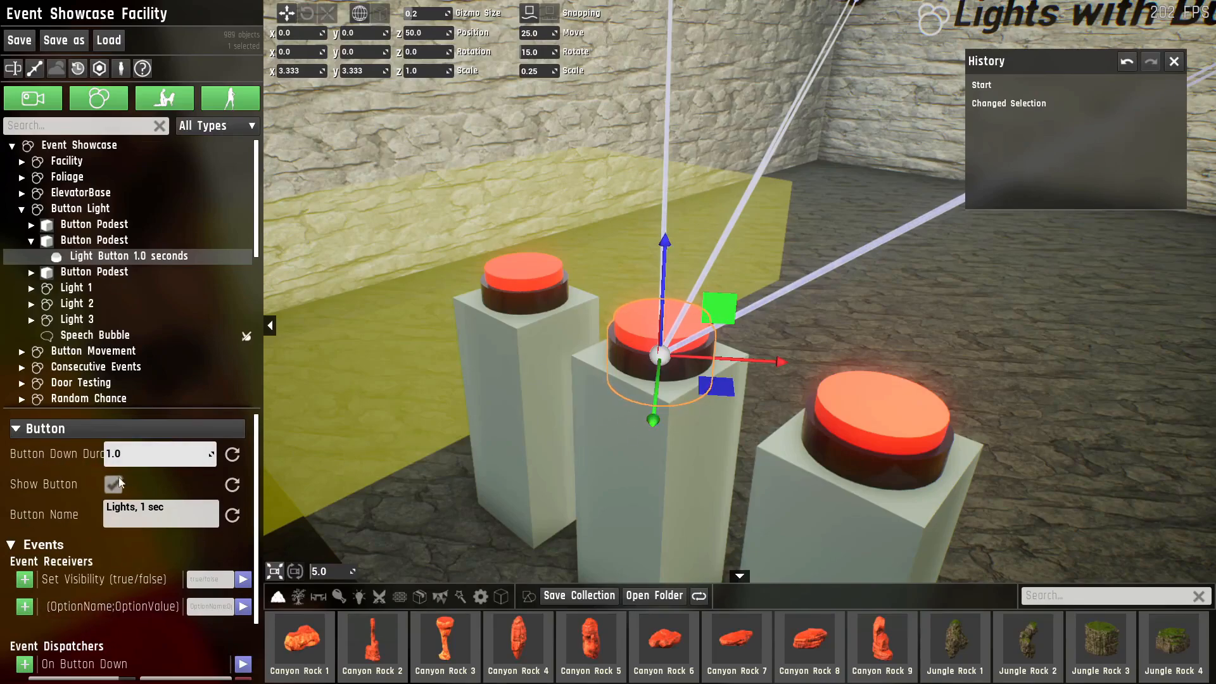
pyautogui.click(113, 484)
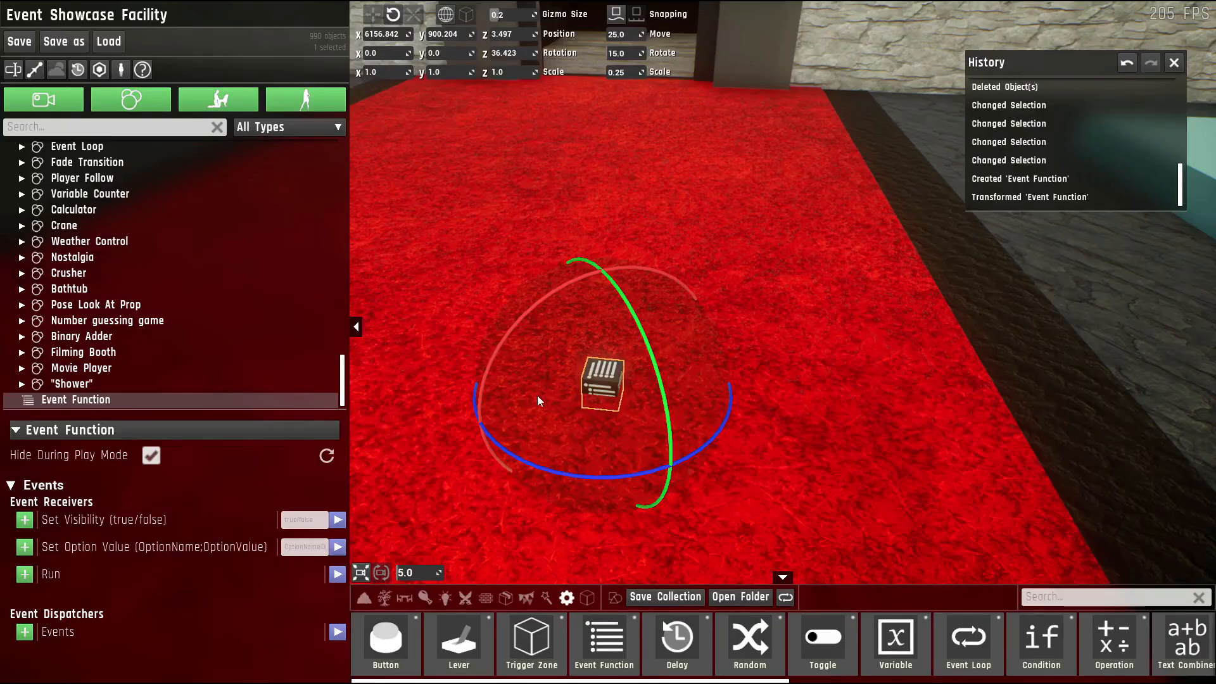
pyautogui.moveTo(586, 380)
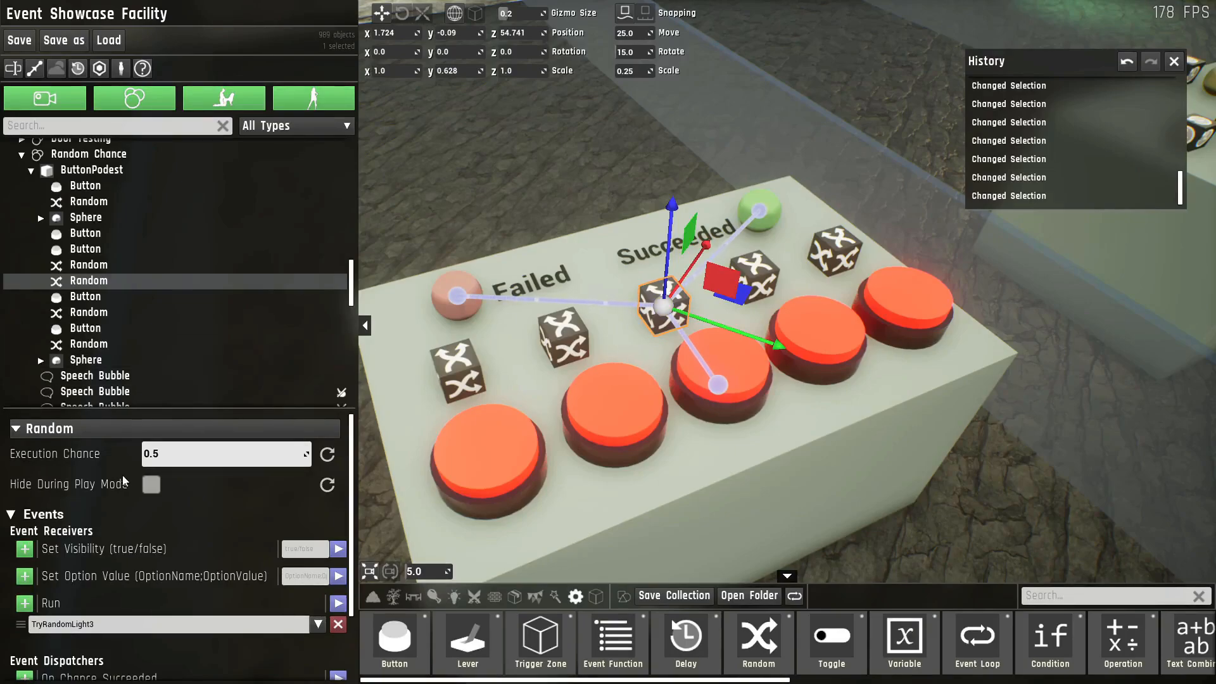
pyautogui.moveTo(175, 441)
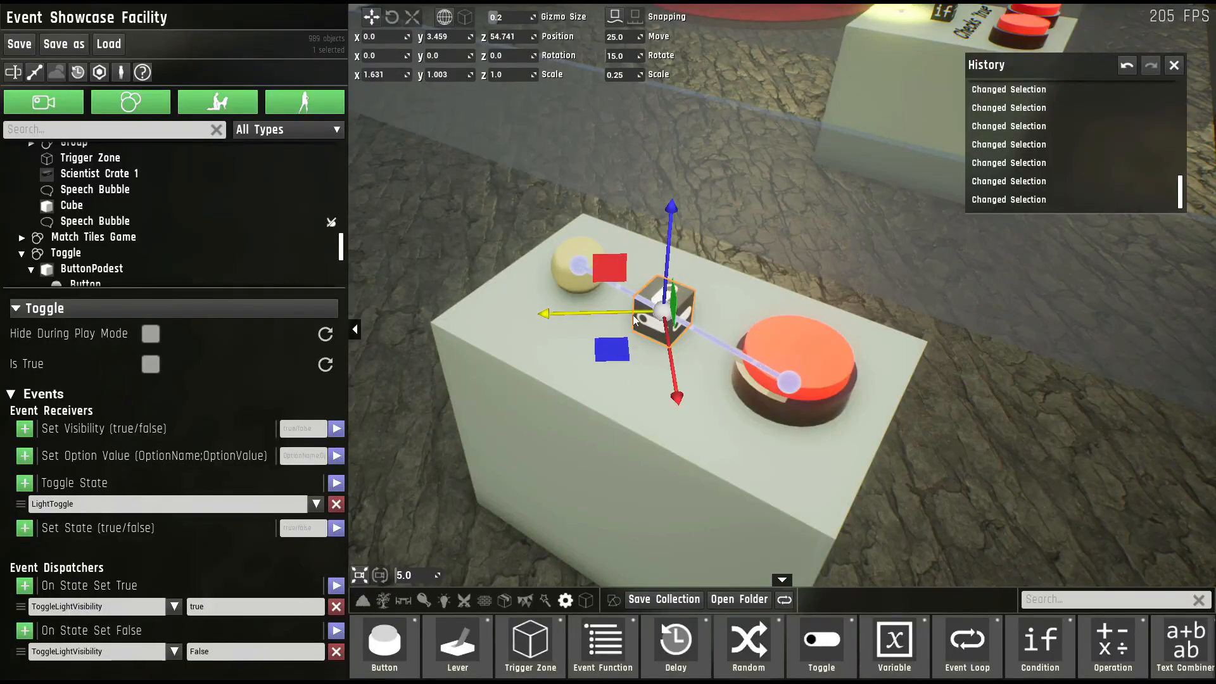
pyautogui.moveTo(62, 492)
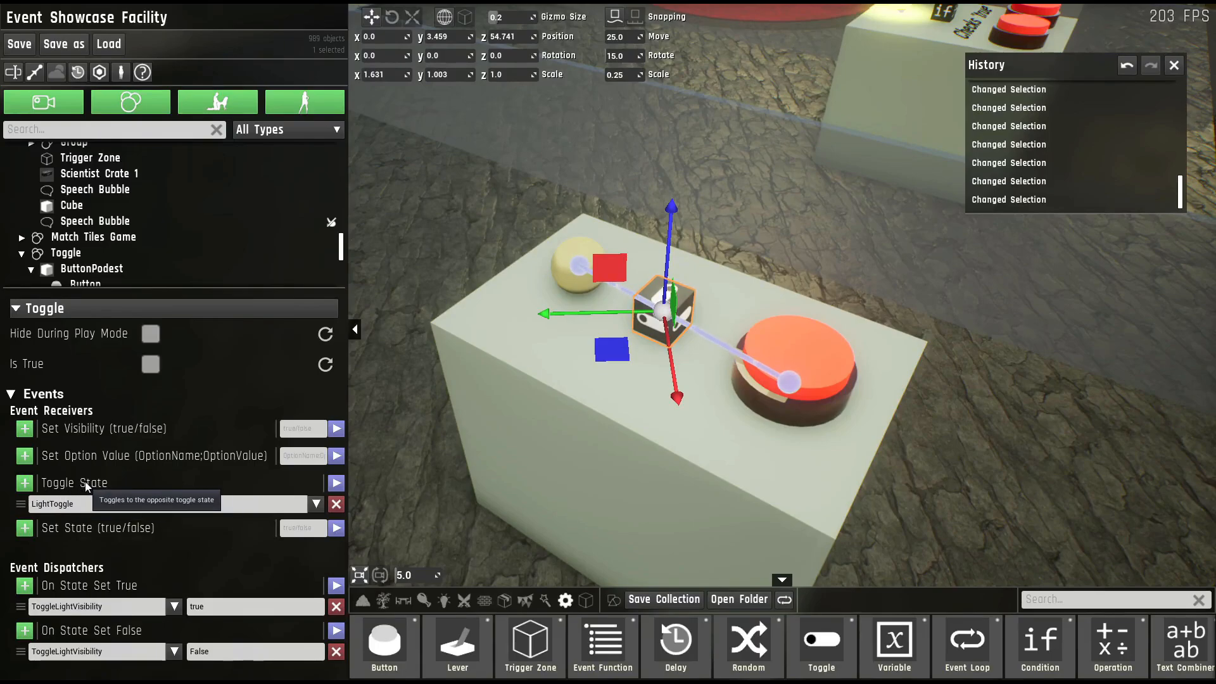
pyautogui.moveTo(112, 483)
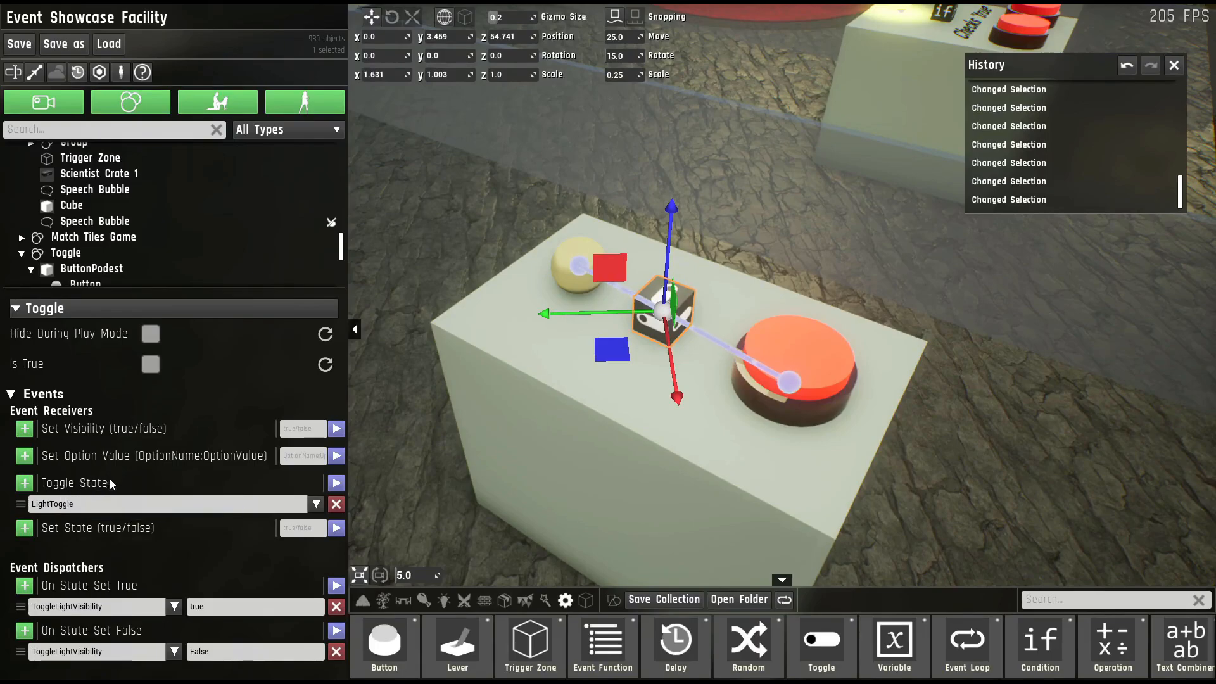
pyautogui.moveTo(68, 539)
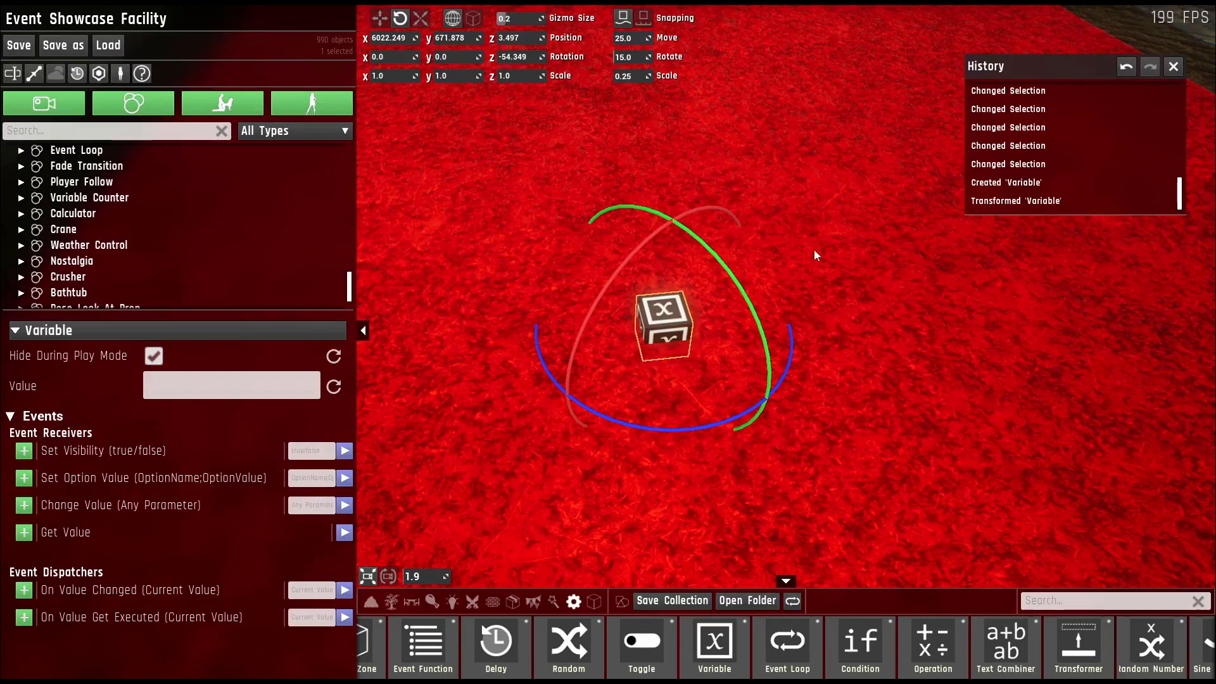
pyautogui.moveTo(815, 503)
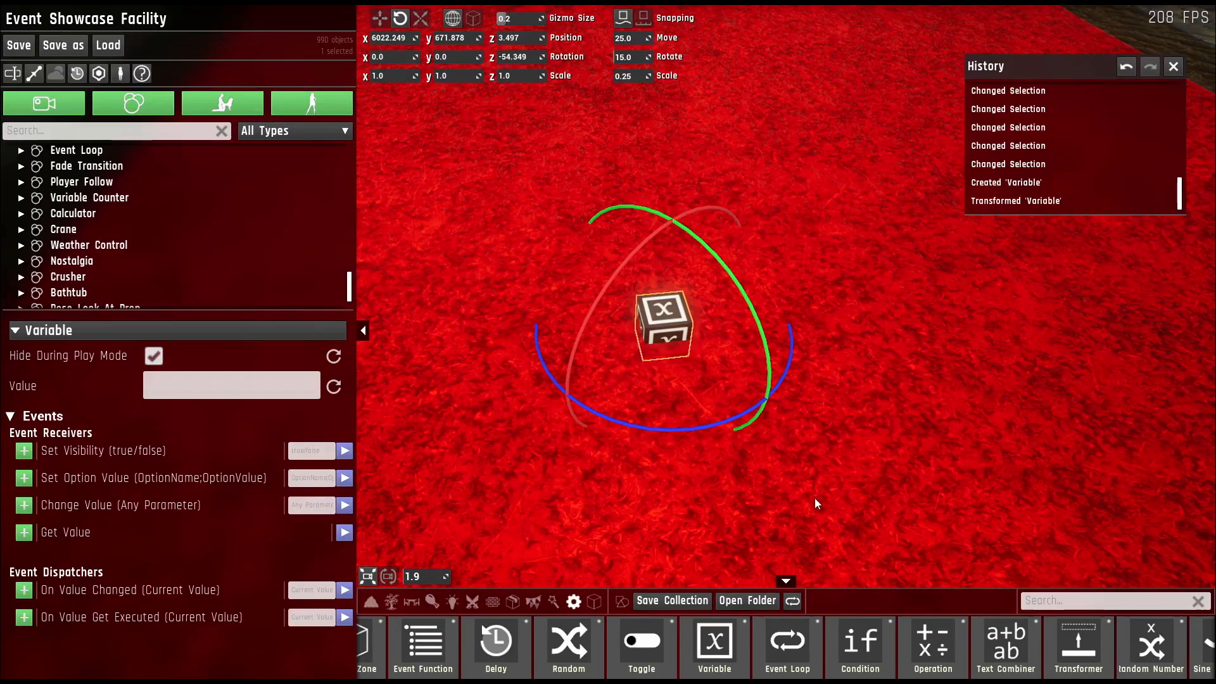
pyautogui.moveTo(120, 506)
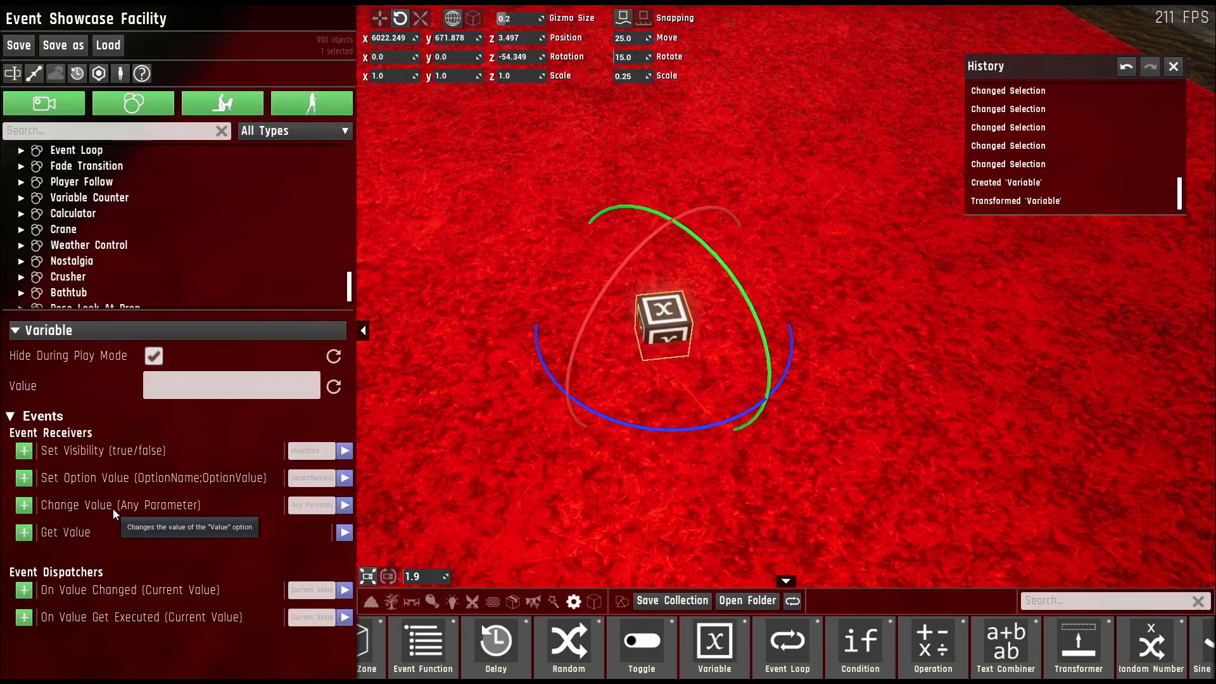
pyautogui.click(231, 385)
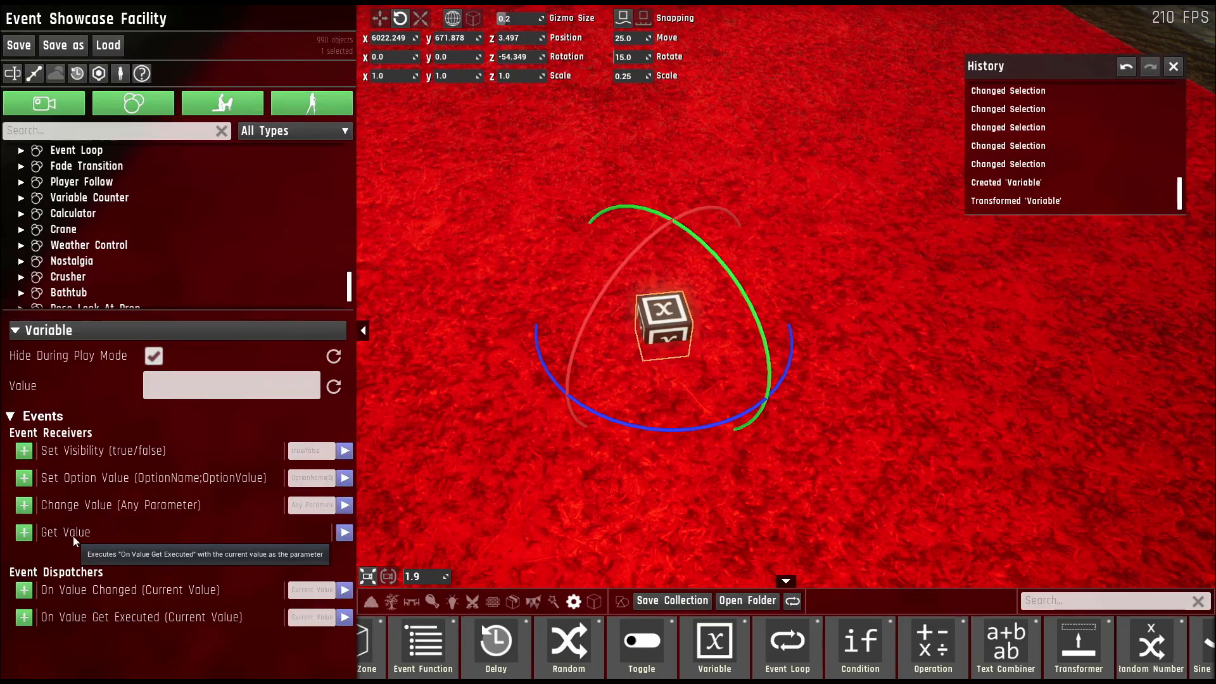
pyautogui.moveTo(61, 625)
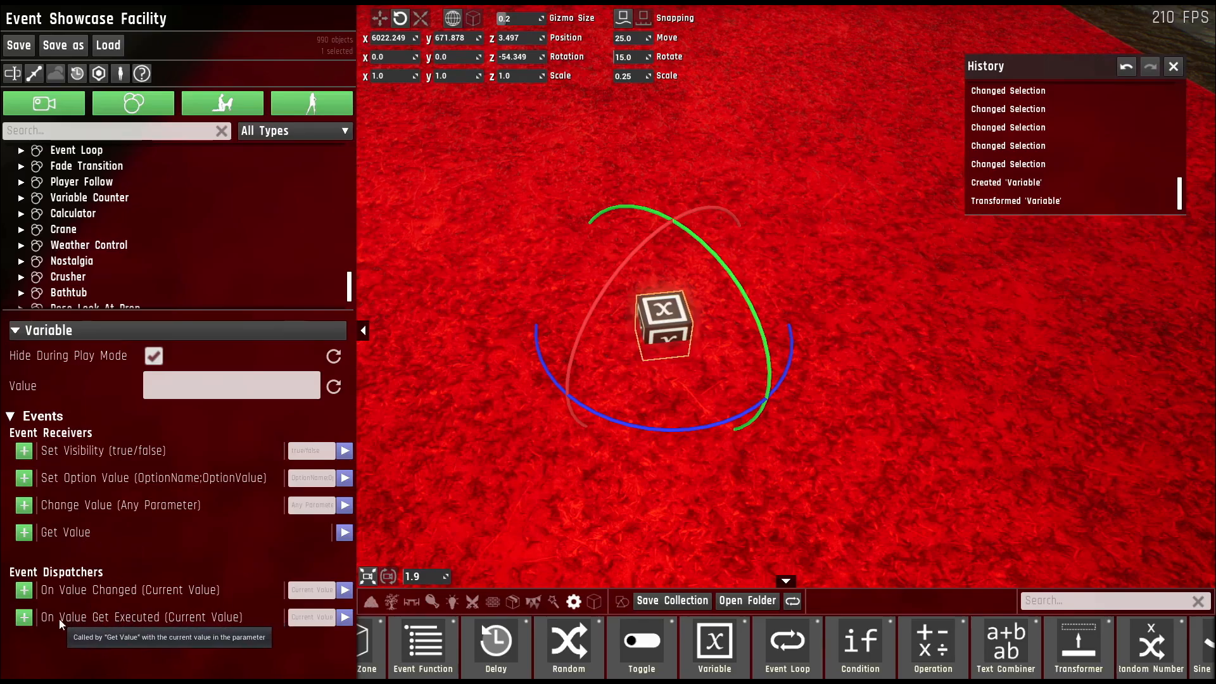
pyautogui.moveTo(271, 635)
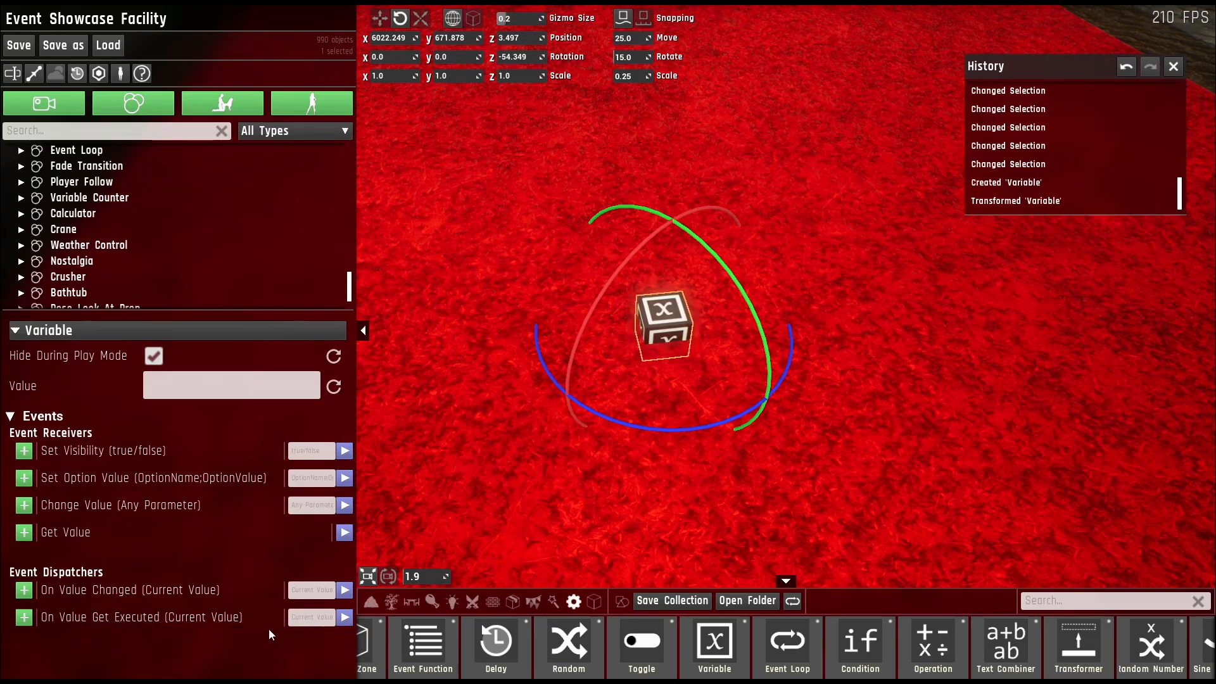
pyautogui.moveTo(115, 617)
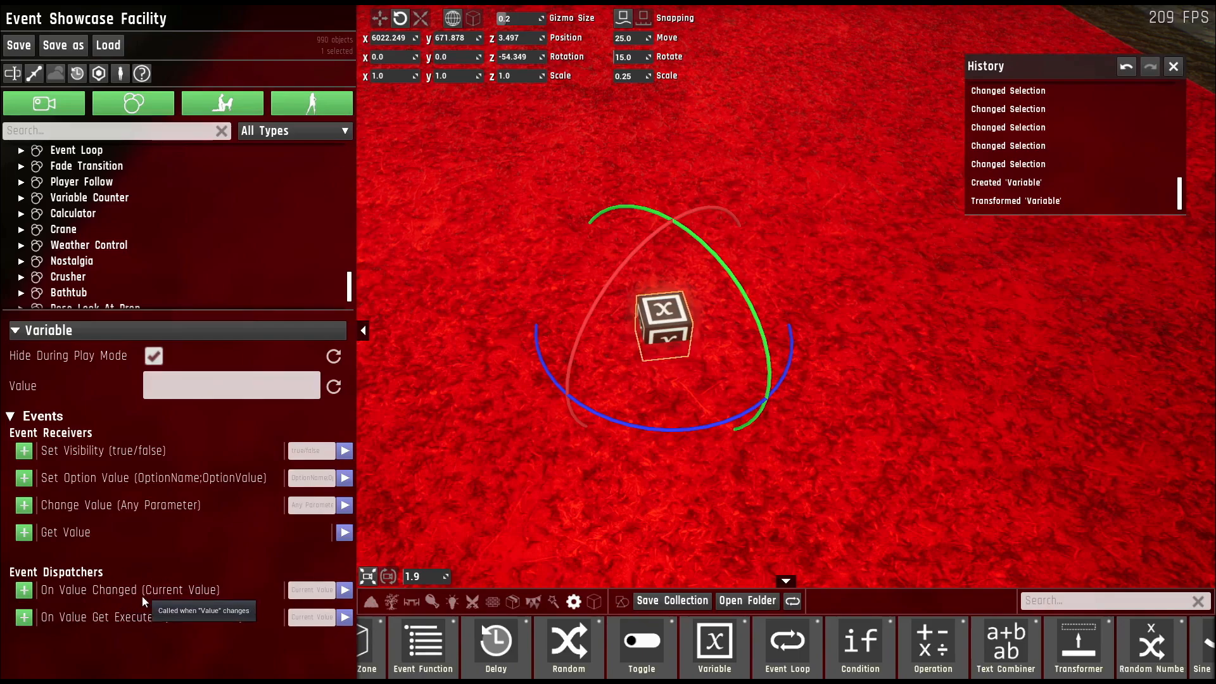
pyautogui.moveTo(192, 413)
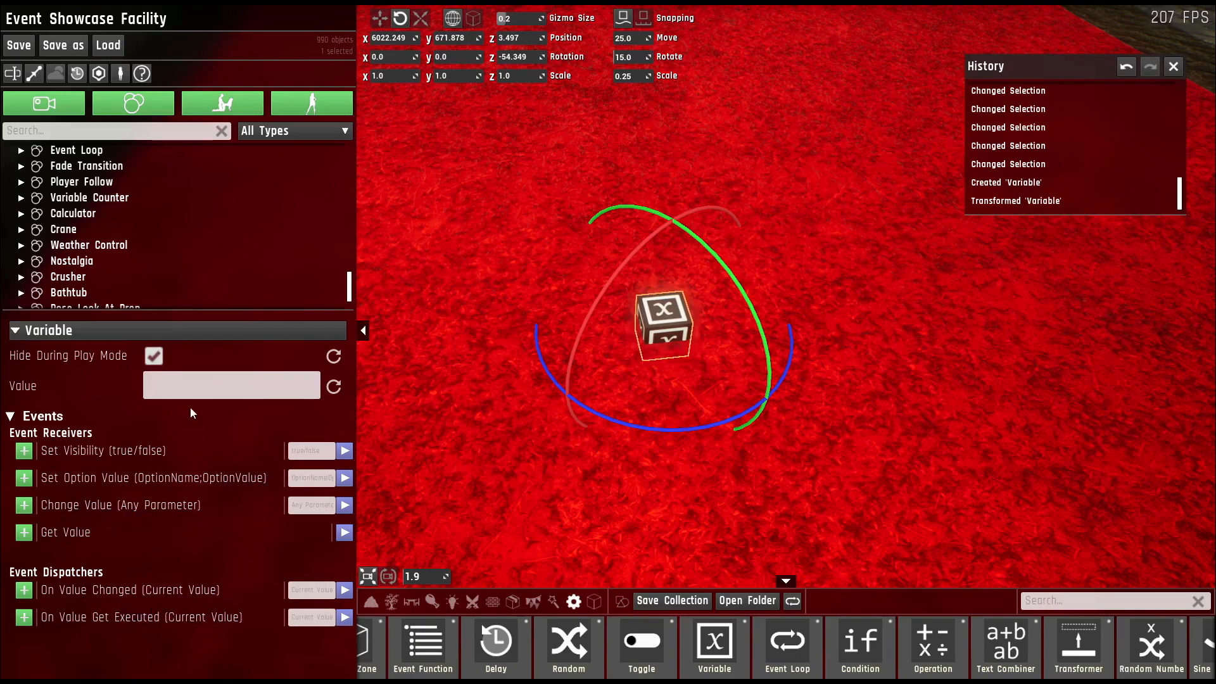
pyautogui.moveTo(312, 506)
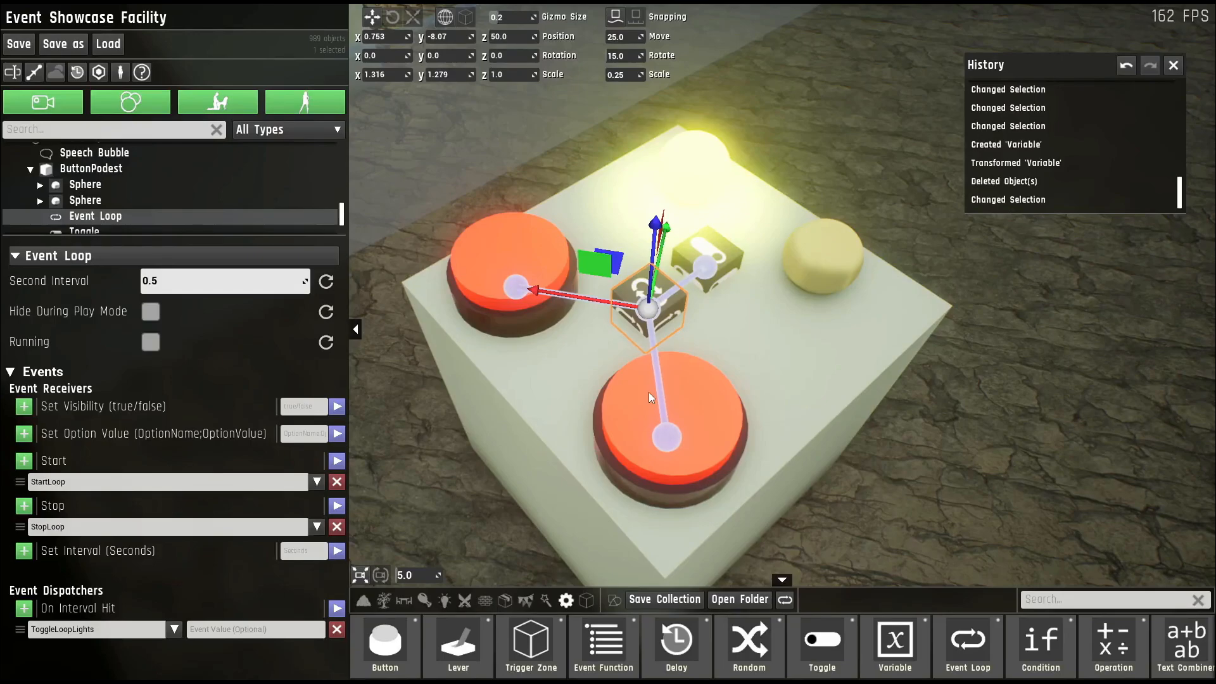
# - Select the Event Loop under ButtonPodest to show its 0.5-second interval settings
pyautogui.click(120, 481)
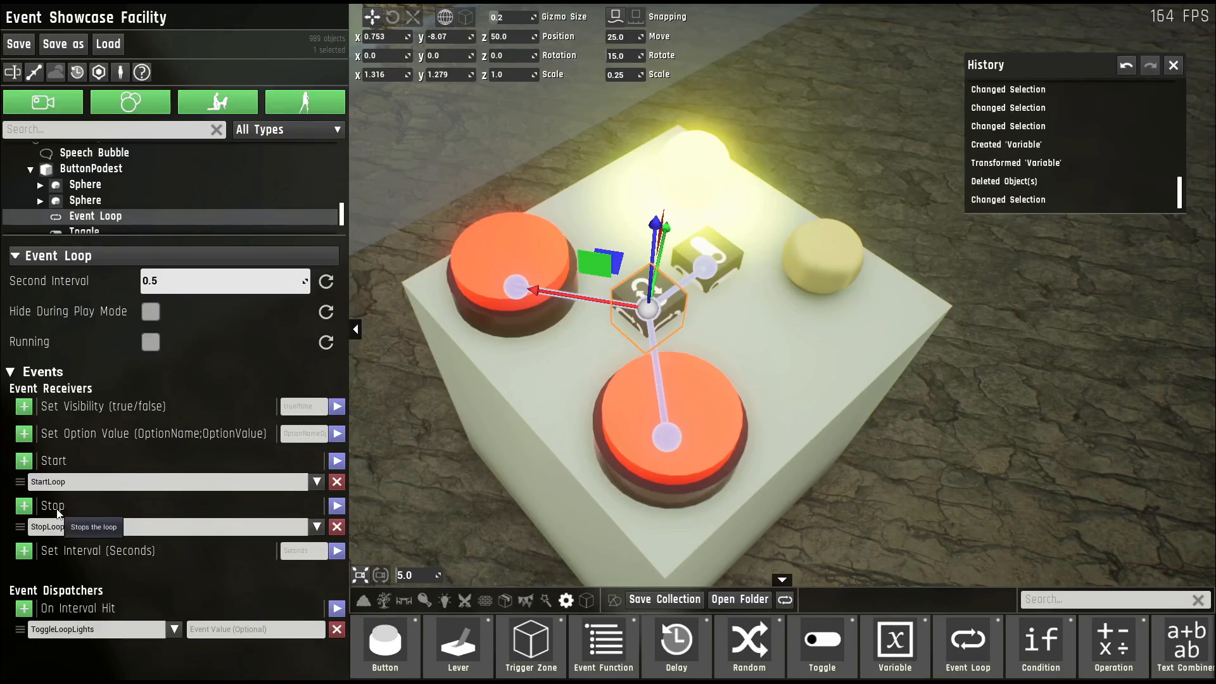
pyautogui.moveTo(89, 563)
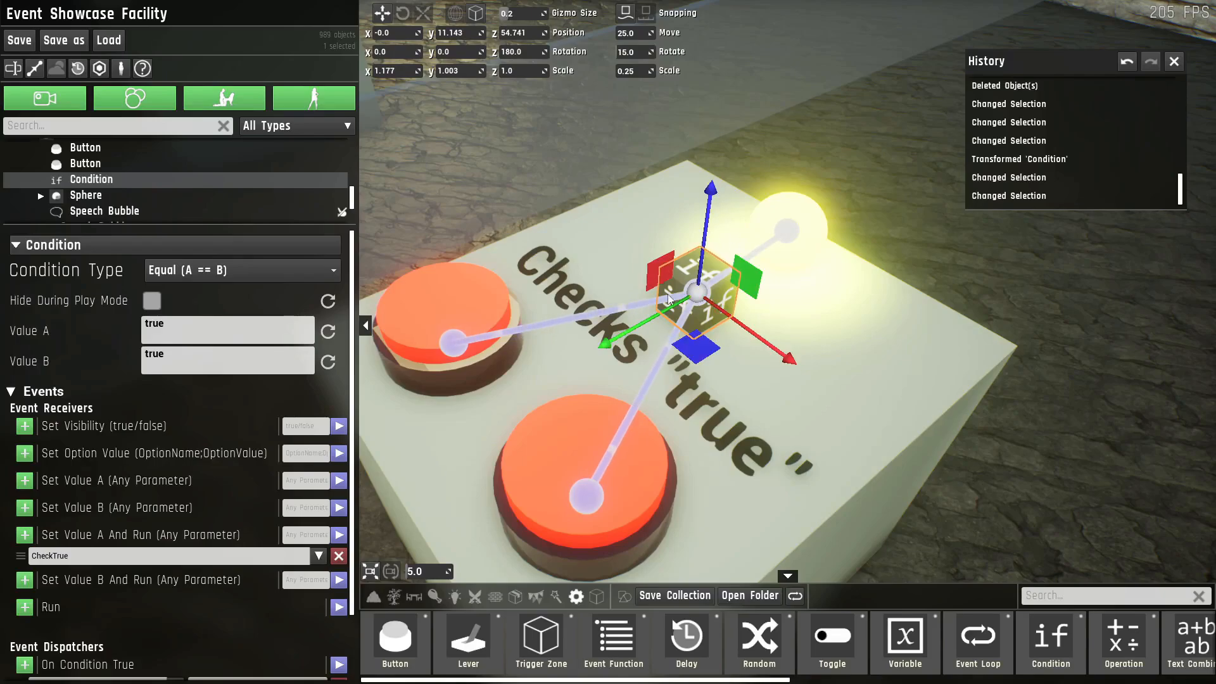
# - Review the Condition Type options and keep the current comparison
pyautogui.click(241, 269)
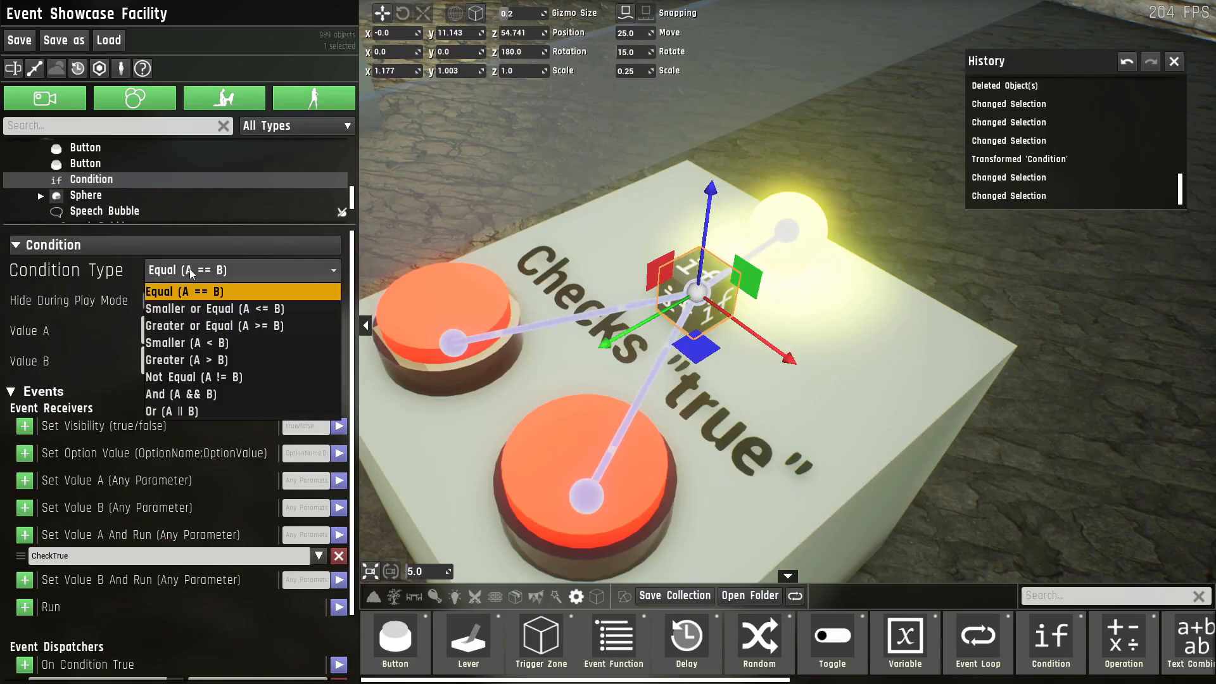
pyautogui.moveTo(220, 289)
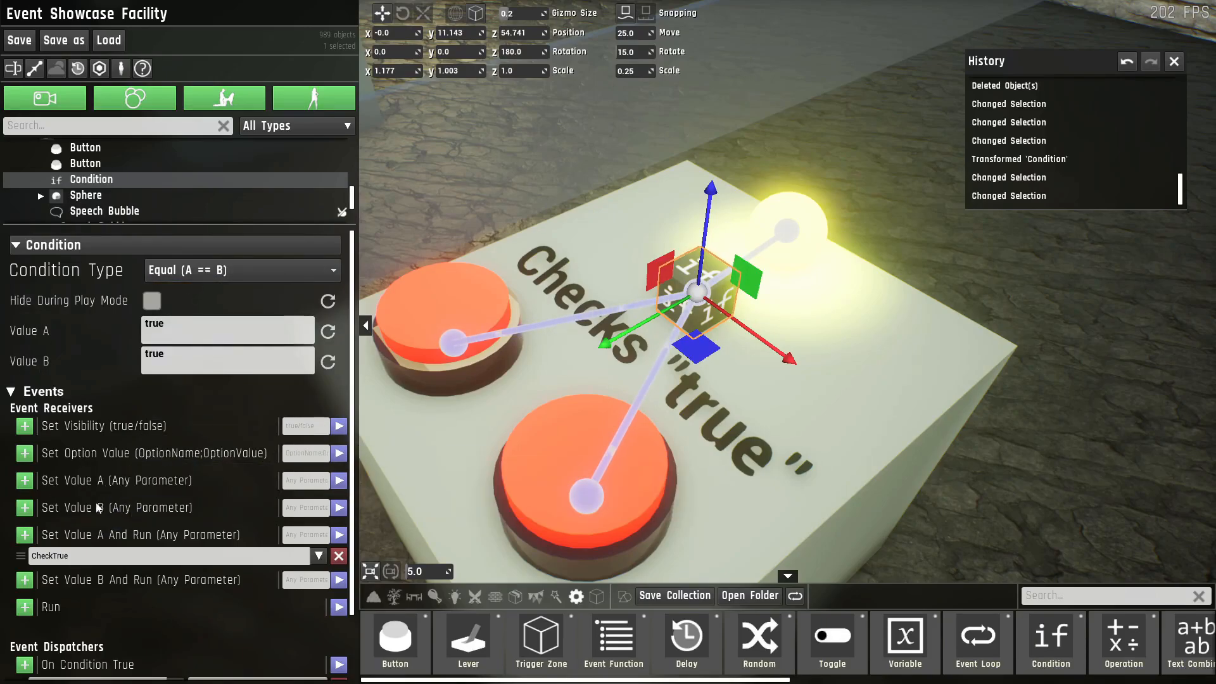
pyautogui.moveTo(139, 535)
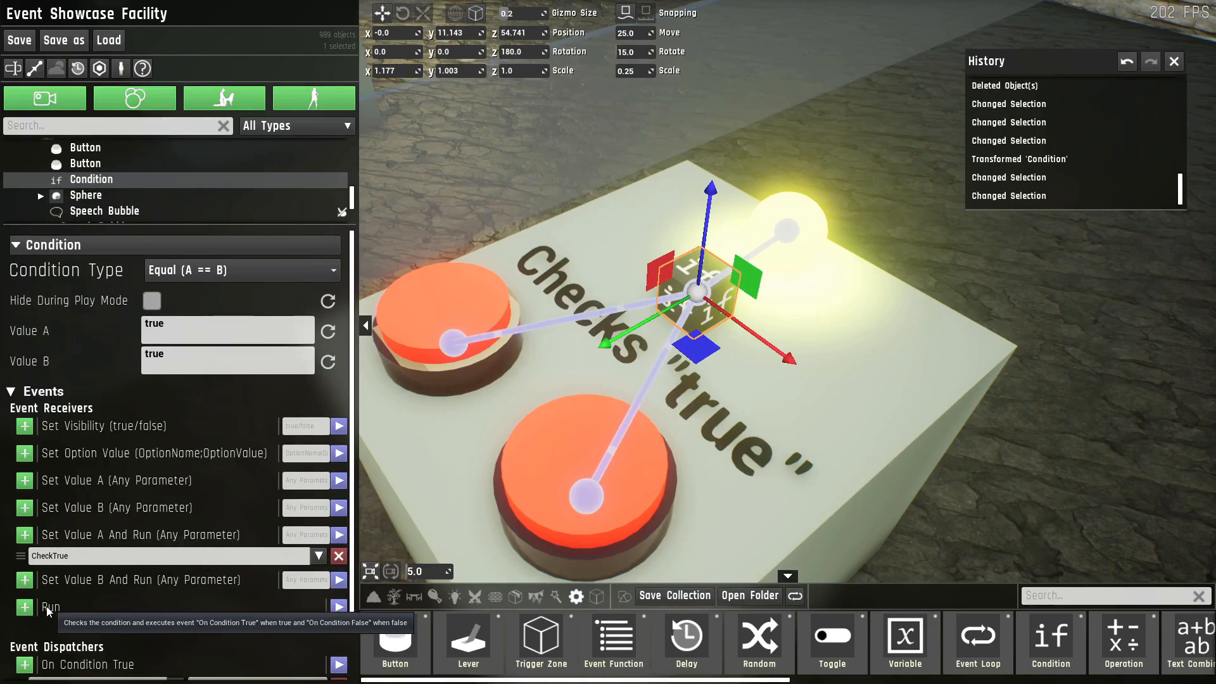
pyautogui.scroll(-3)
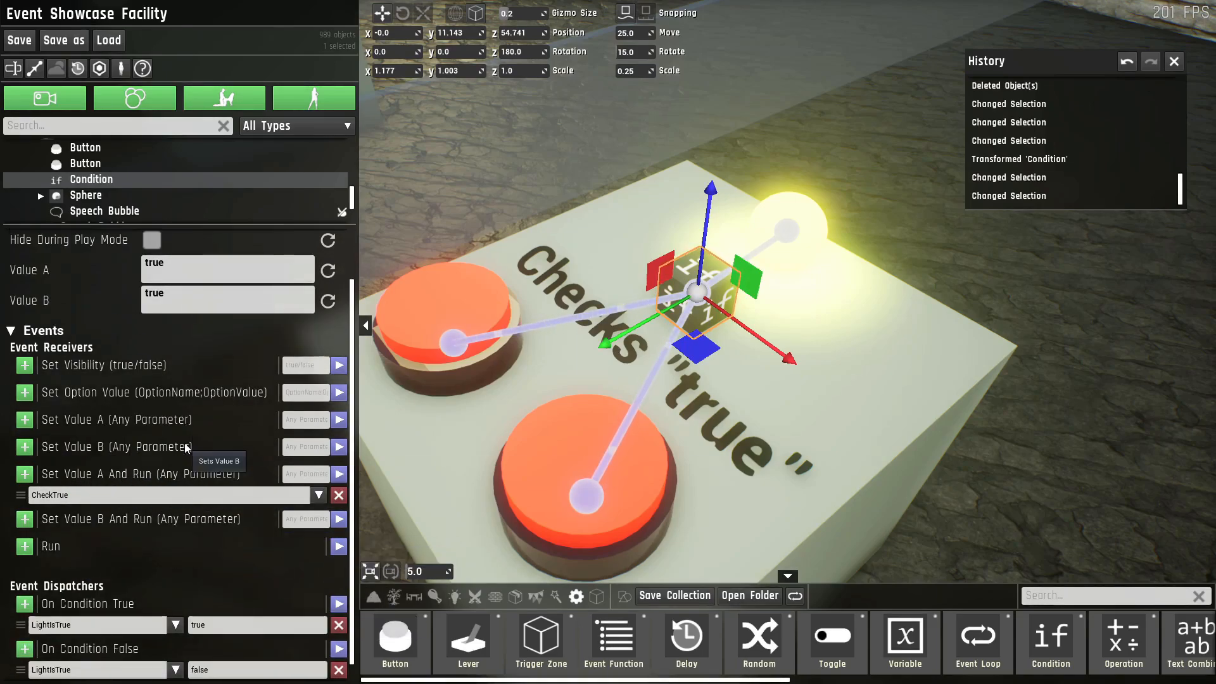
pyautogui.click(241, 270)
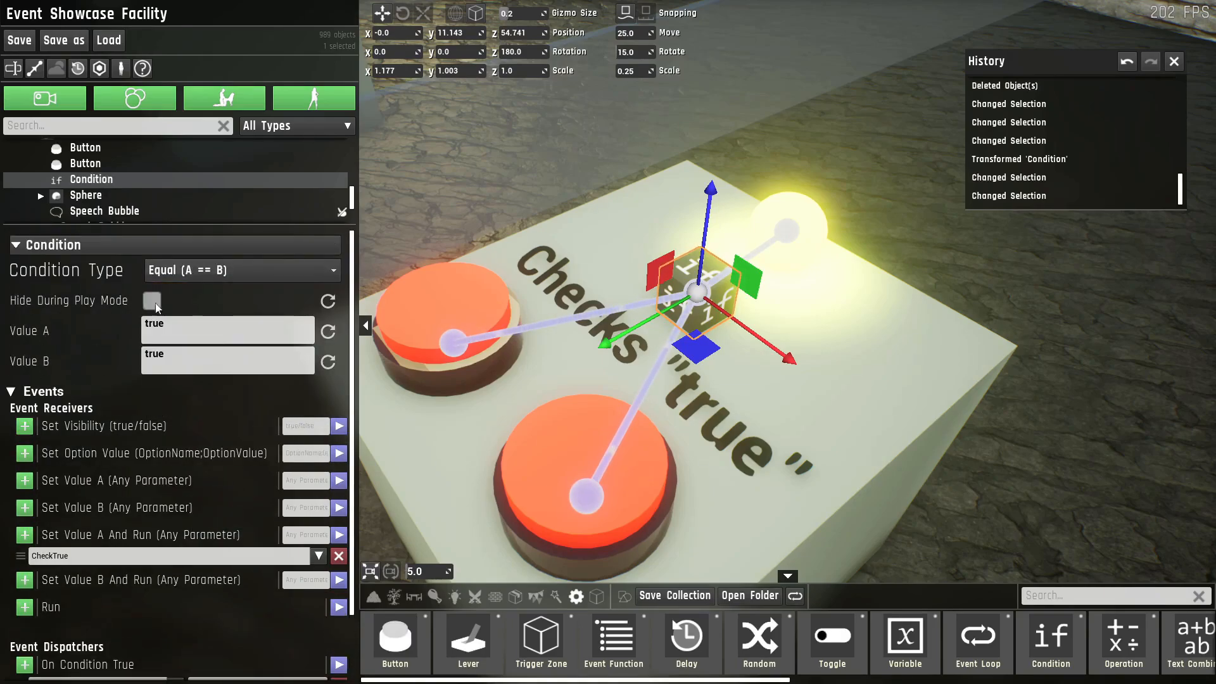
# - Set the Condition's Value B to 12315
pyautogui.click(227, 329)
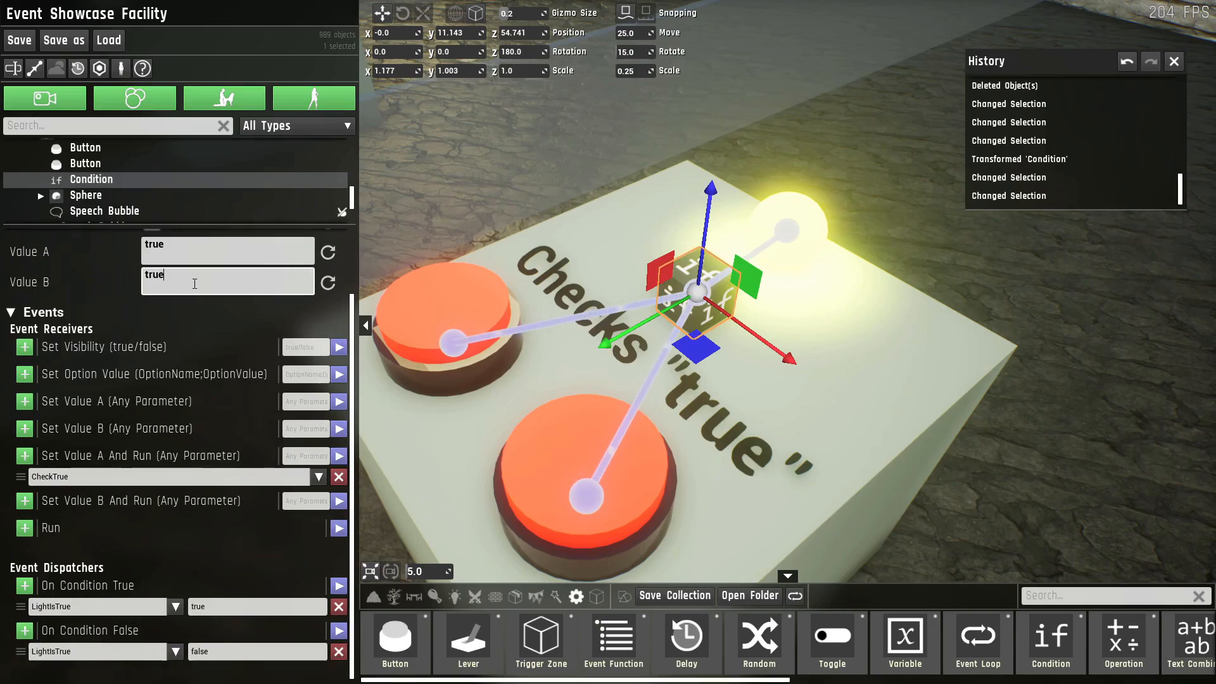
pyautogui.write('12315')
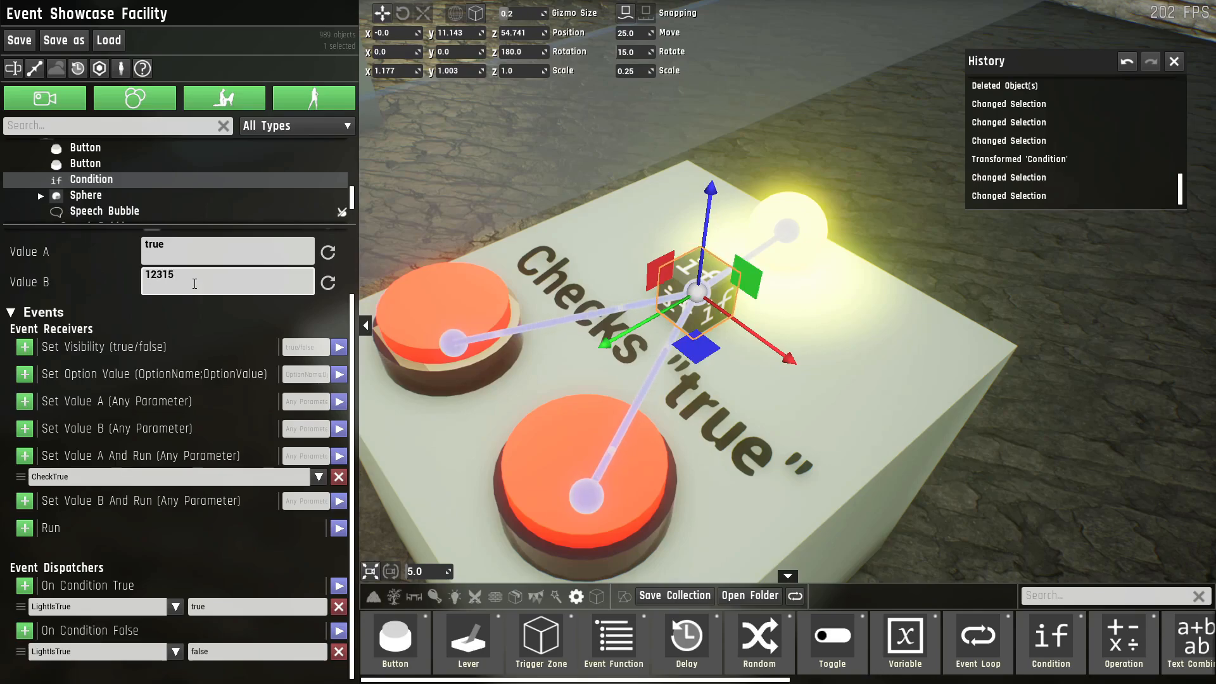
pyautogui.moveTo(109, 629)
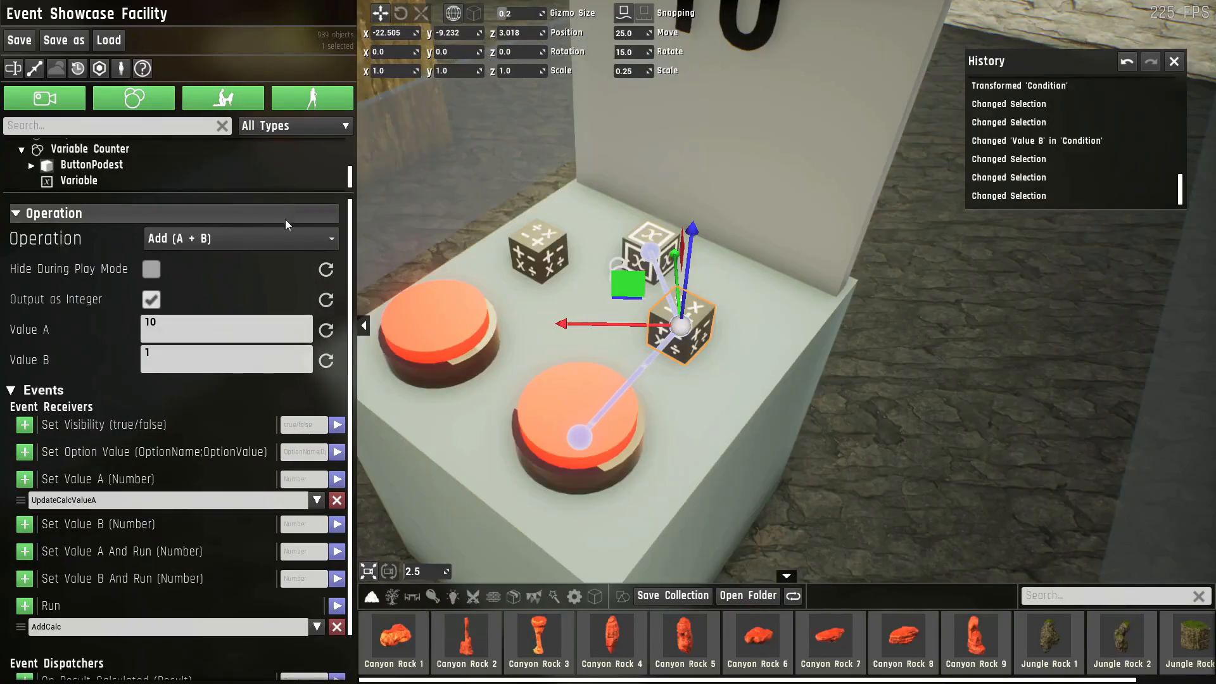
pyautogui.moveTo(217, 242)
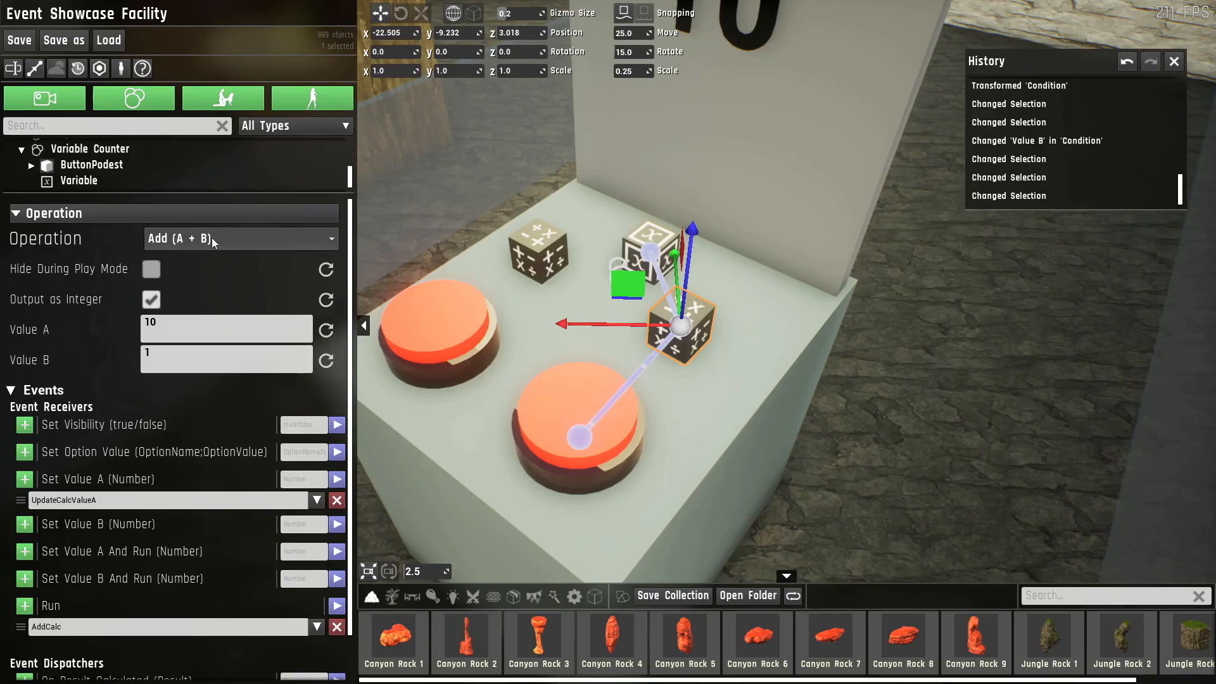
# - Review the Operation prop's available operations and keep Add
pyautogui.click(241, 238)
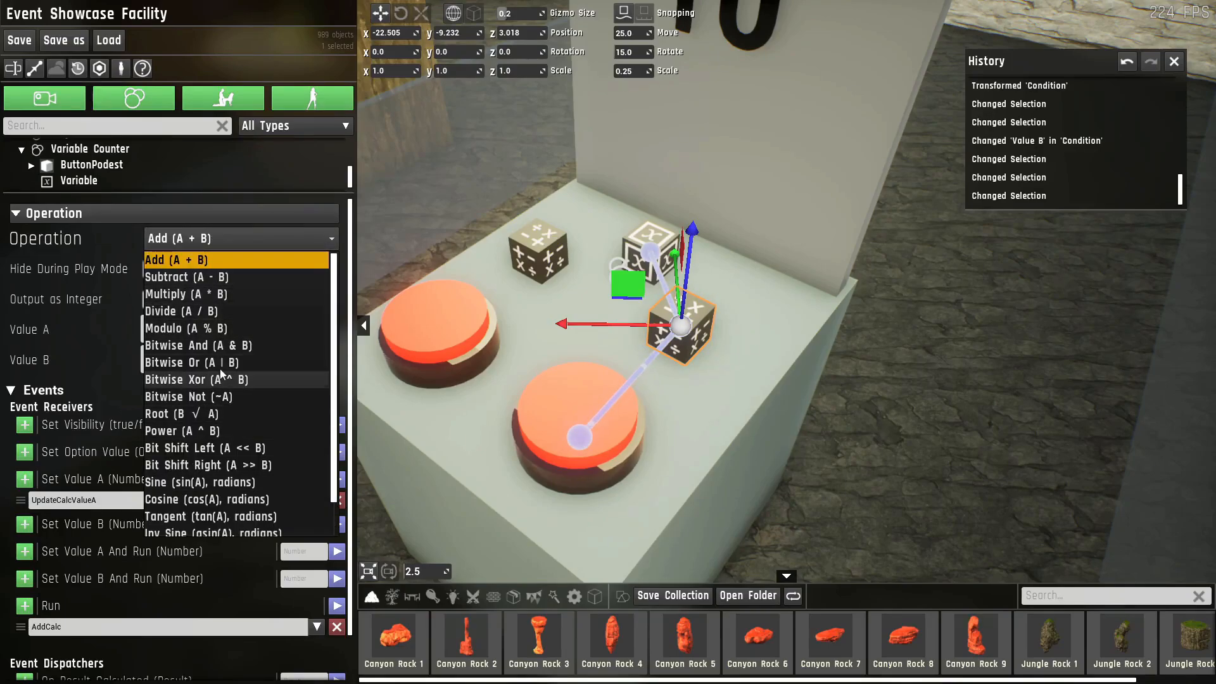
pyautogui.moveTo(228, 396)
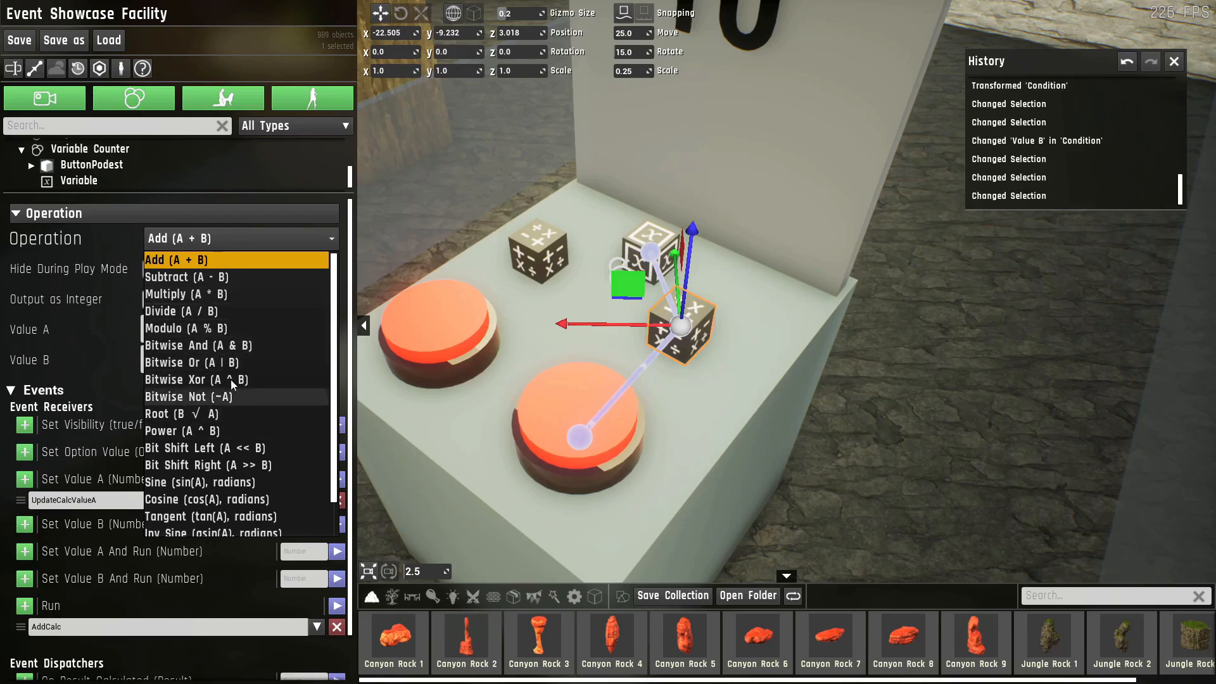
pyautogui.scroll(-3)
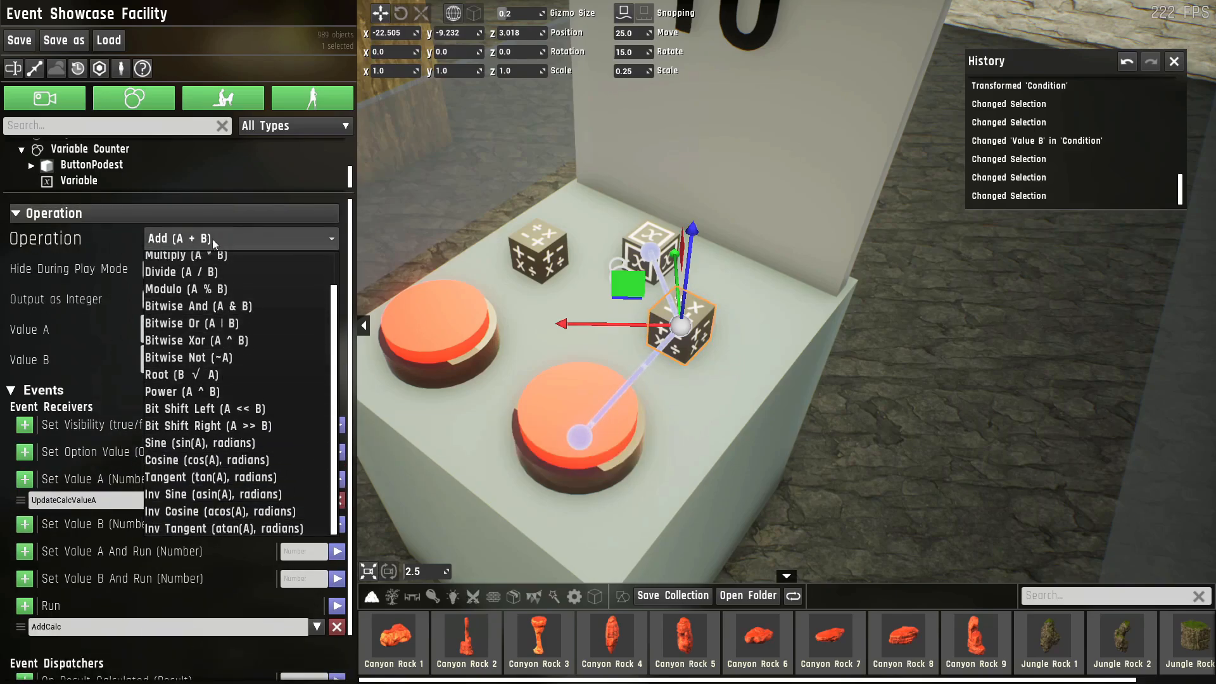
pyautogui.click(178, 239)
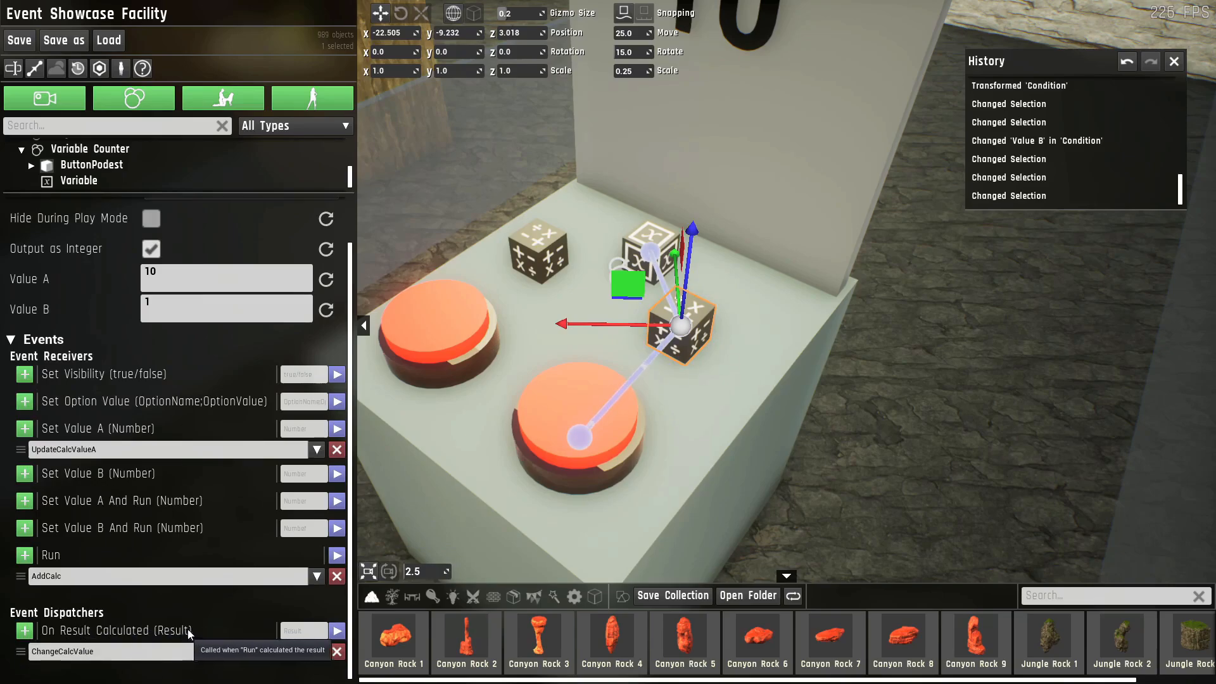
pyautogui.moveTo(179, 631)
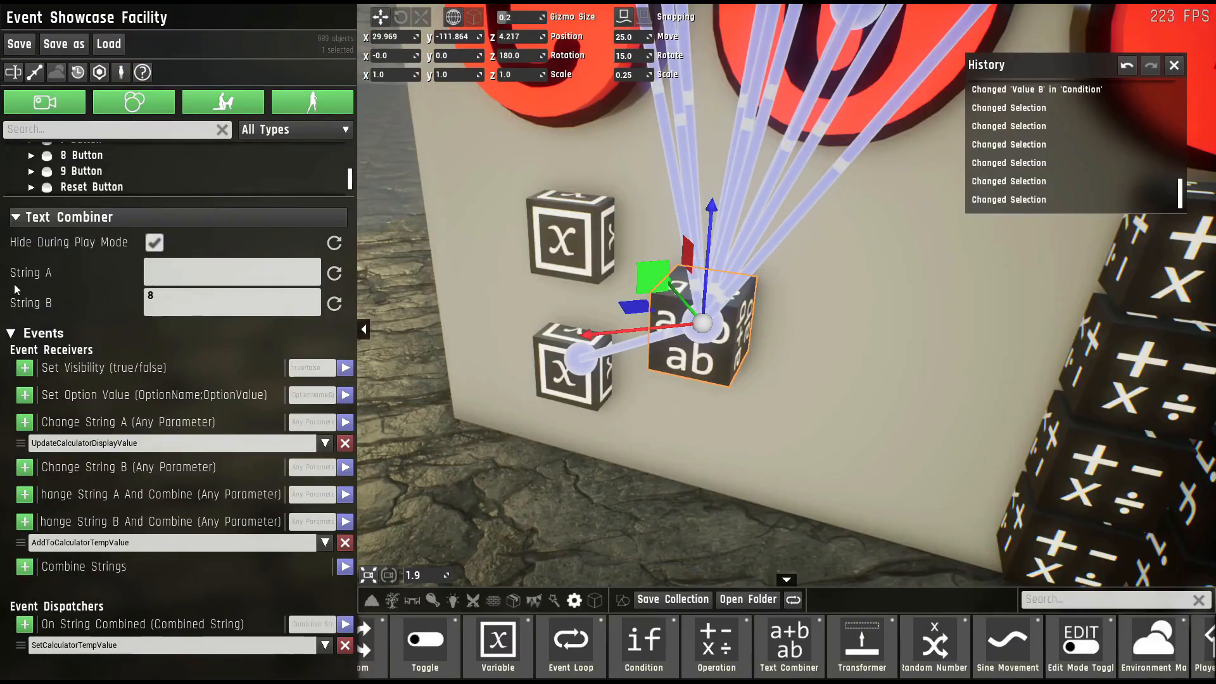
pyautogui.moveTo(120, 473)
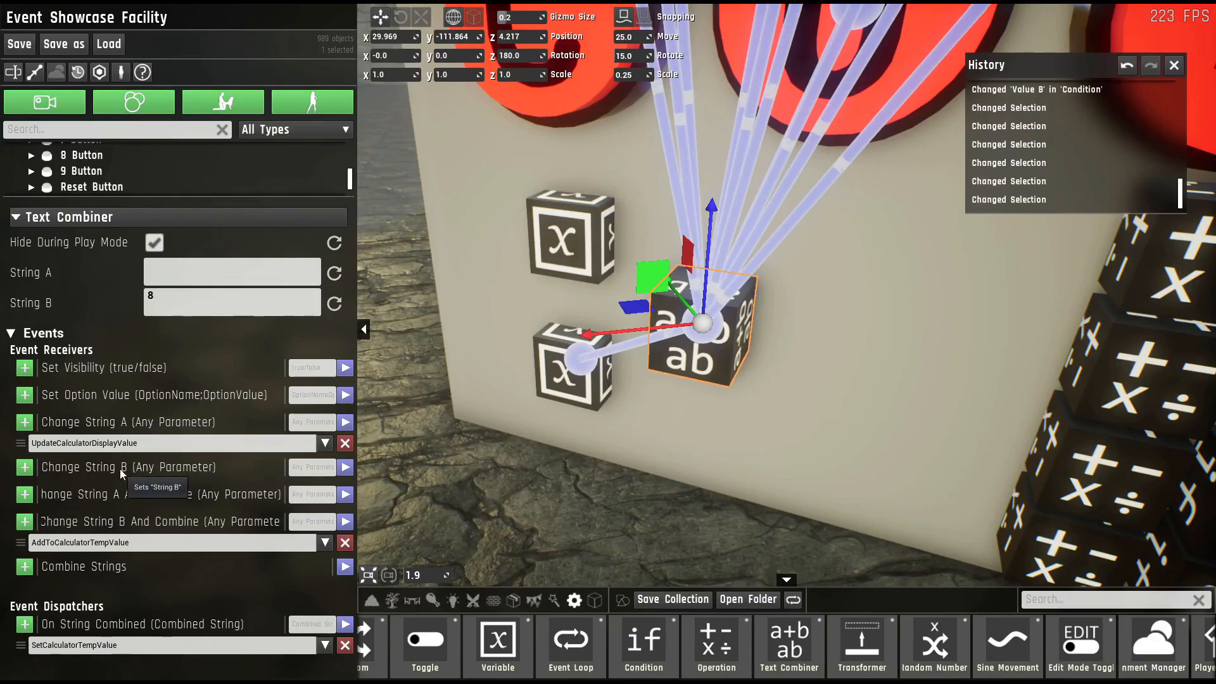
pyautogui.moveTo(519, 447)
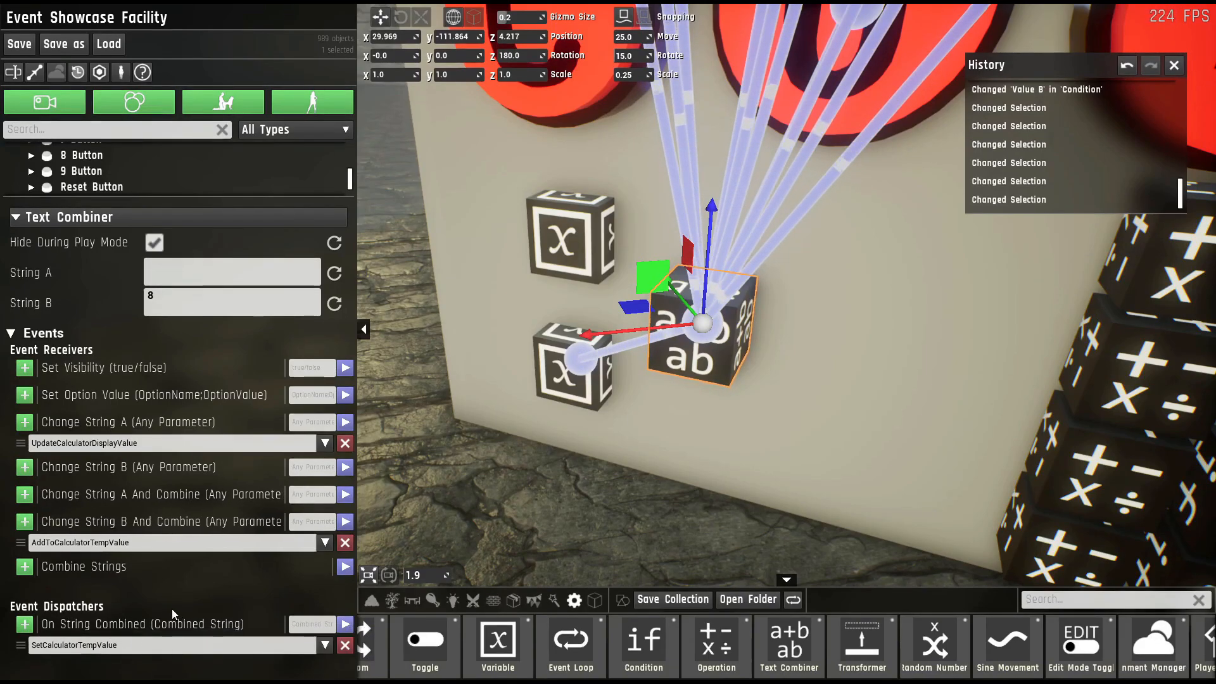
# - Enter 123 as the Text Combiner's String A
pyautogui.write('123')
pyautogui.write('lol')
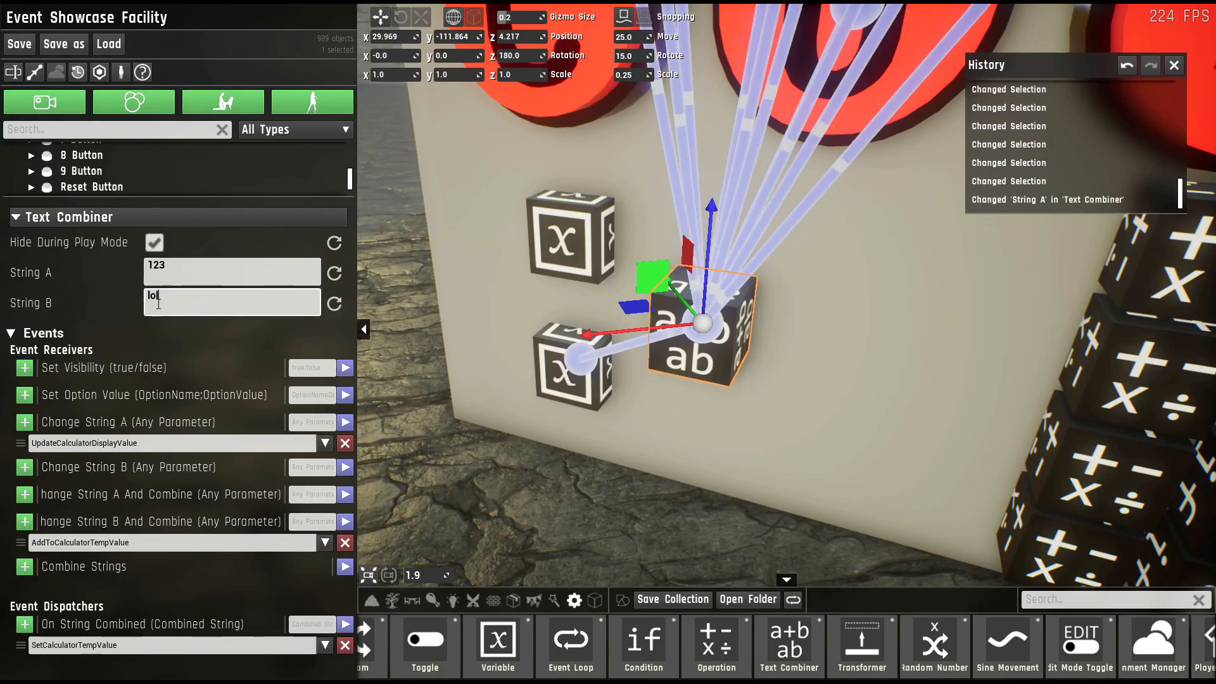
pyautogui.moveTo(84, 566)
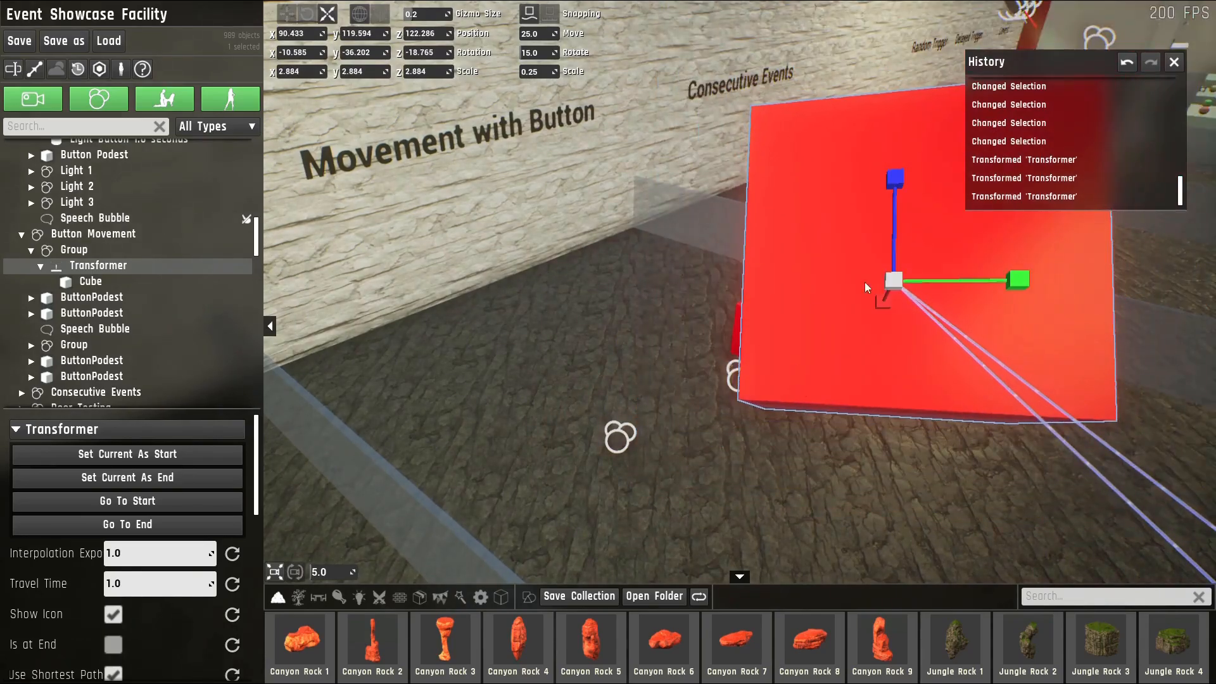
# - Store the cube's current pose as the Transformer's end state and review its events
pyautogui.click(127, 478)
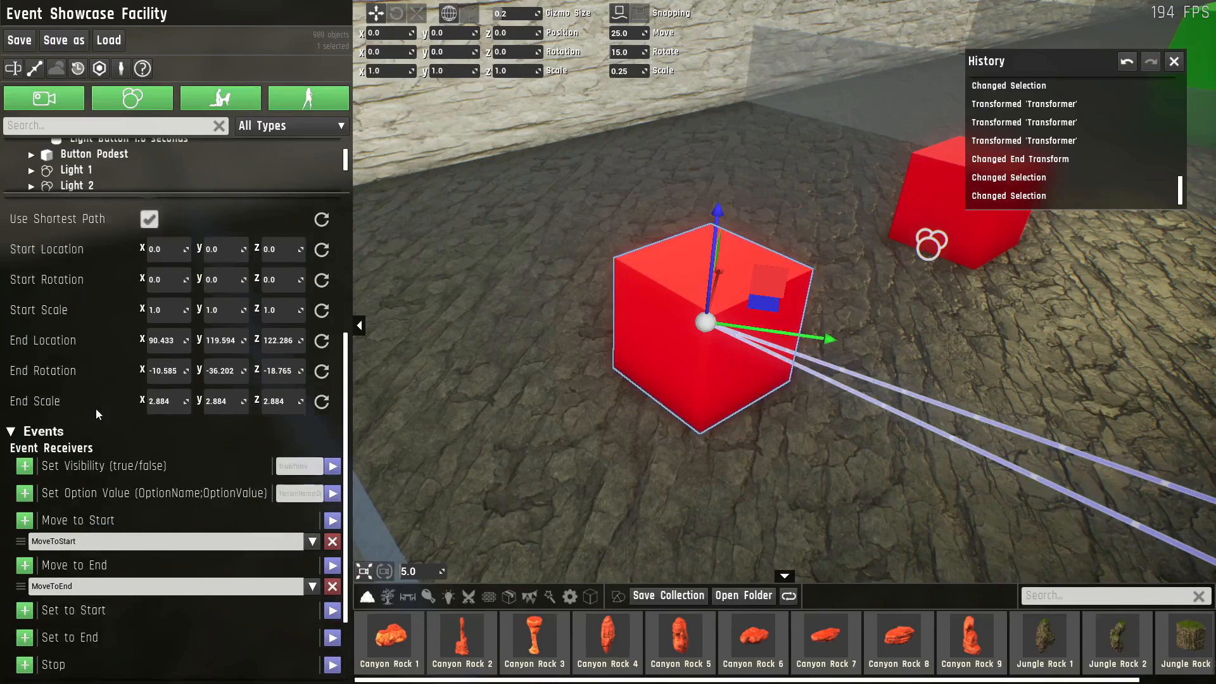
pyautogui.scroll(-3)
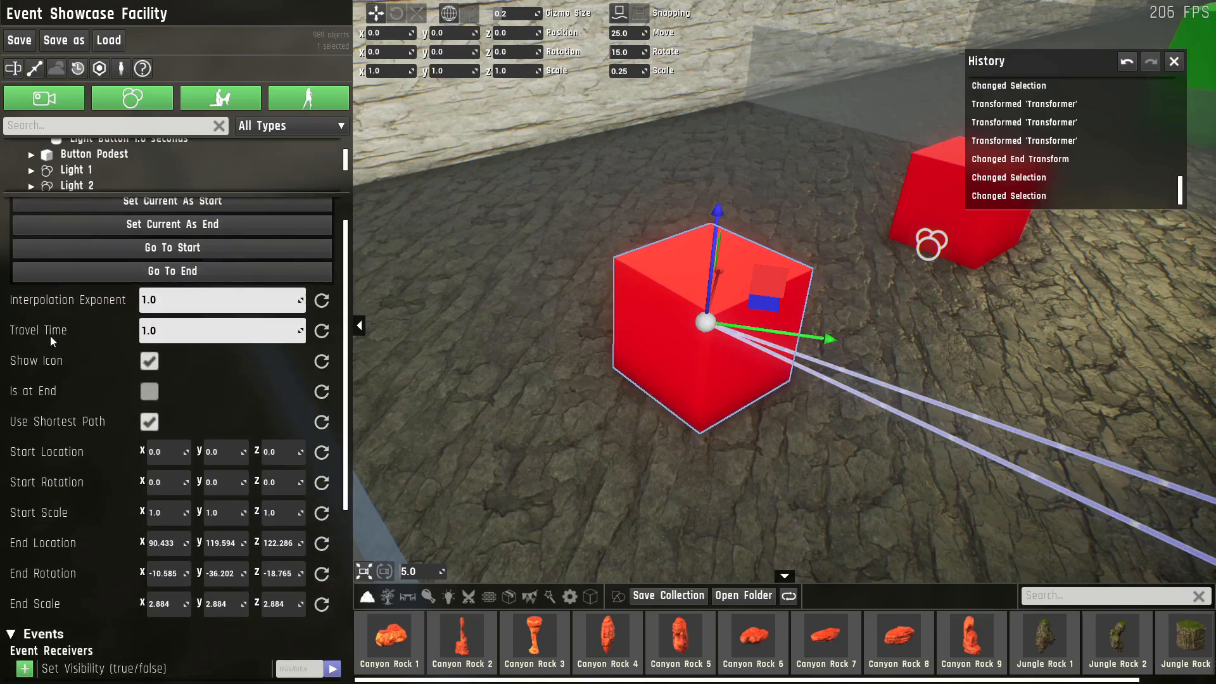
pyautogui.scroll(-3)
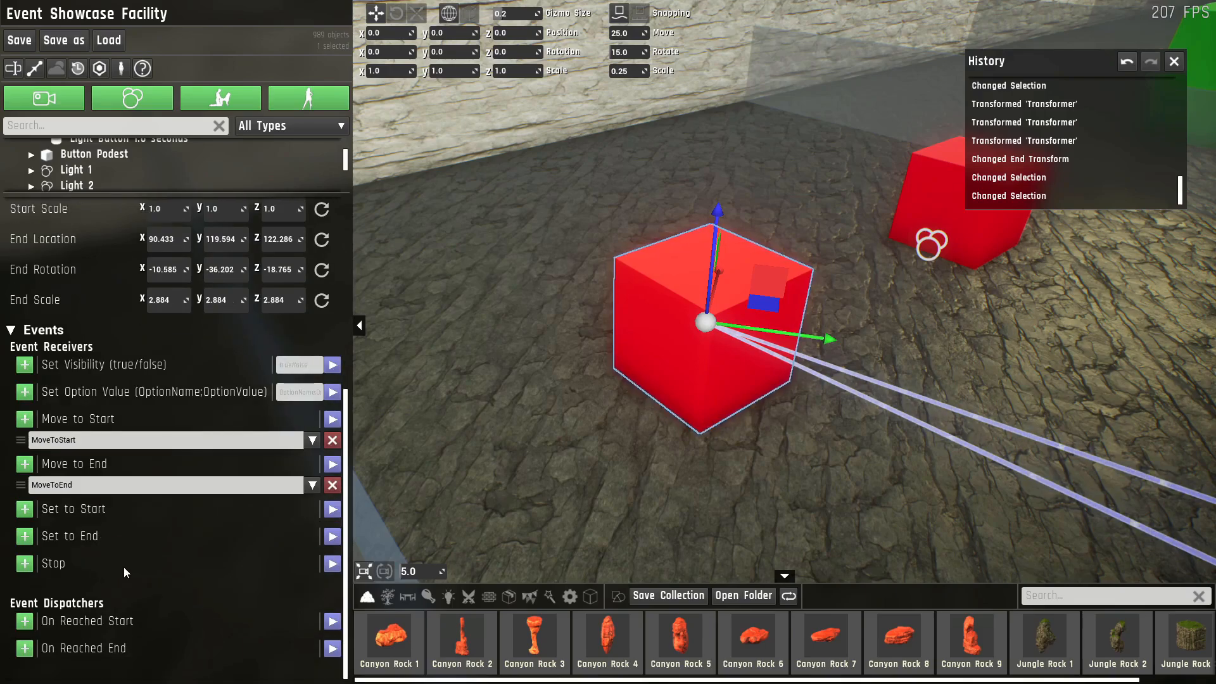
pyautogui.moveTo(88, 620)
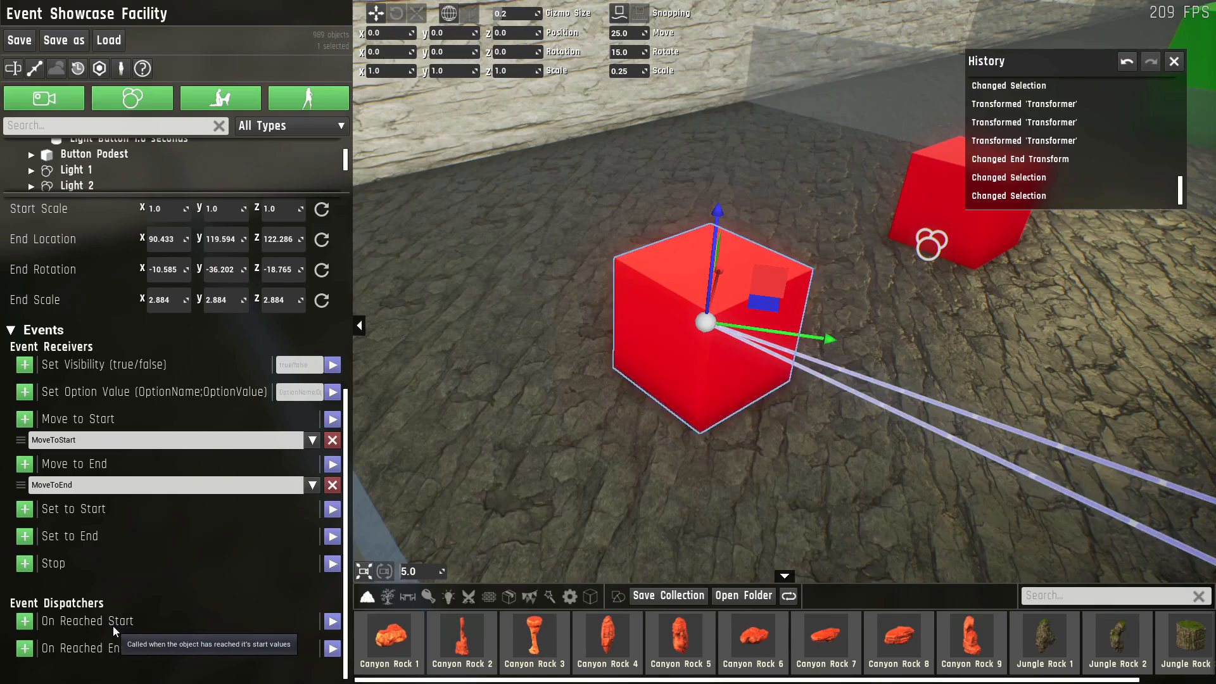
pyautogui.moveTo(131, 653)
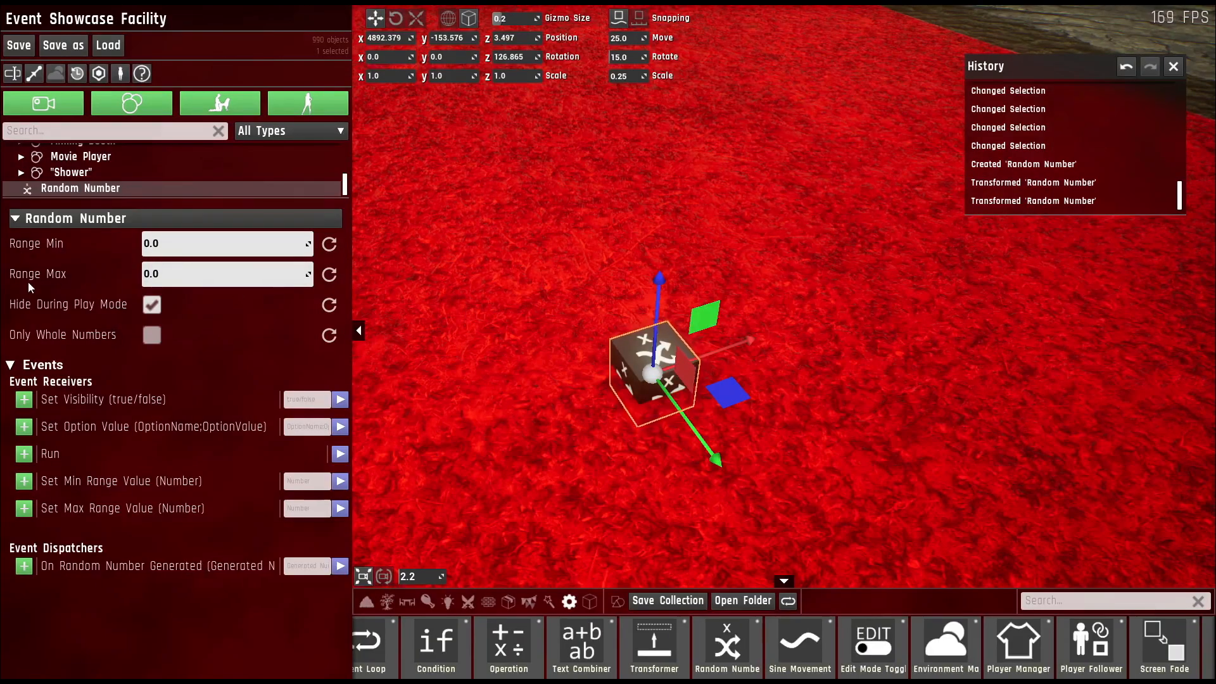
pyautogui.moveTo(49, 454)
pyautogui.write('100')
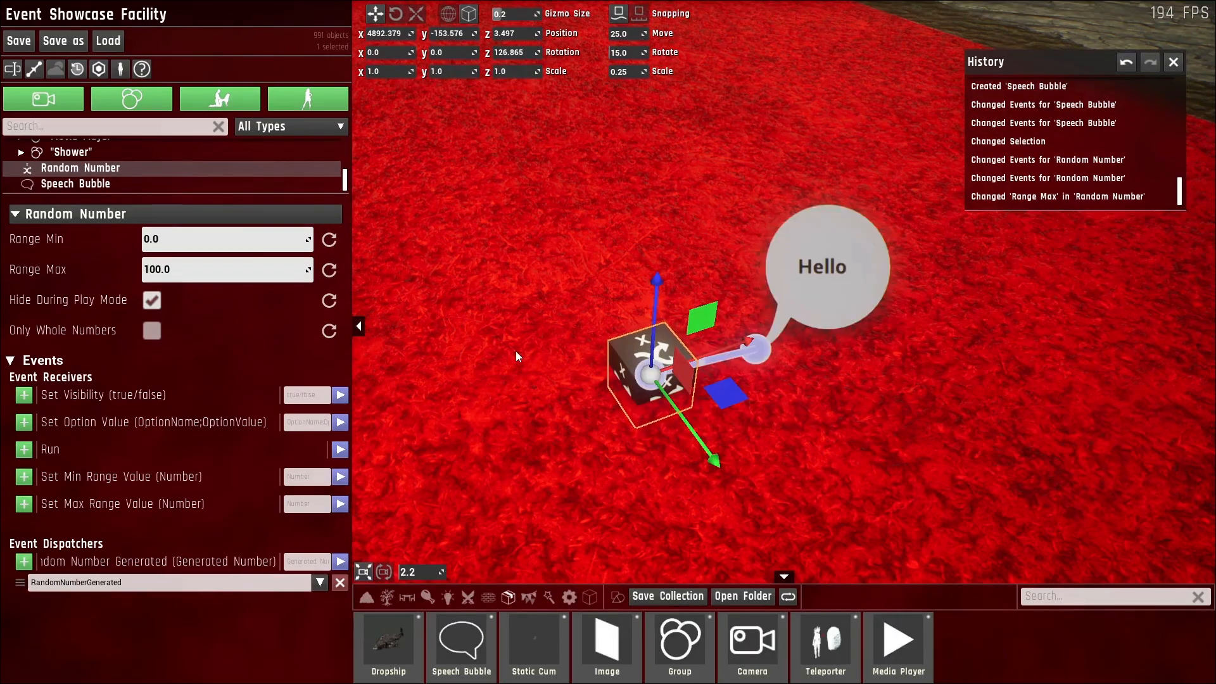
pyautogui.moveTo(627, 394)
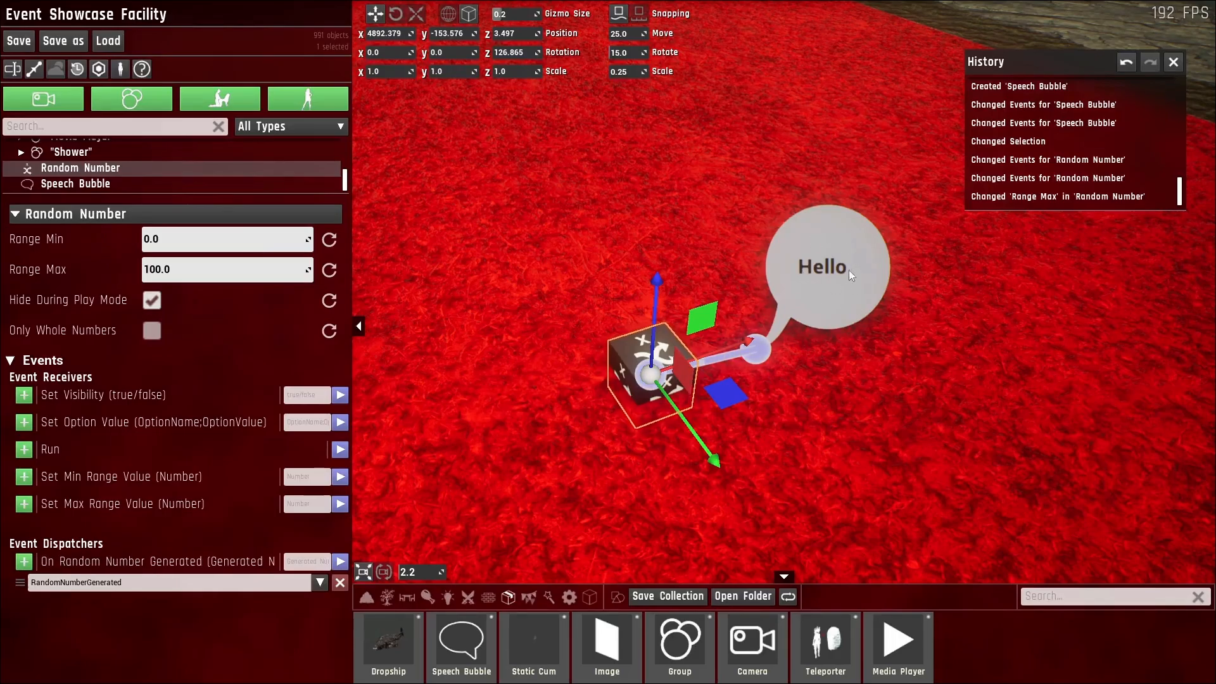
pyautogui.moveTo(339, 476)
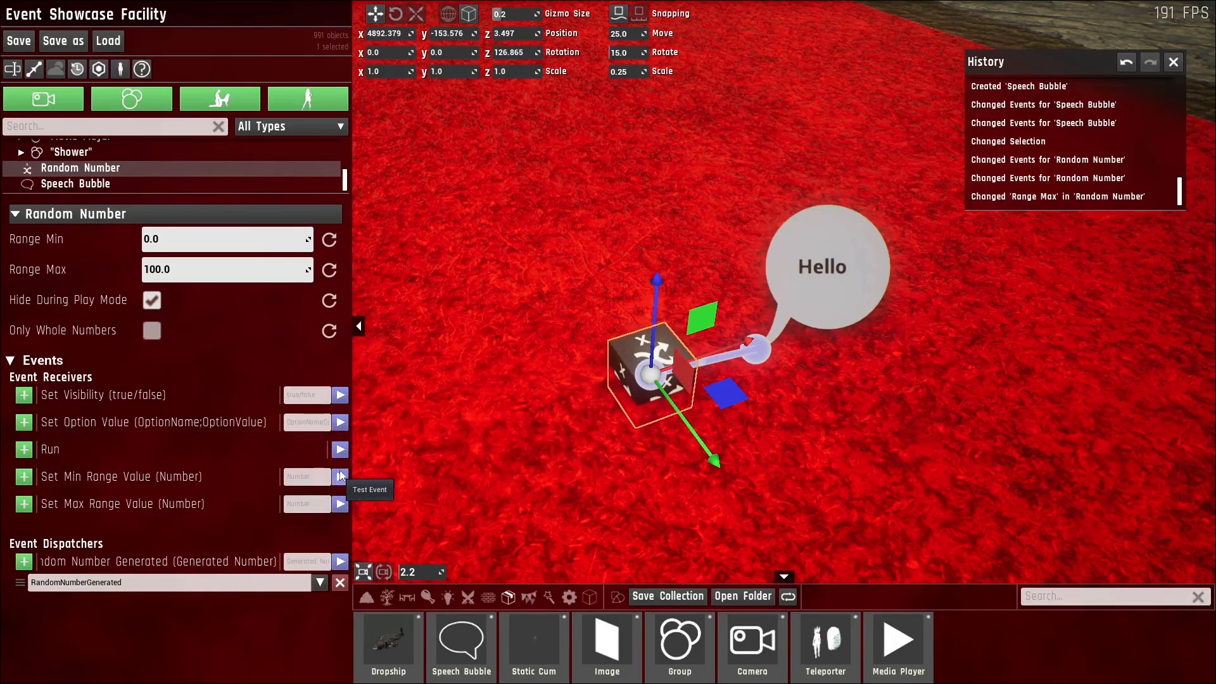
# - Run the Random Number a few times into the bubble, then restrict it to whole numbers
pyautogui.click(340, 448)
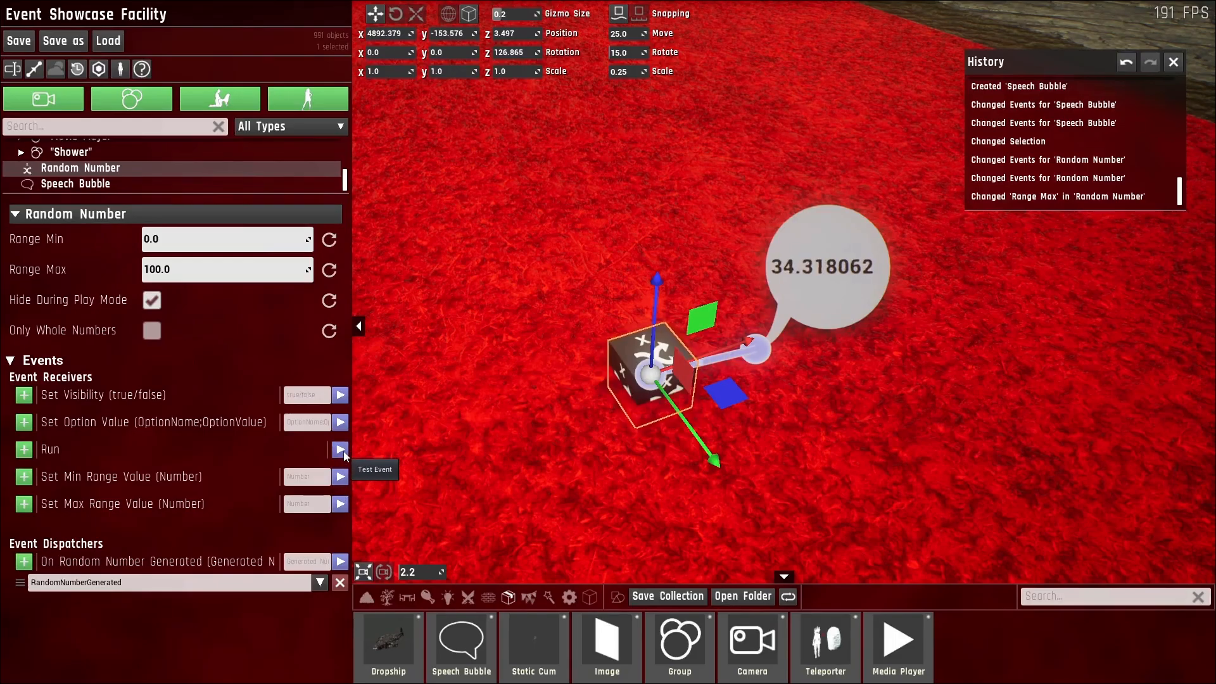
pyautogui.click(339, 448)
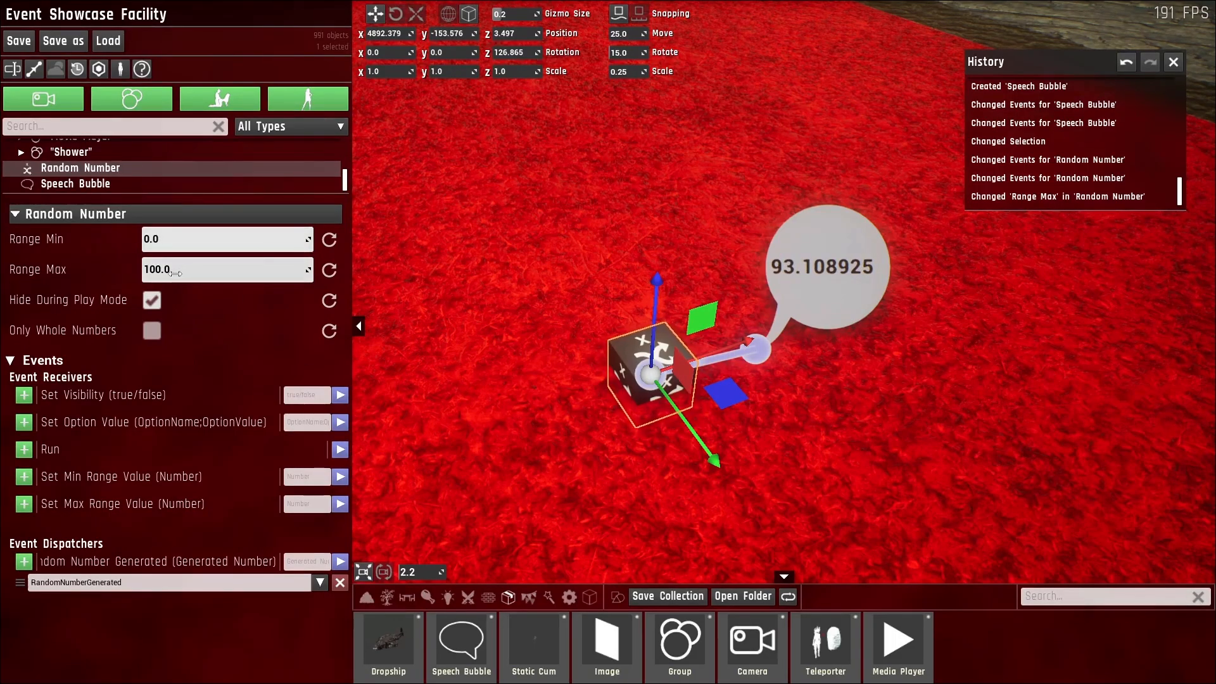
pyautogui.click(151, 329)
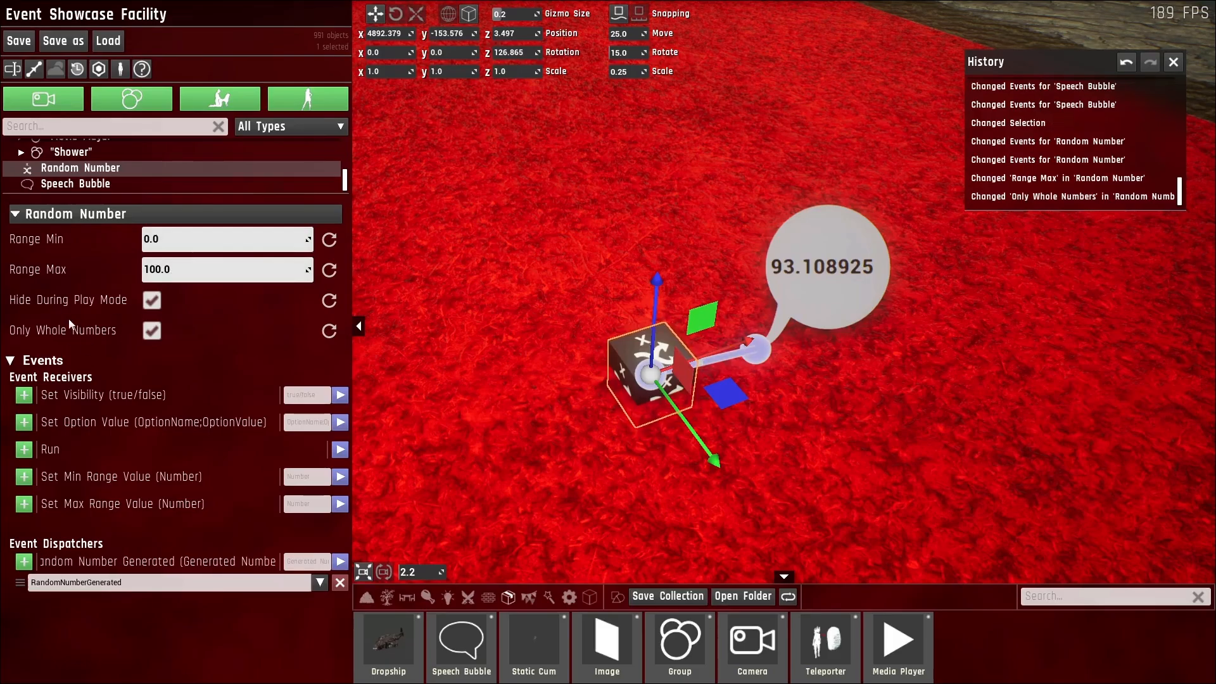
pyautogui.click(339, 449)
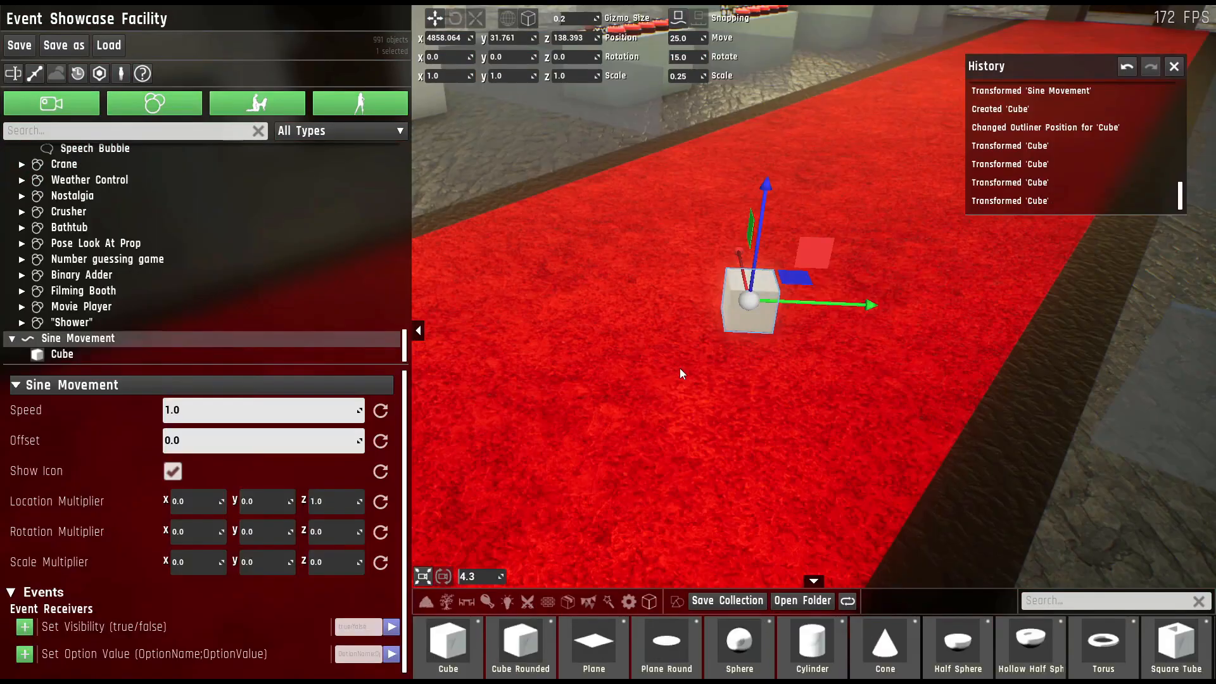
pyautogui.moveTo(703, 358)
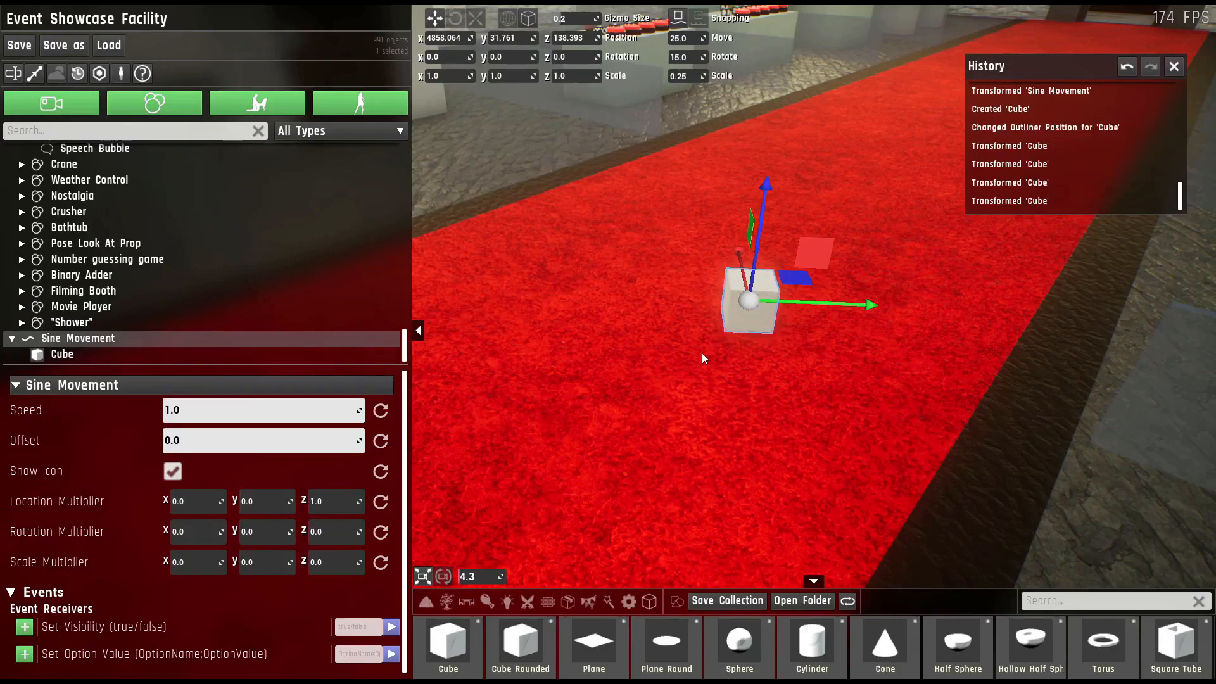
pyautogui.moveTo(520, 381)
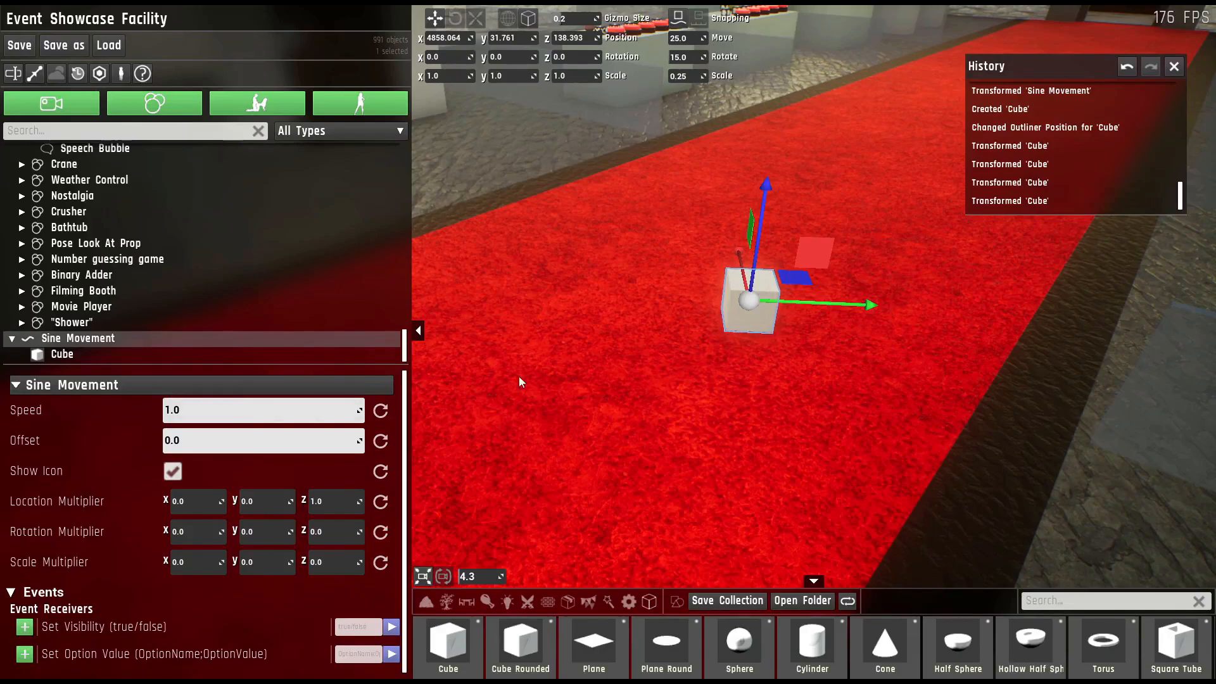
pyautogui.moveTo(739, 340)
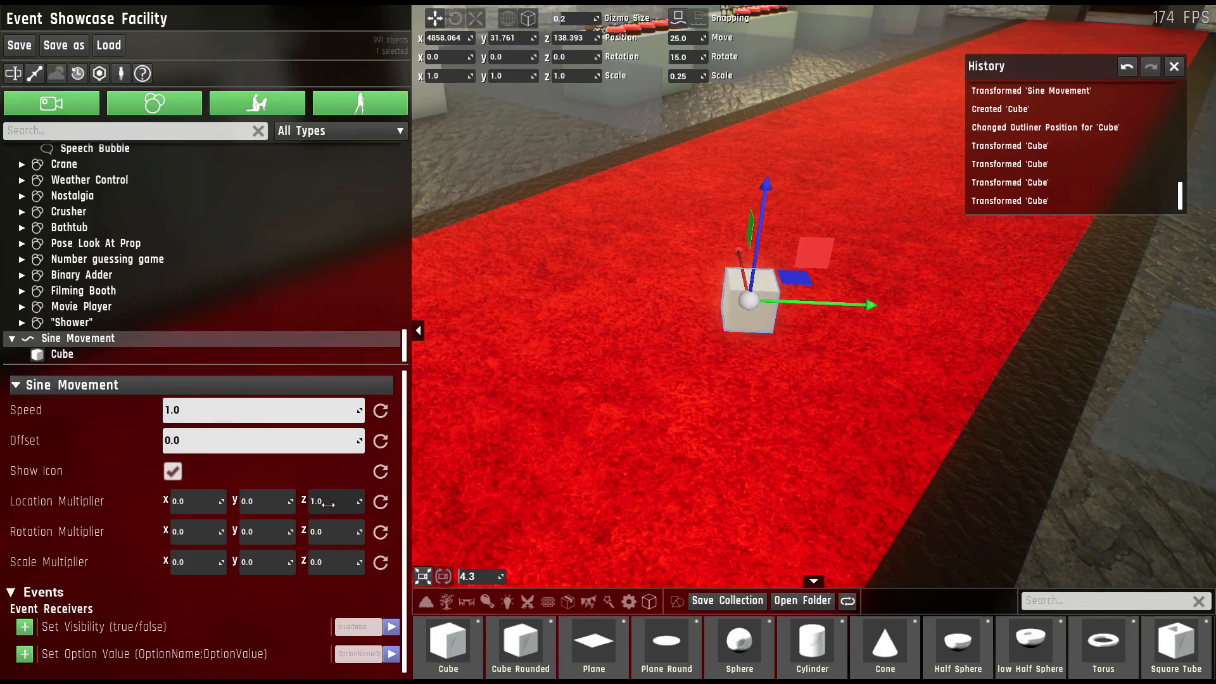
# - Set the Sine Movement's Location Multiplier Z to 100.0
pyautogui.write('100.0')
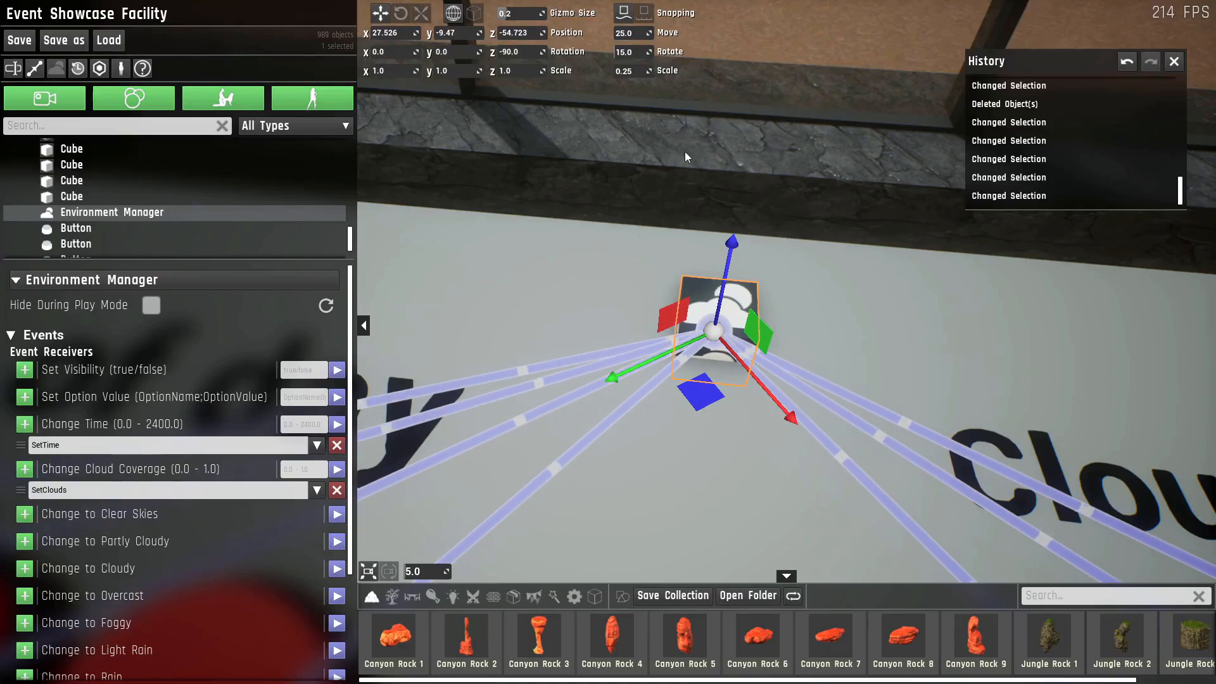
pyautogui.moveTo(164, 484)
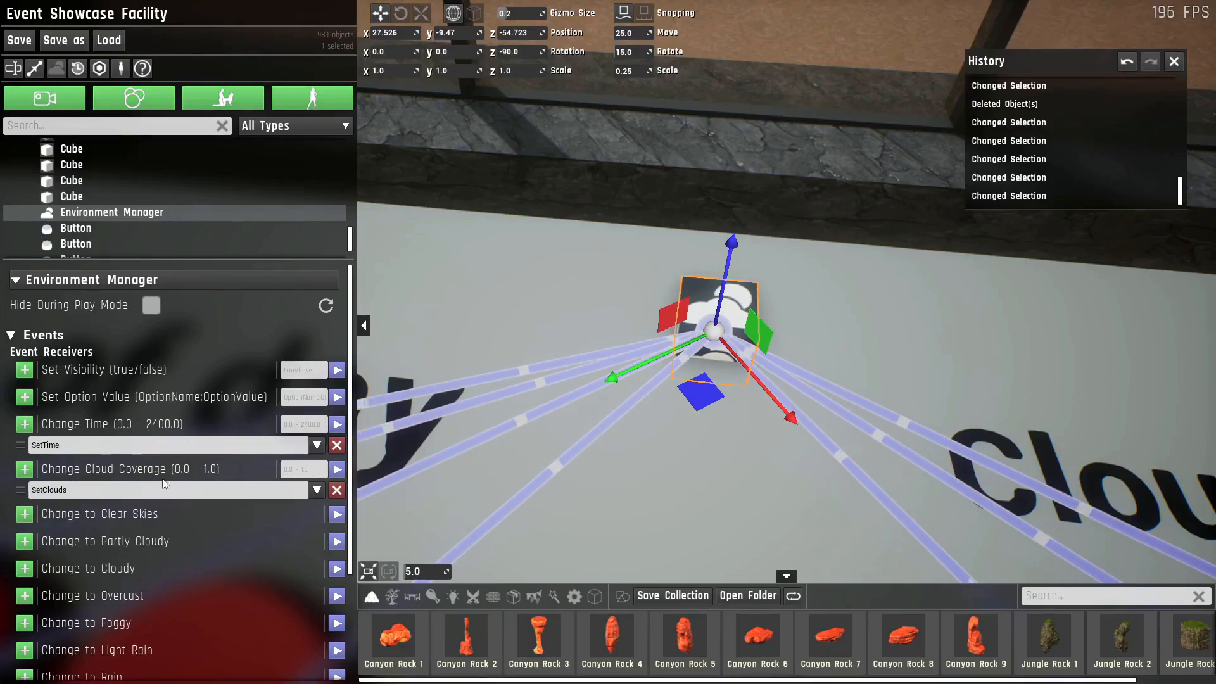
pyautogui.moveTo(199, 479)
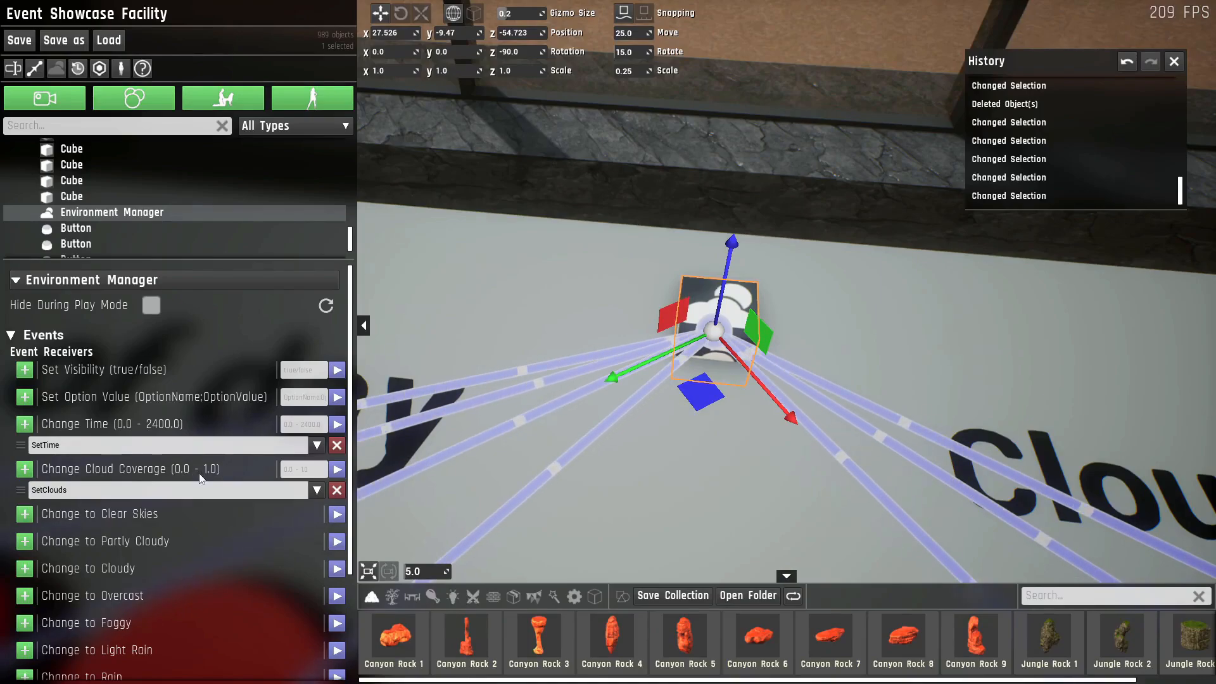
# - Scroll the Environment Manager's Events to reveal the weather-preset receivers
pyautogui.scroll(-3)
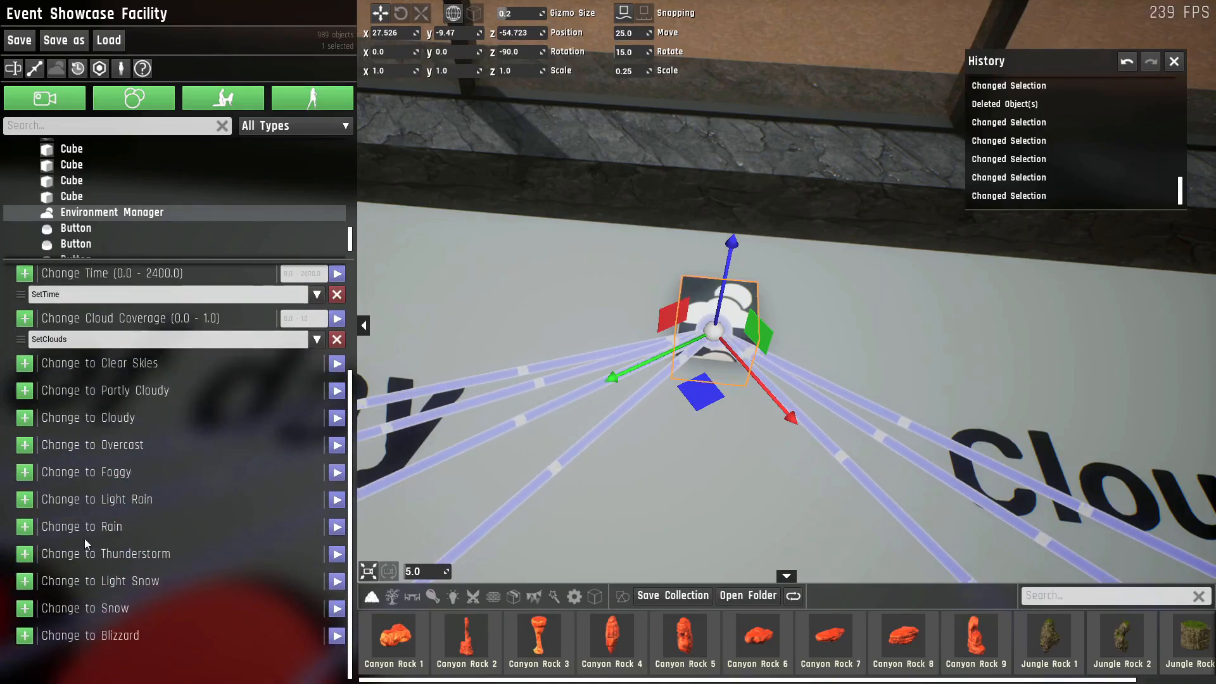
pyautogui.moveTo(55, 69)
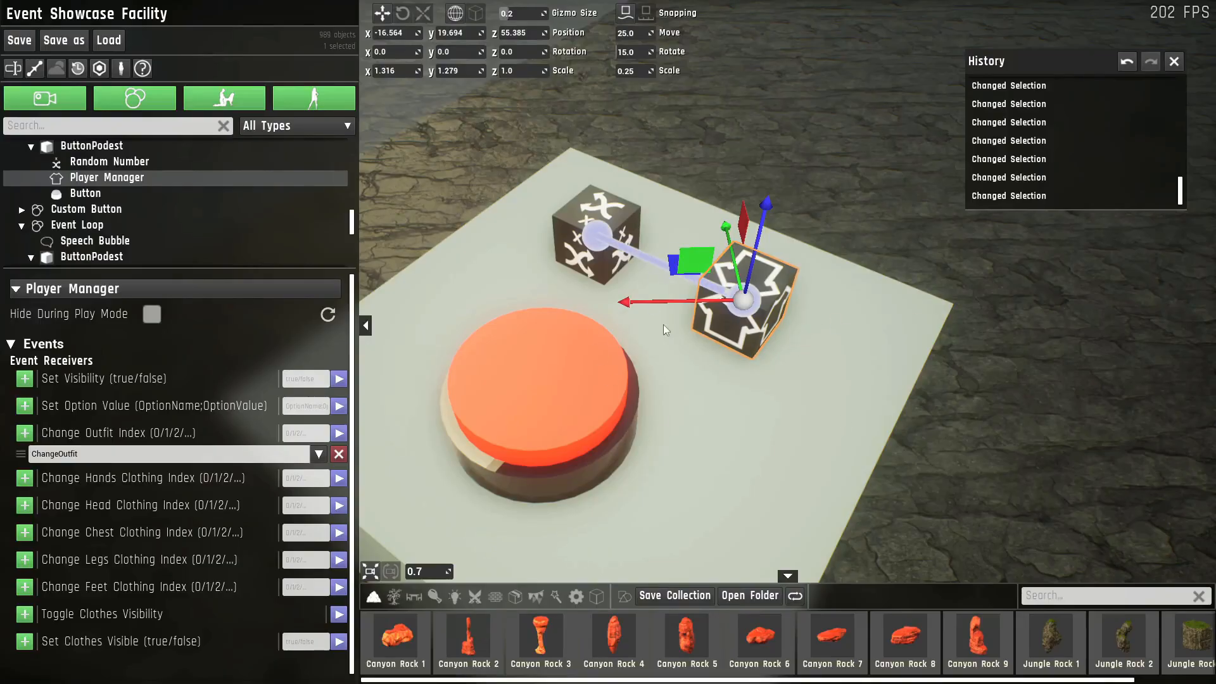
pyautogui.moveTo(709, 368)
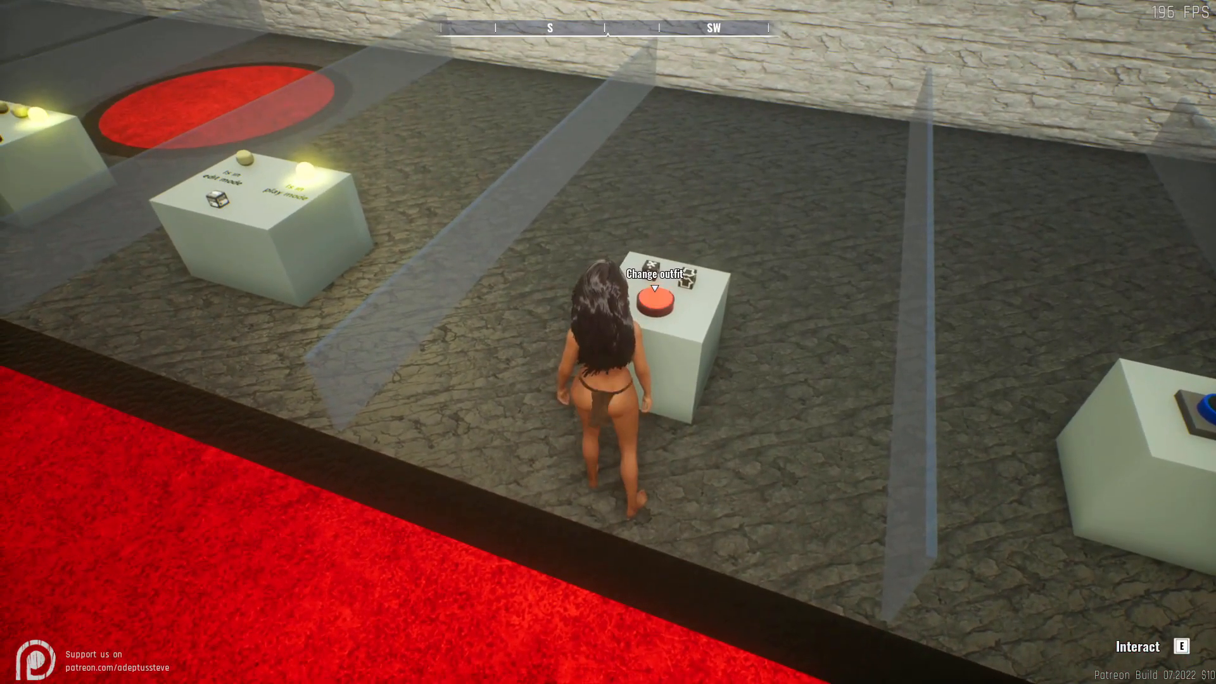
# - Enter play mode and stand the character beside the Change outfit button
pyautogui.click(659, 299)
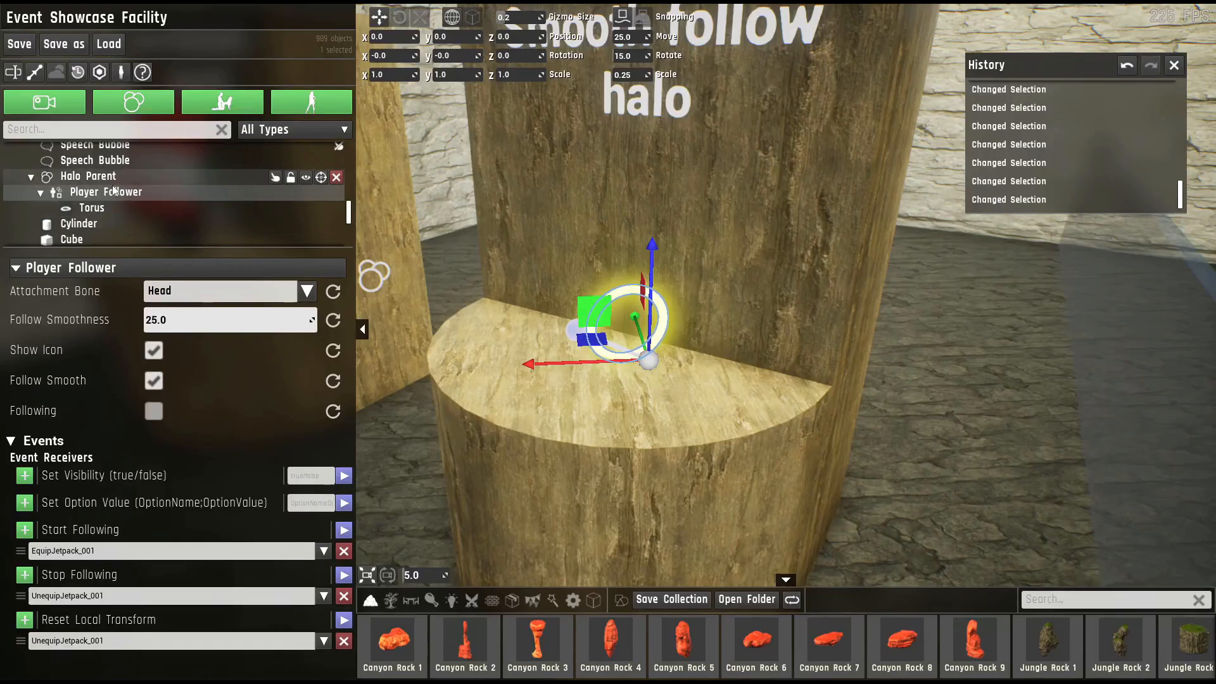
# - Select the Player Follower under Halo Parent and check its head Attachment Bone dropdown
pyautogui.click(106, 191)
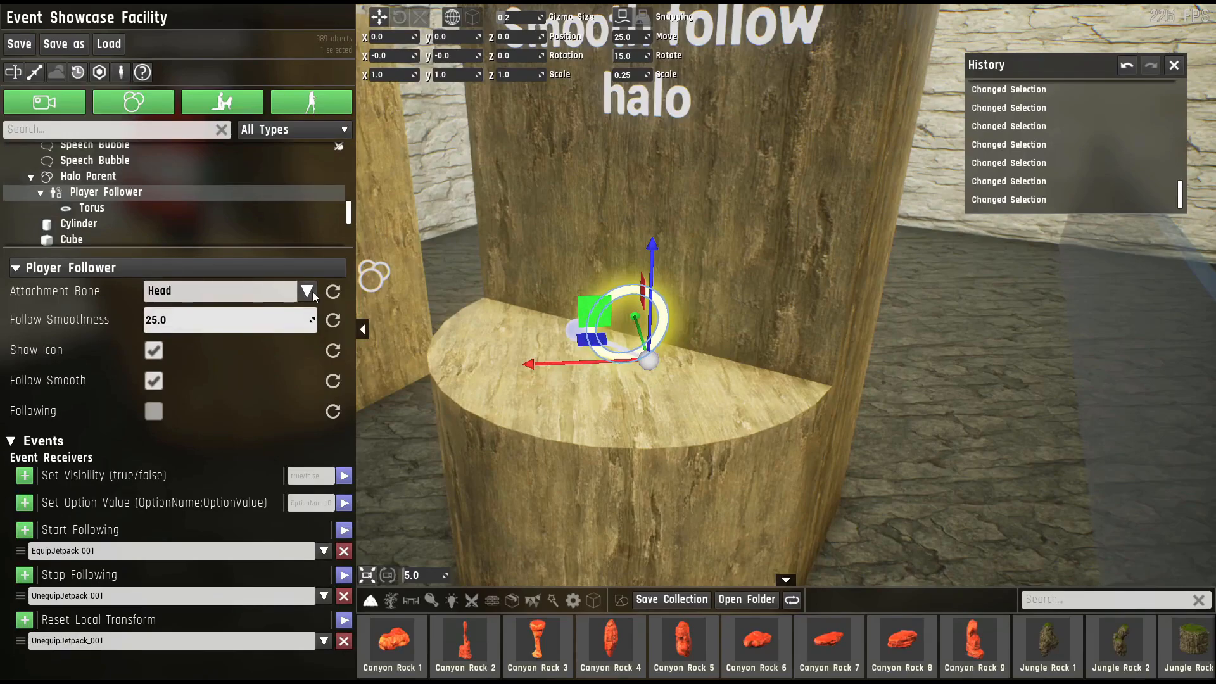
pyautogui.click(308, 291)
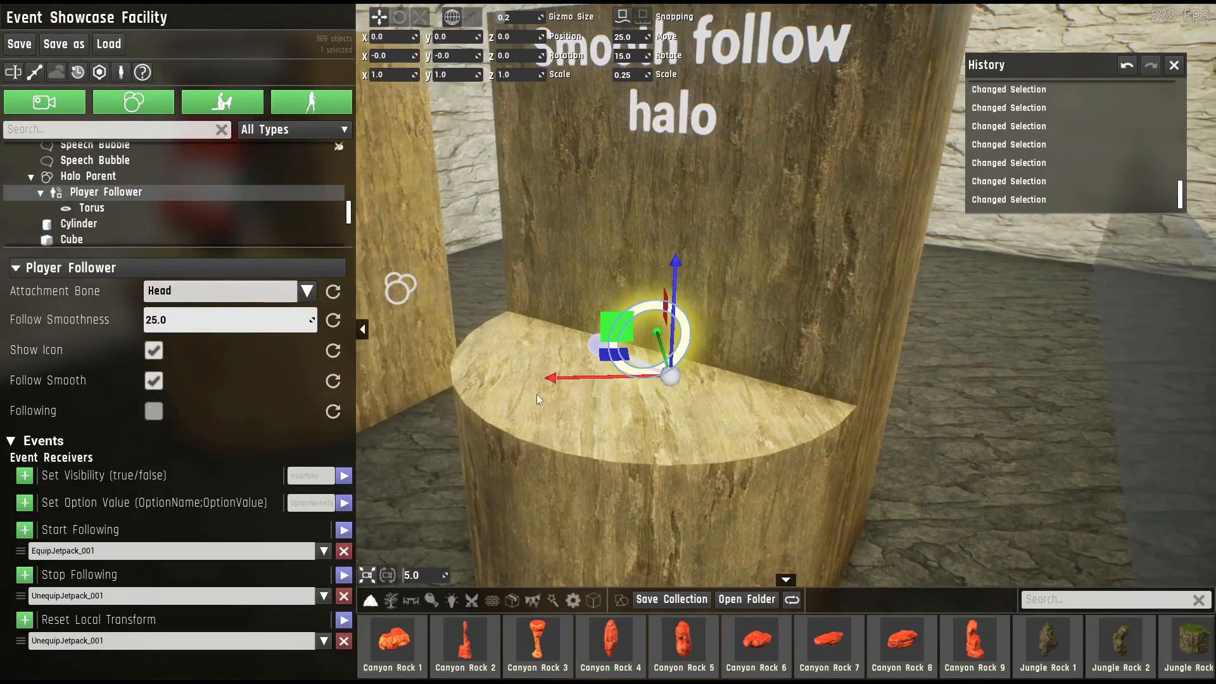
pyautogui.click(153, 381)
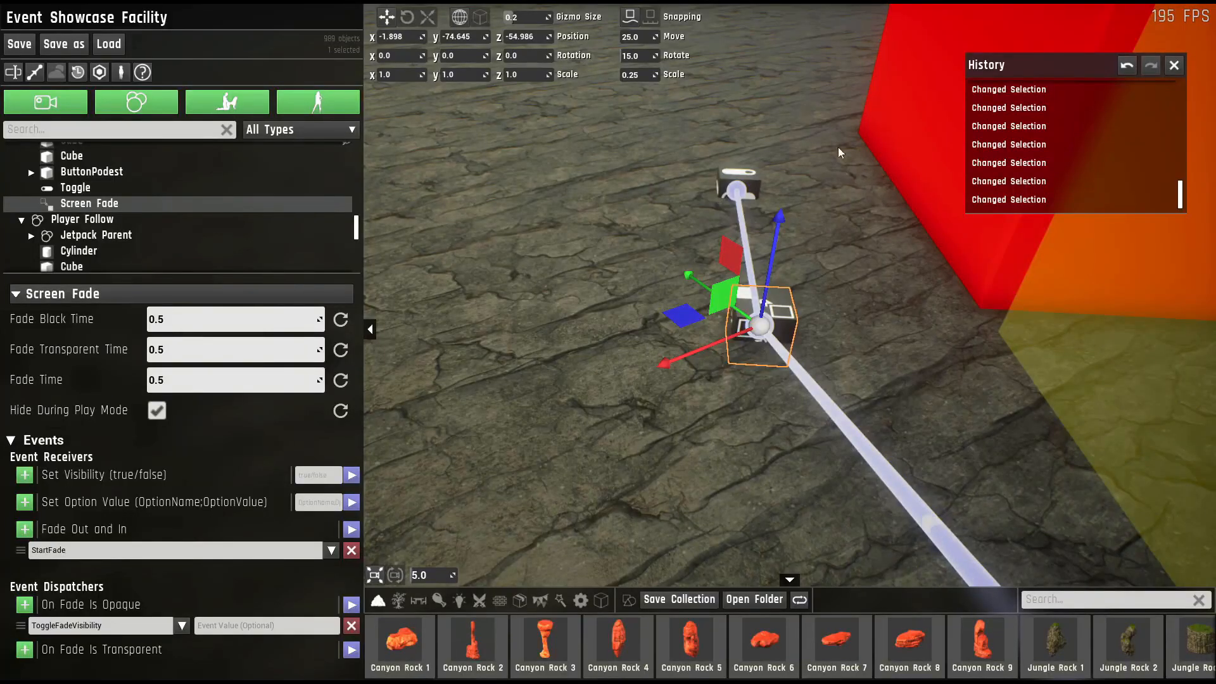
pyautogui.moveTo(569, 337)
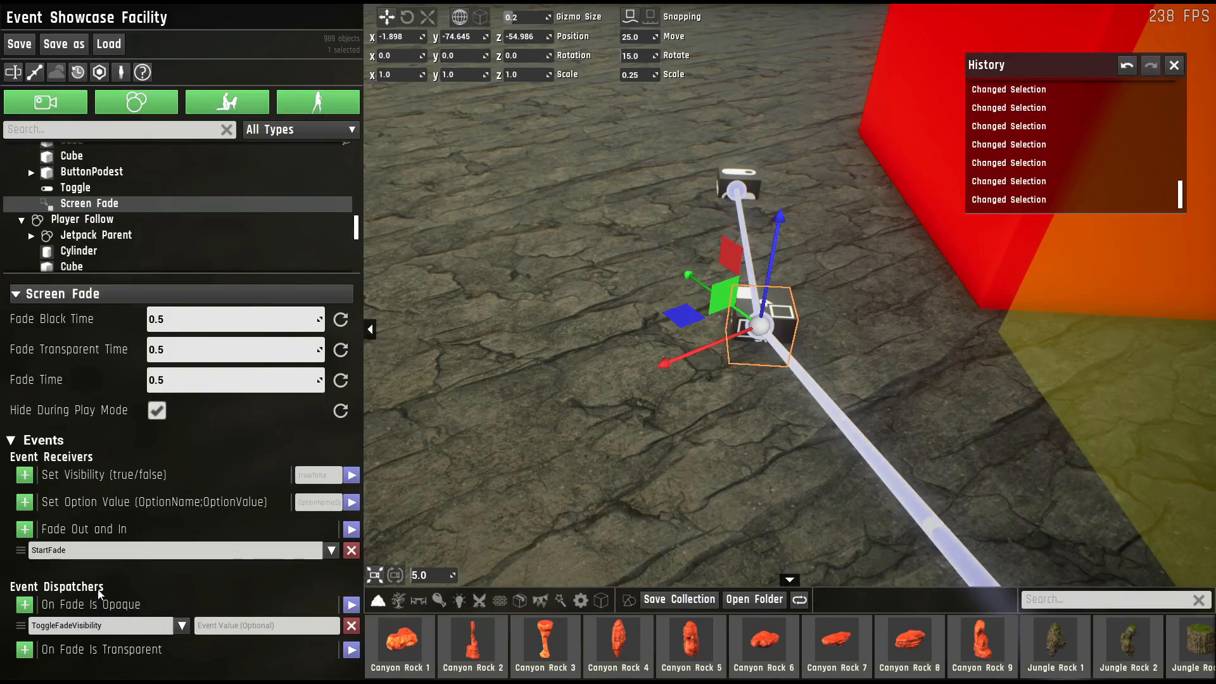
pyautogui.moveTo(51, 664)
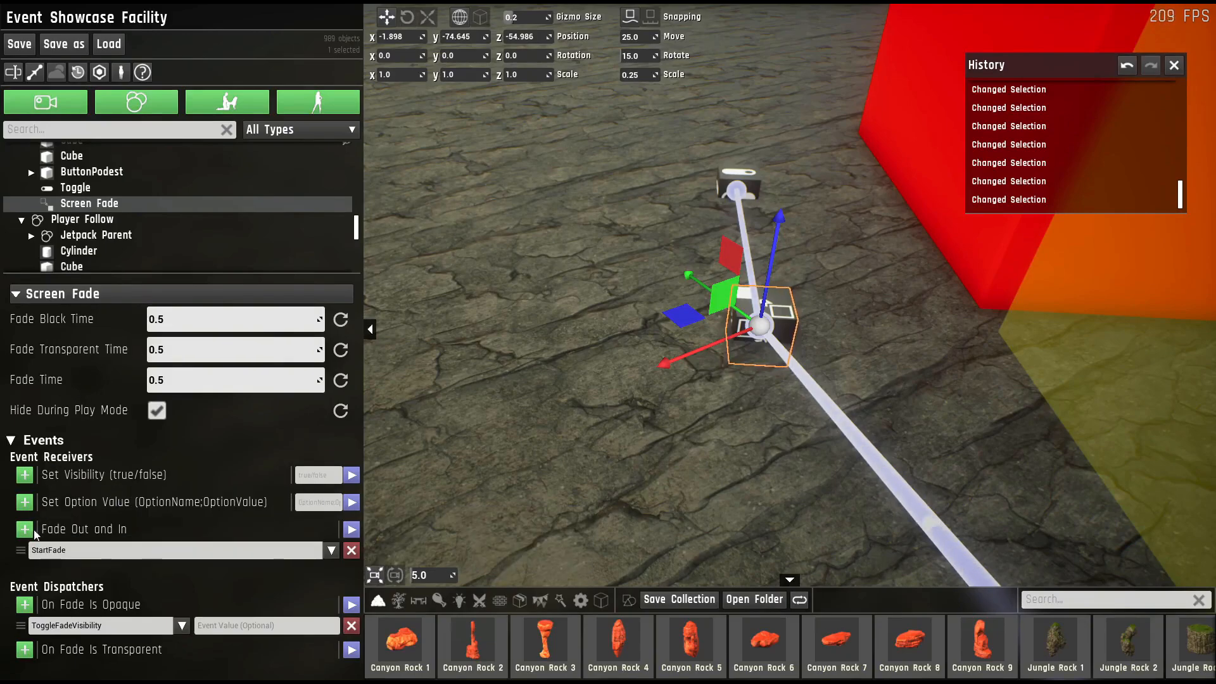
pyautogui.moveTo(83, 529)
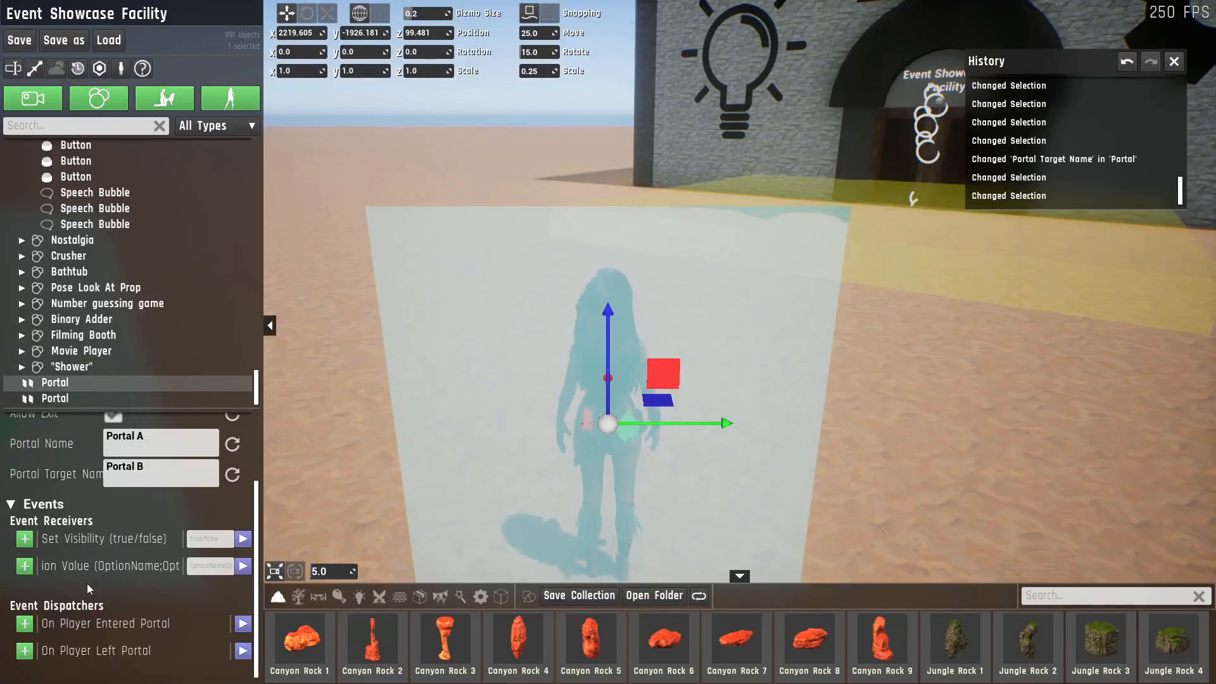
pyautogui.moveTo(107, 623)
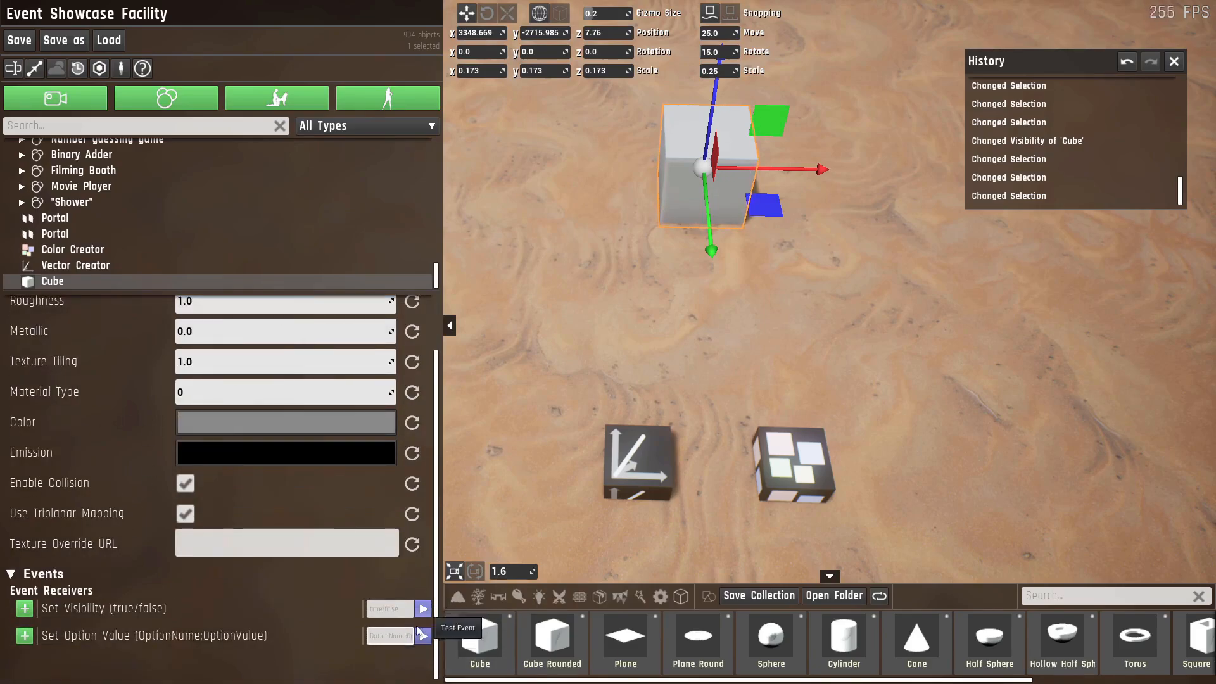
pyautogui.moveTo(409, 665)
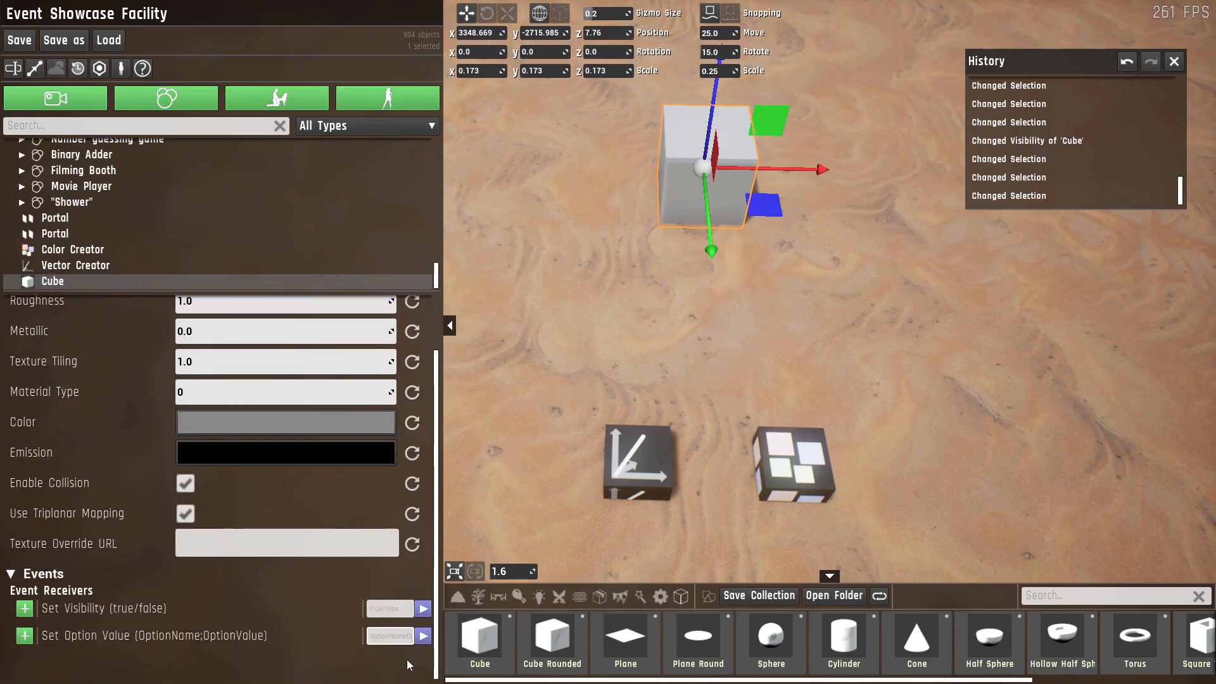
# - Set the cube's Metallic to 0.5 and zoom in on it
pyautogui.write('metal')
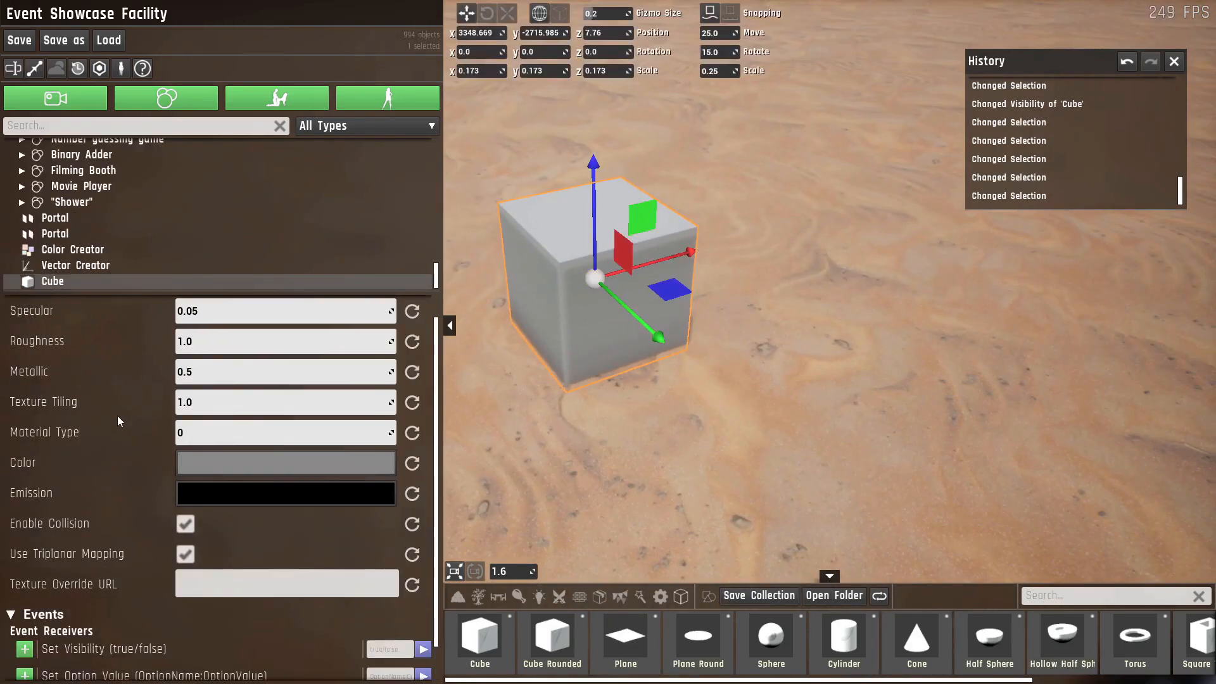
pyautogui.scroll(-3)
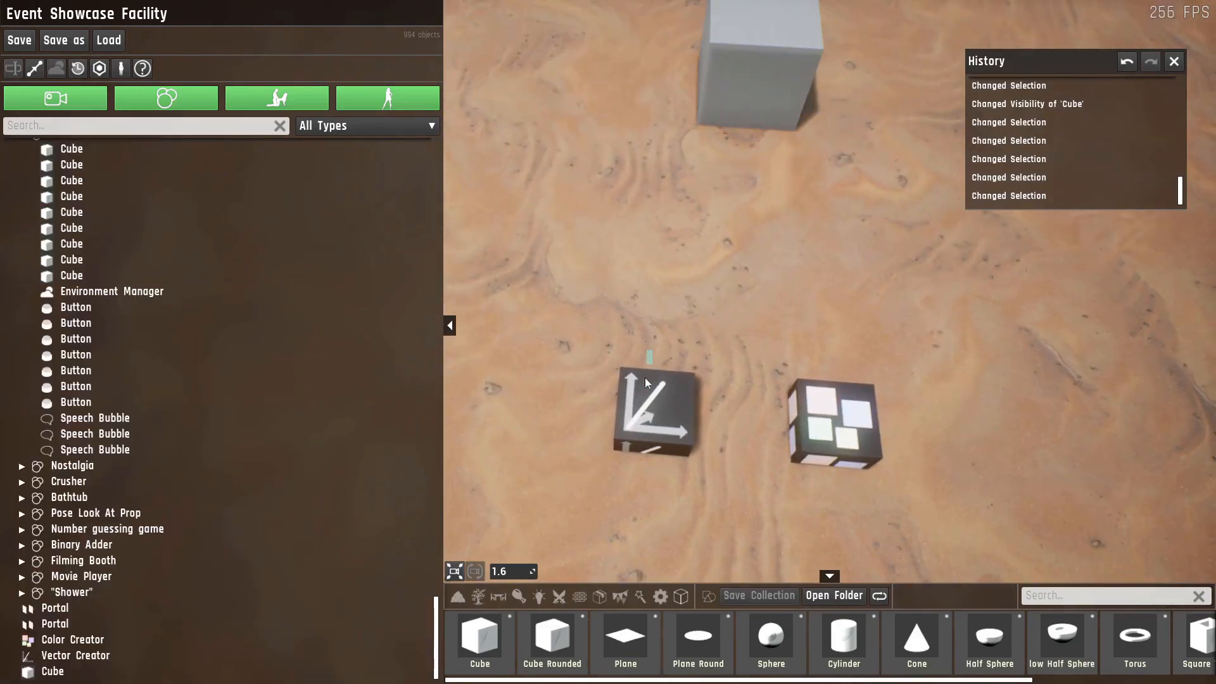
# - Select the Color Creator, compare it with the Vector Creator, and return to its empty RGBA settings
pyautogui.click(831, 424)
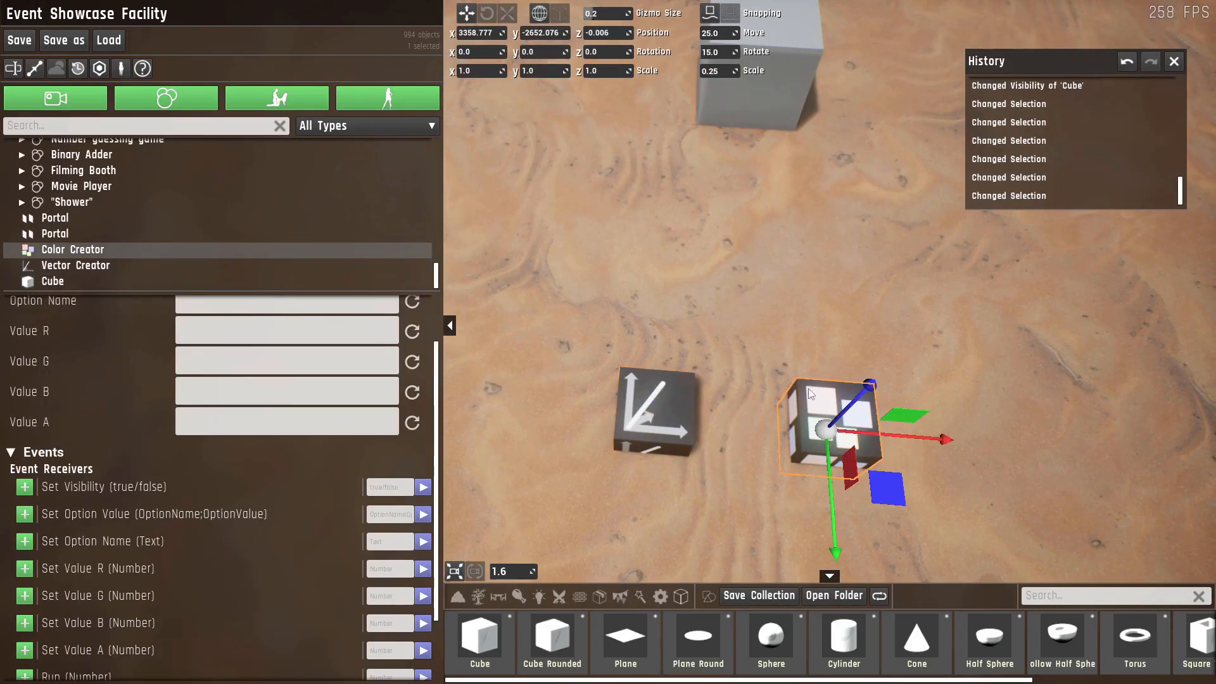
pyautogui.moveTo(749, 419)
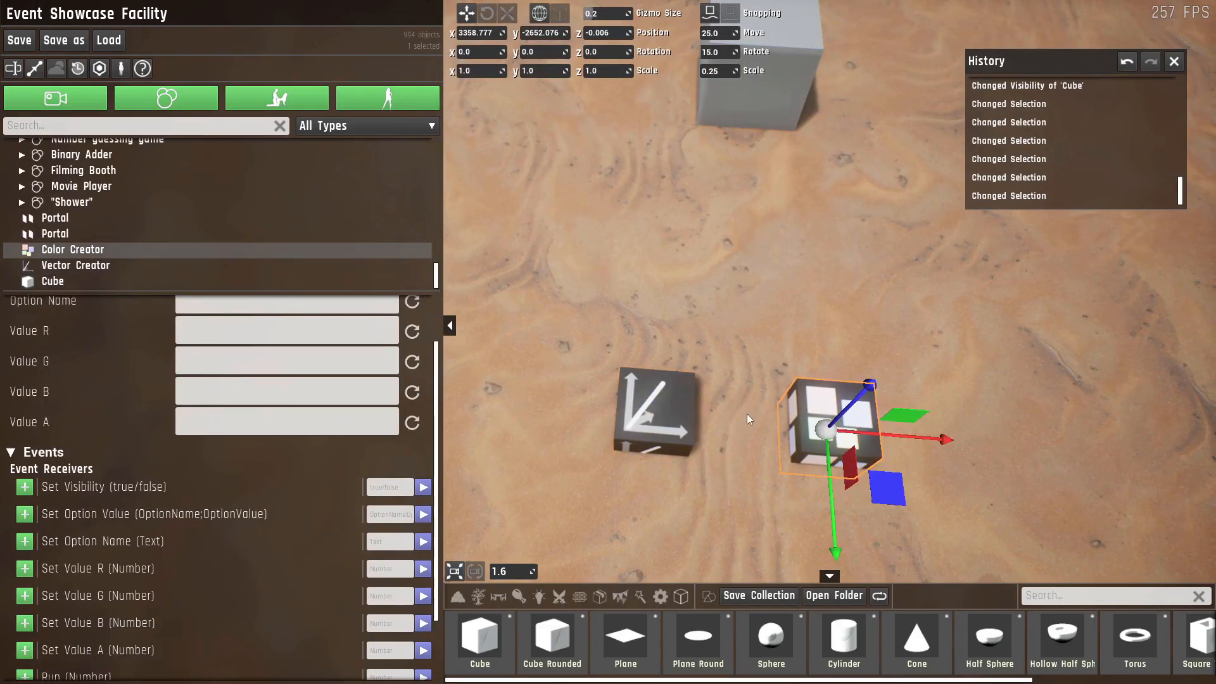
pyautogui.click(75, 264)
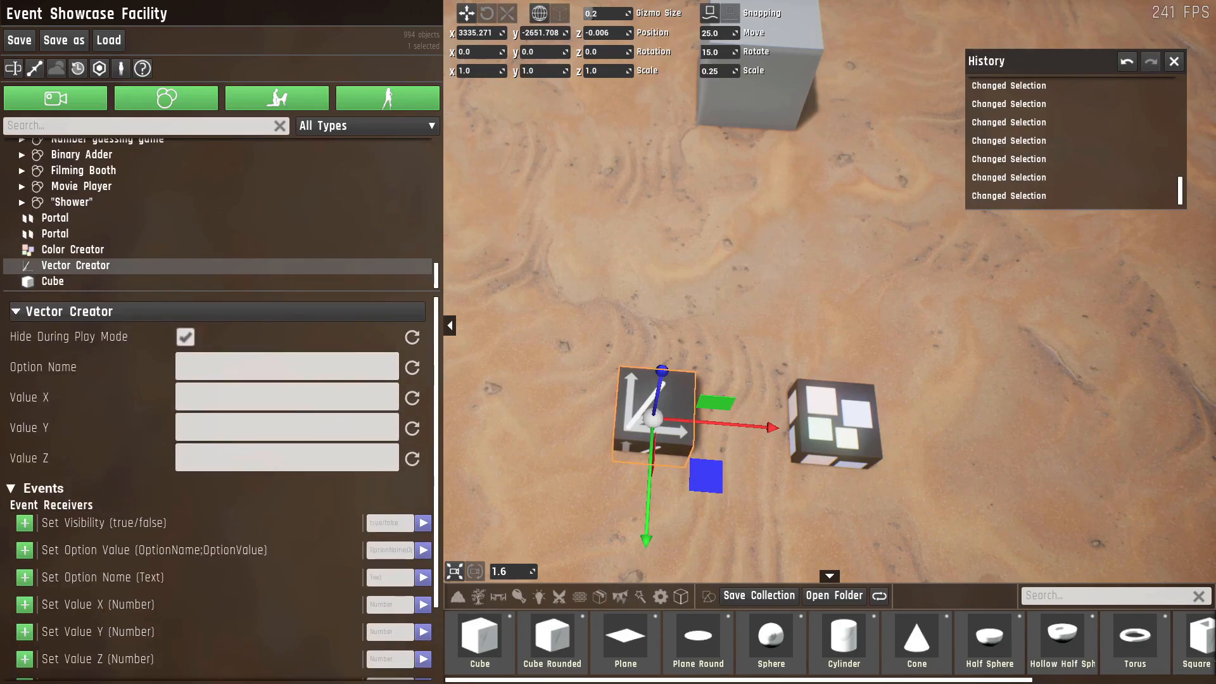
pyautogui.click(73, 249)
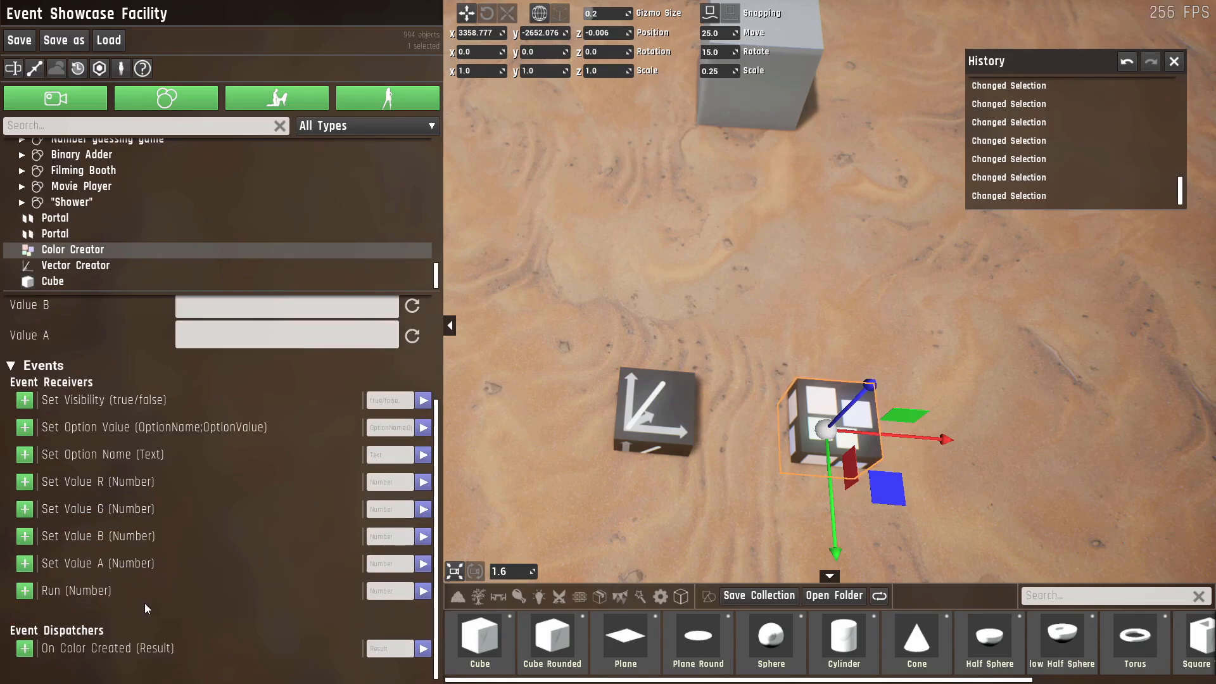
pyautogui.click(71, 250)
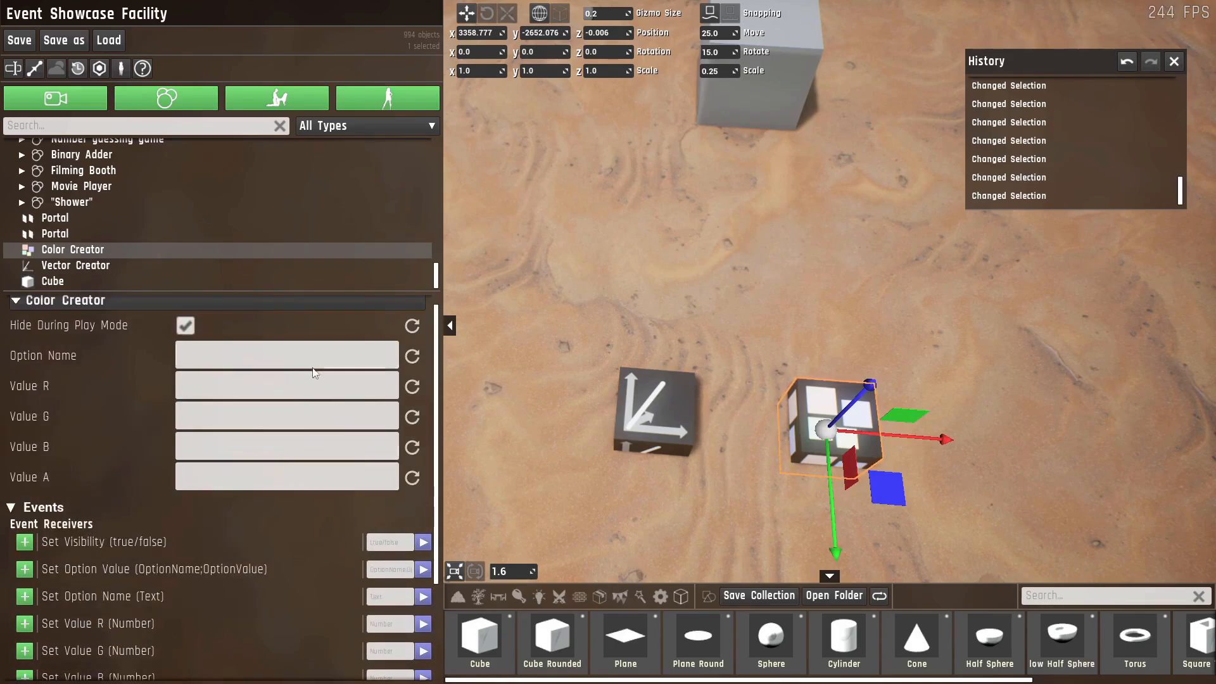
pyautogui.moveTo(313, 501)
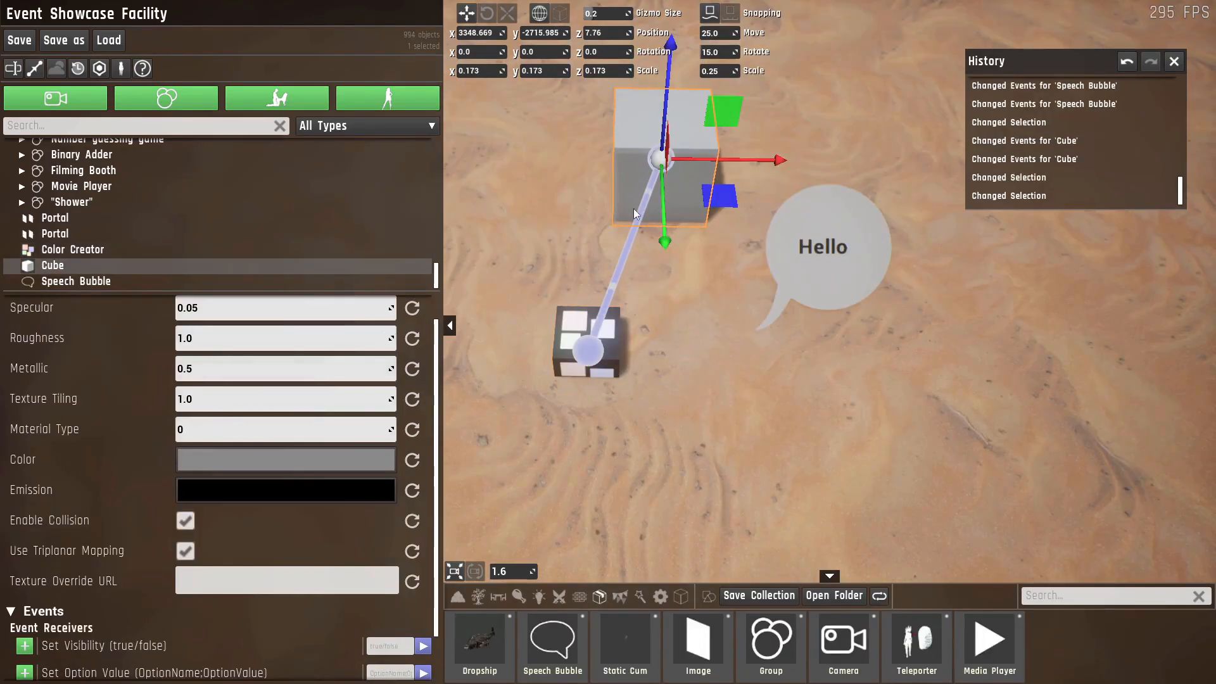
# - Enter A 1, R 0.5, G 0.75, B 0.2 in the Color Creator and check the cube
pyautogui.click(73, 250)
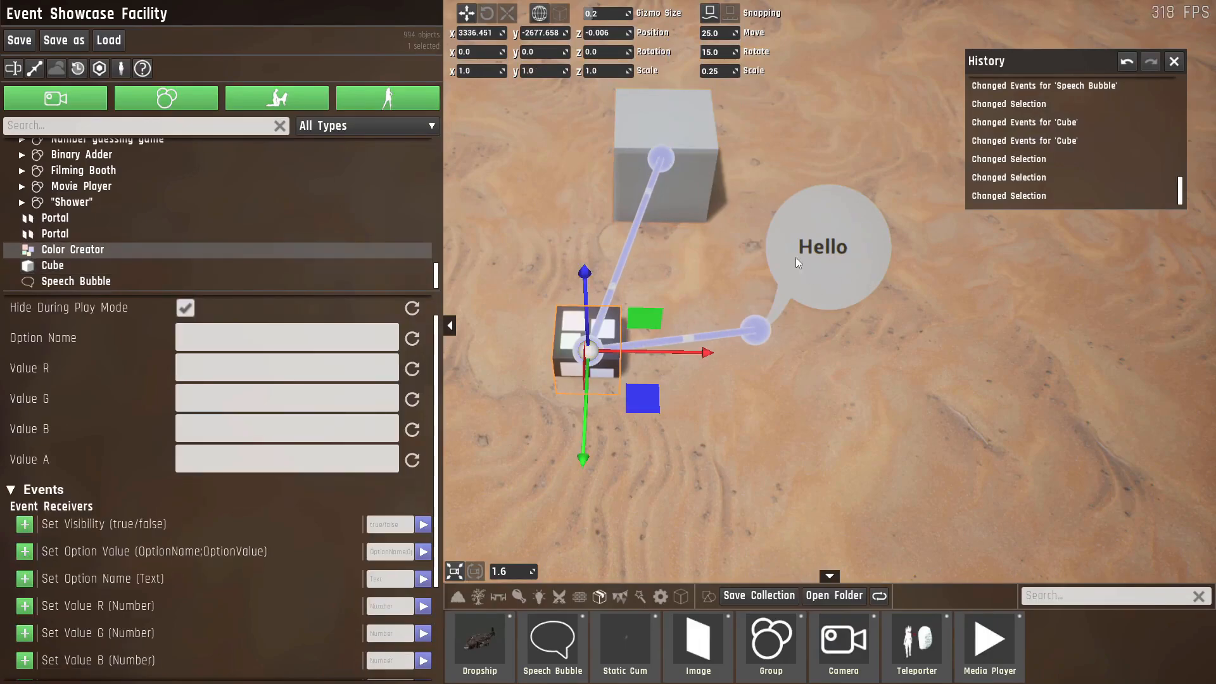
pyautogui.moveTo(671, 142)
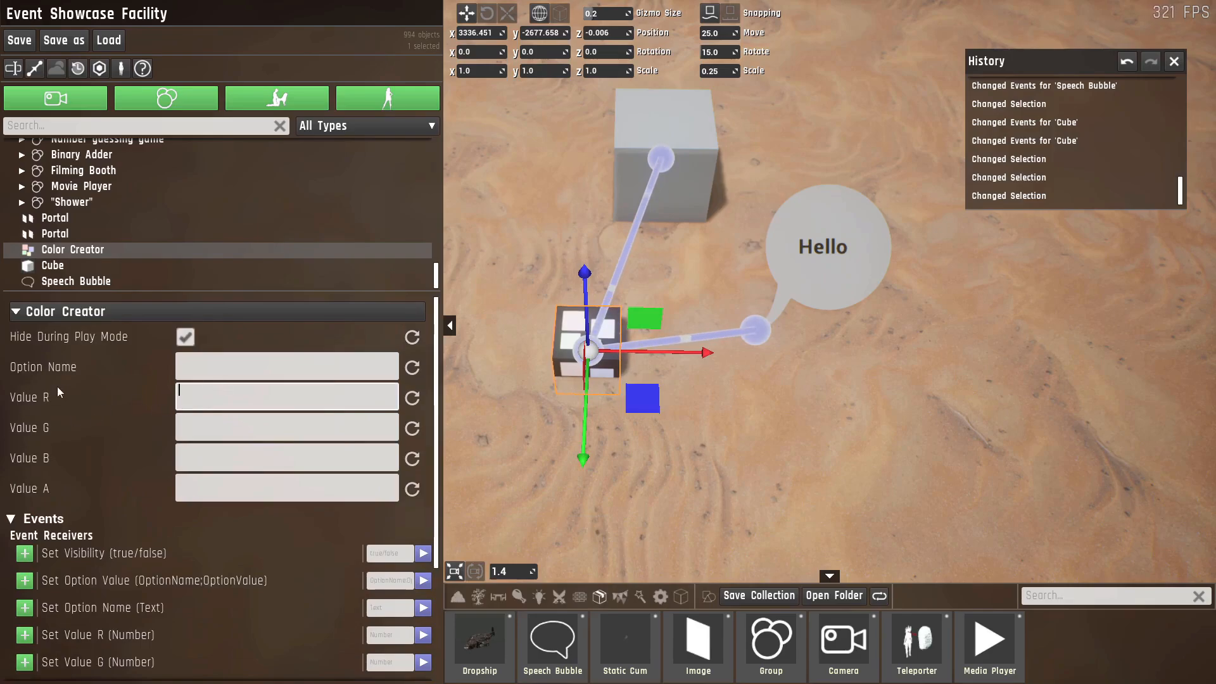
pyautogui.click(286, 486)
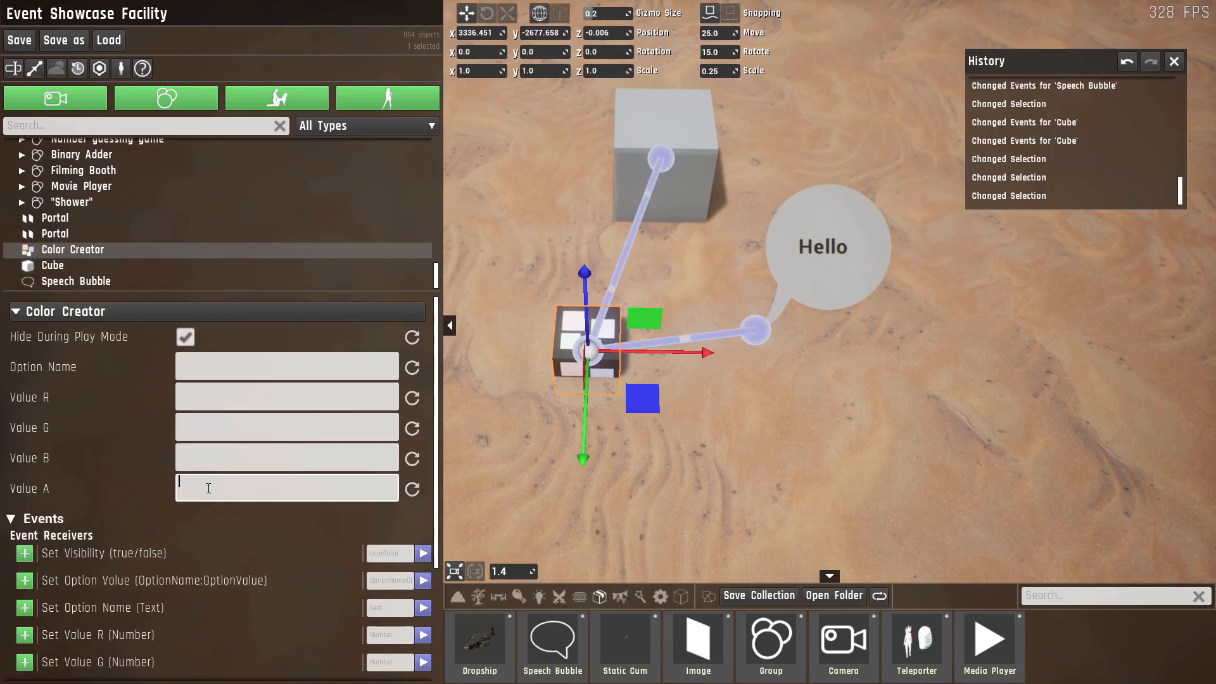
pyautogui.write('1')
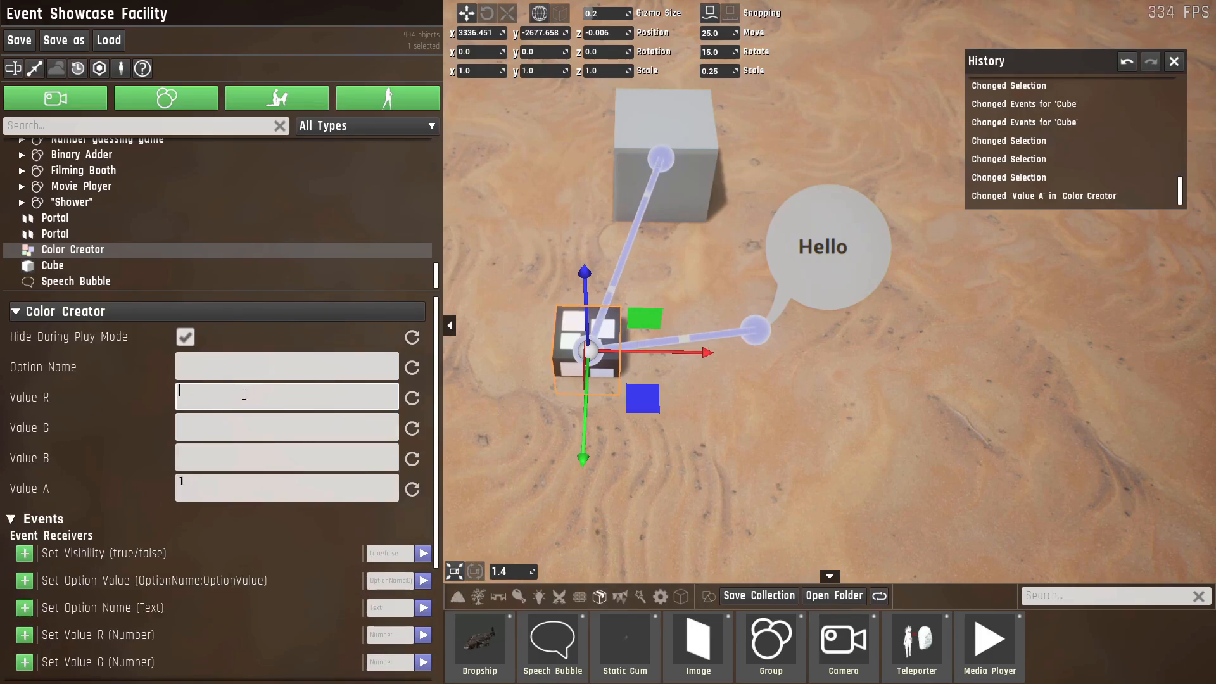
pyautogui.write('0.5')
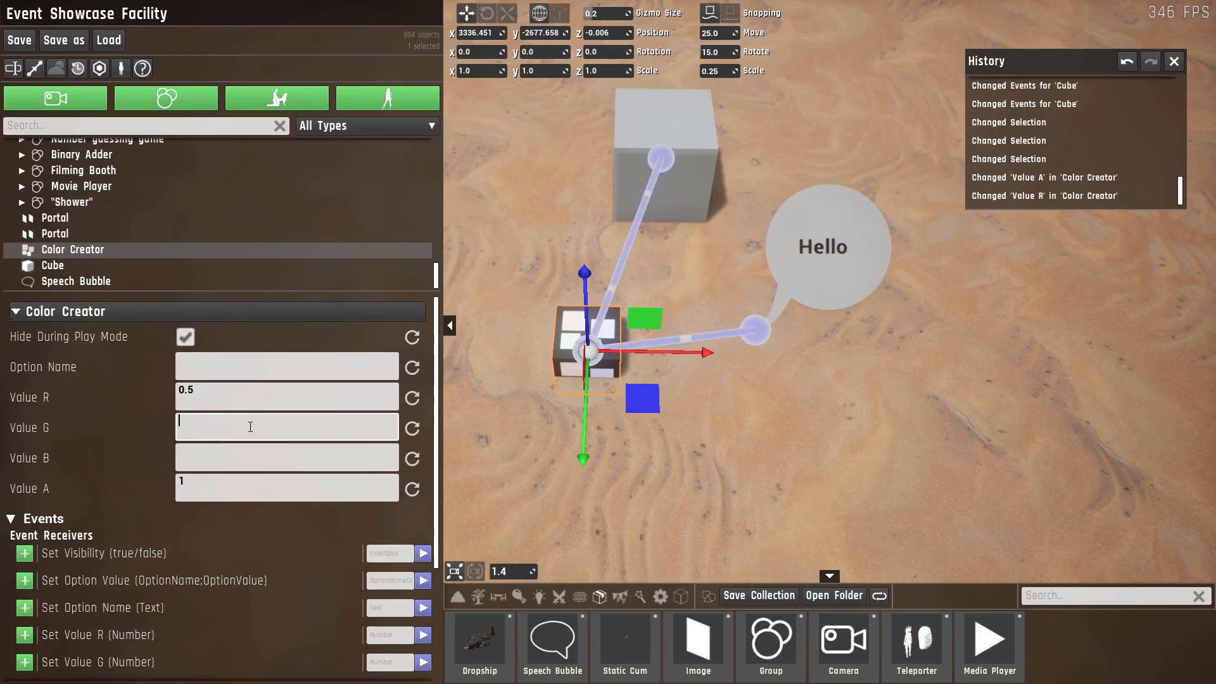
pyautogui.write('0.75')
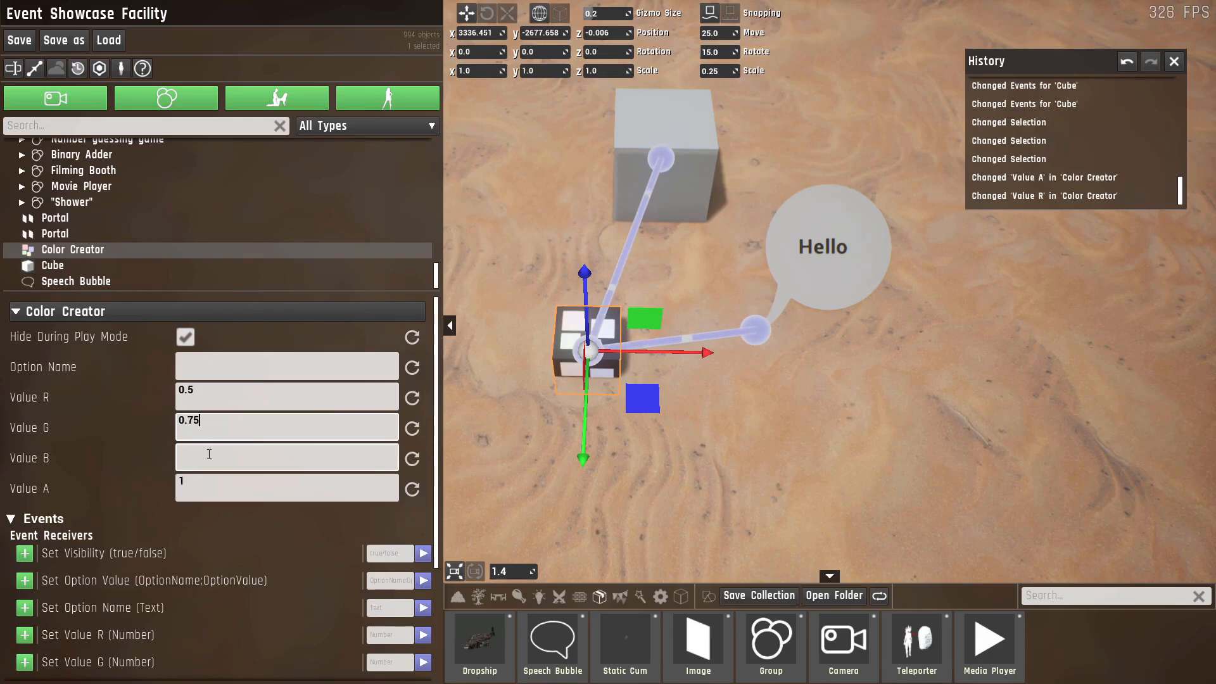
pyautogui.write('0.2')
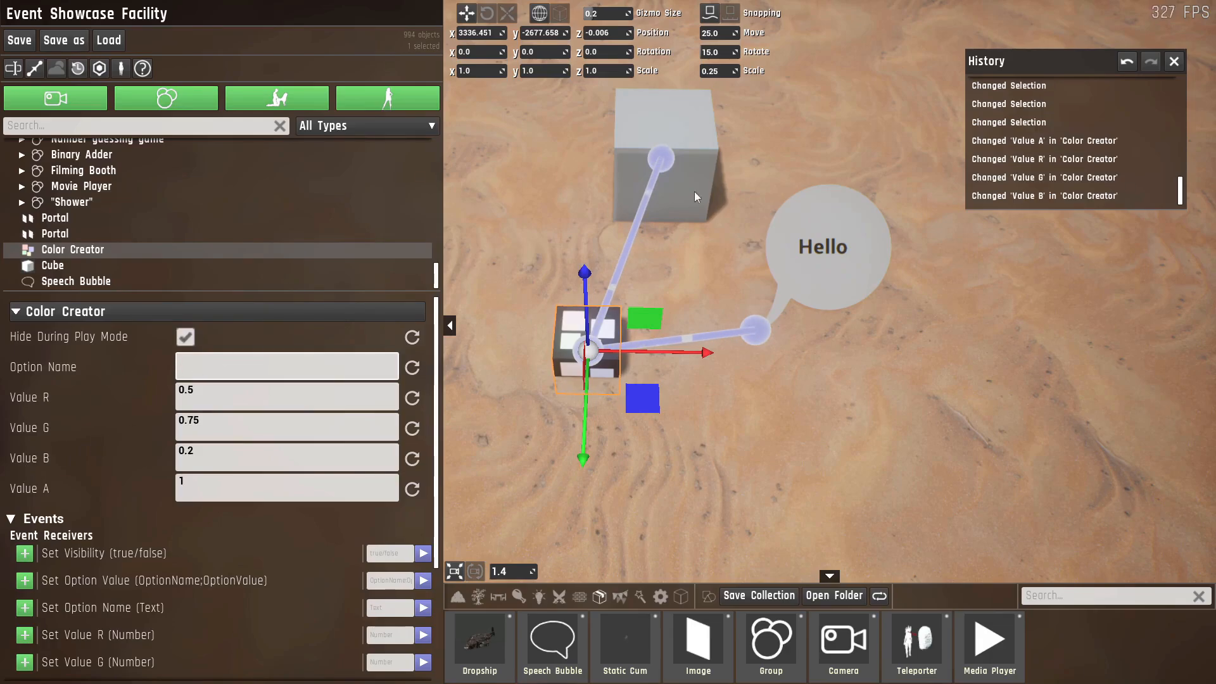
pyautogui.click(53, 264)
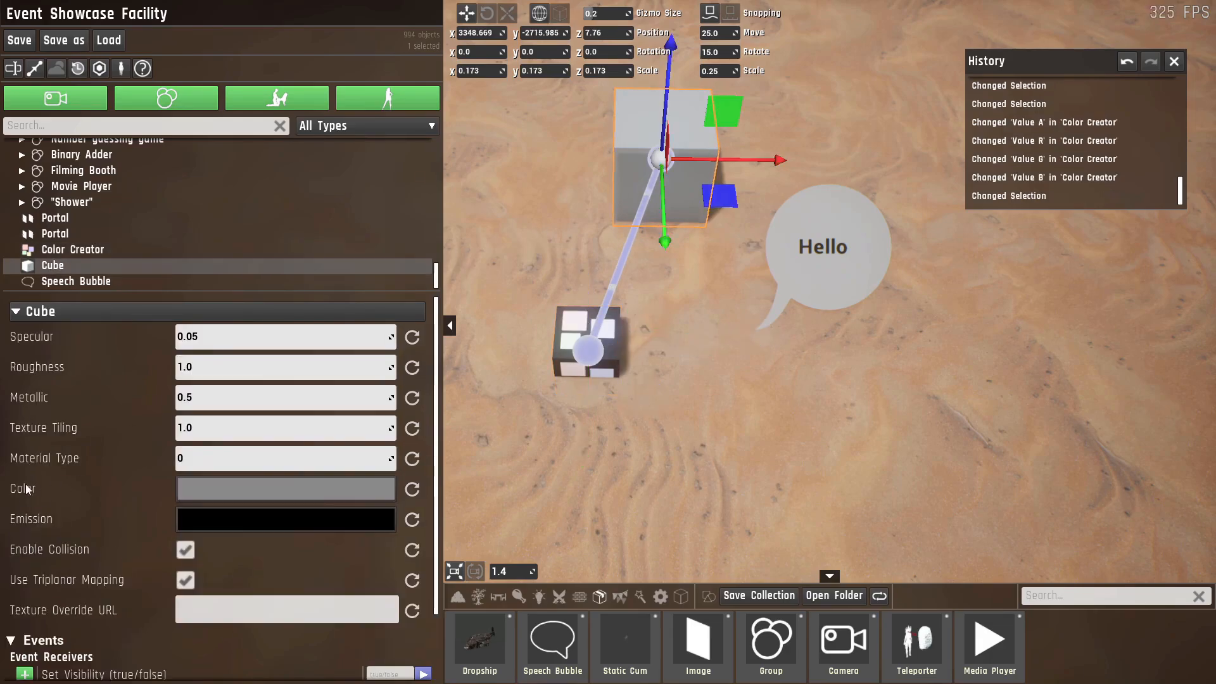
# - Return to the Color Creator and scroll to its Option Name field for 'color'
pyautogui.click(73, 249)
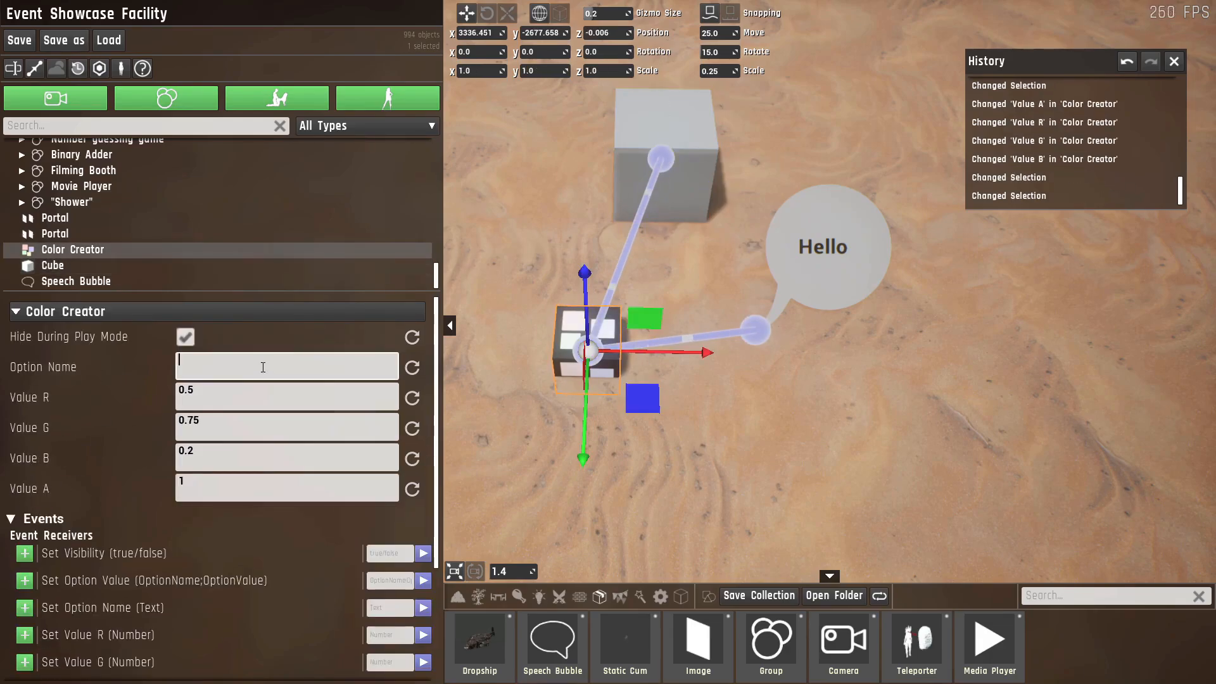
pyautogui.scroll(-3)
pyautogui.write('color')
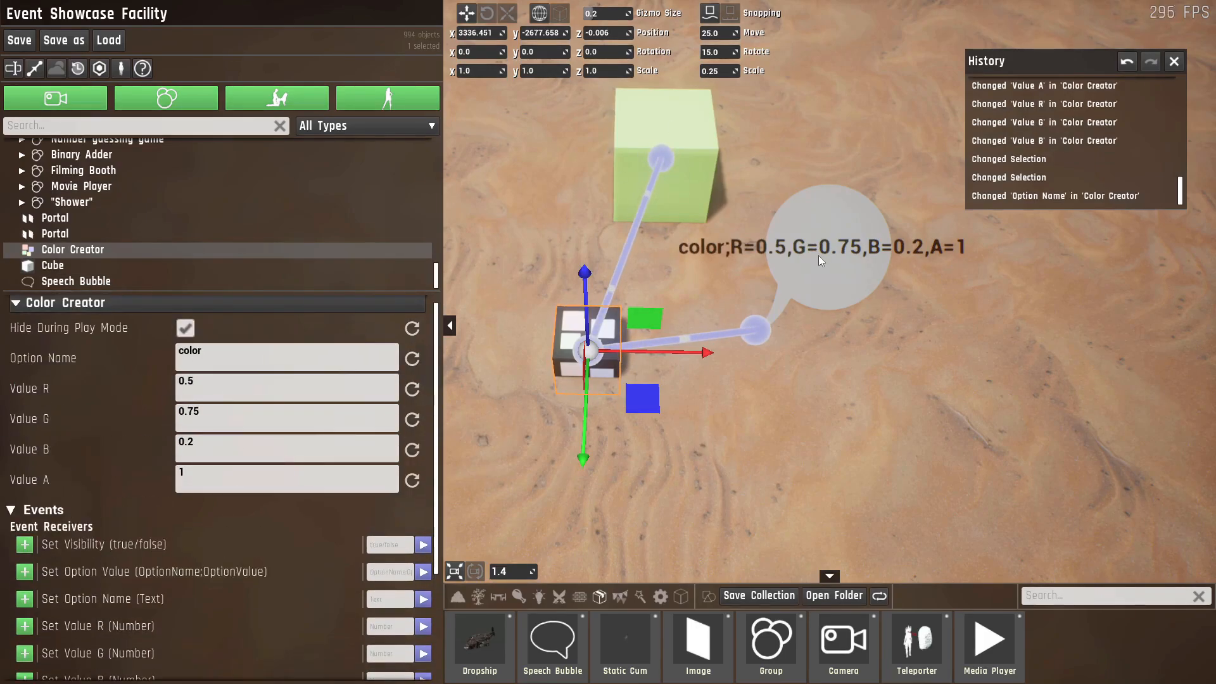
pyautogui.moveTo(654, 193)
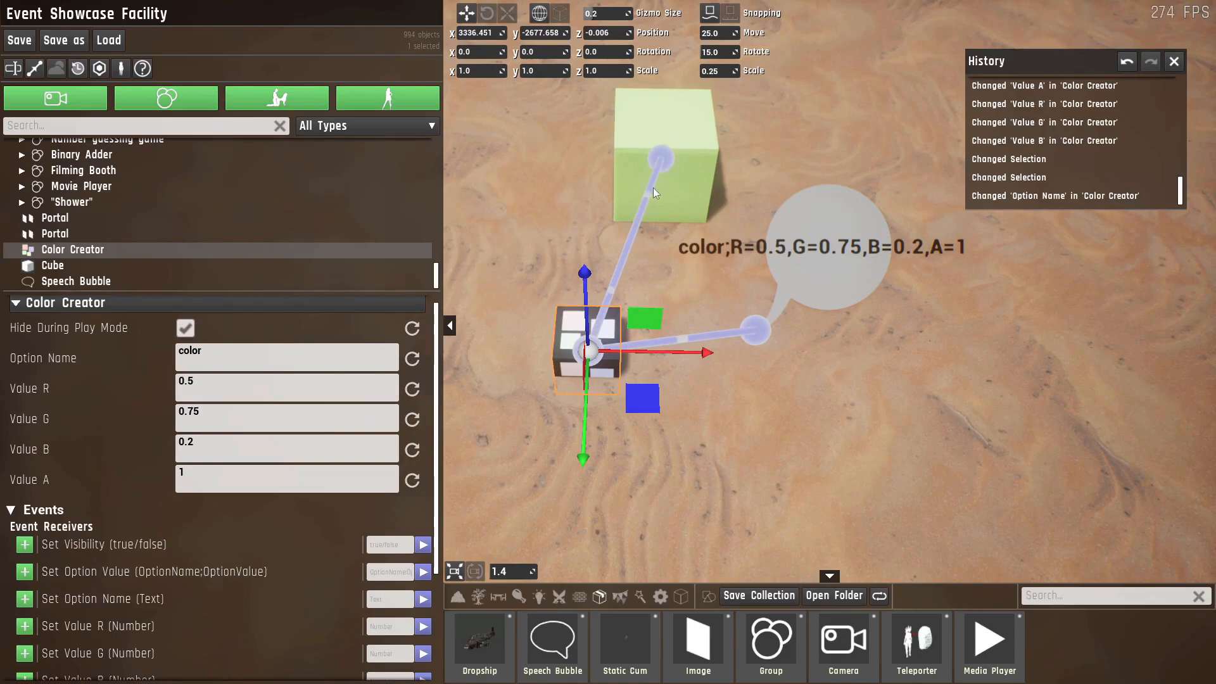